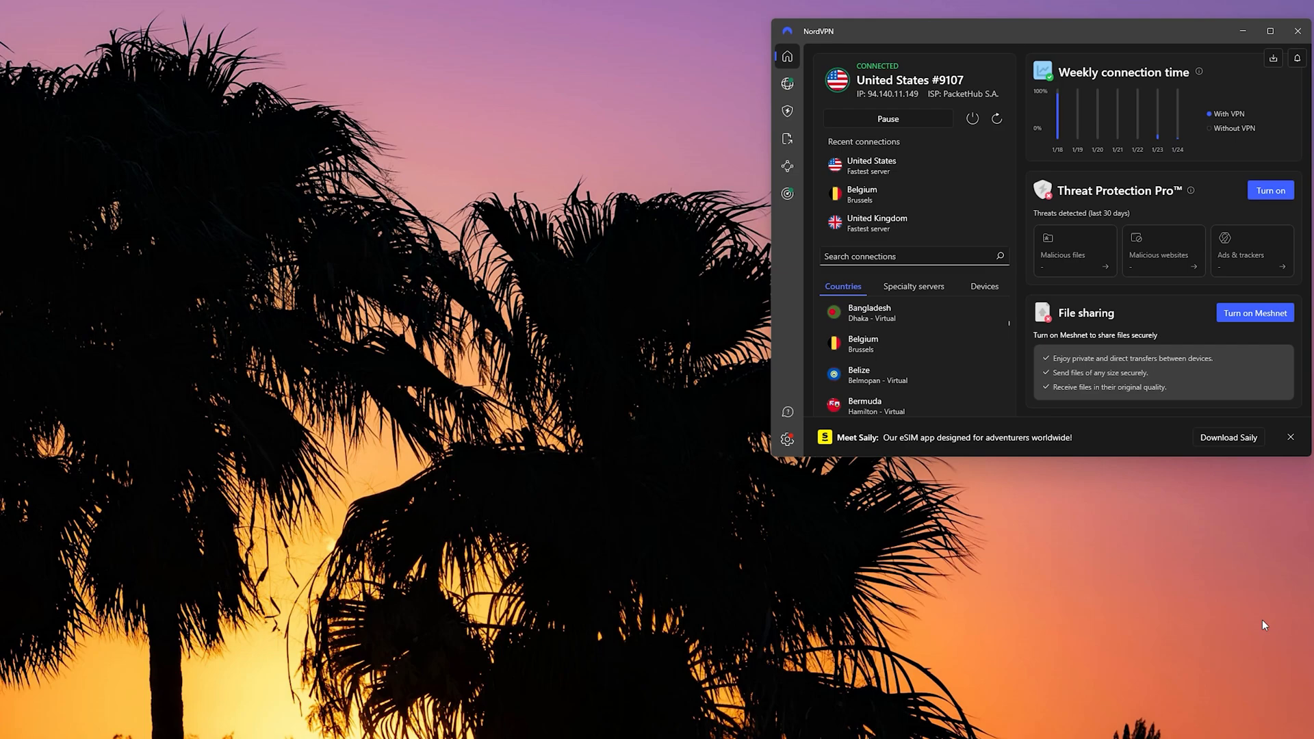
pyautogui.moveTo(693, 136)
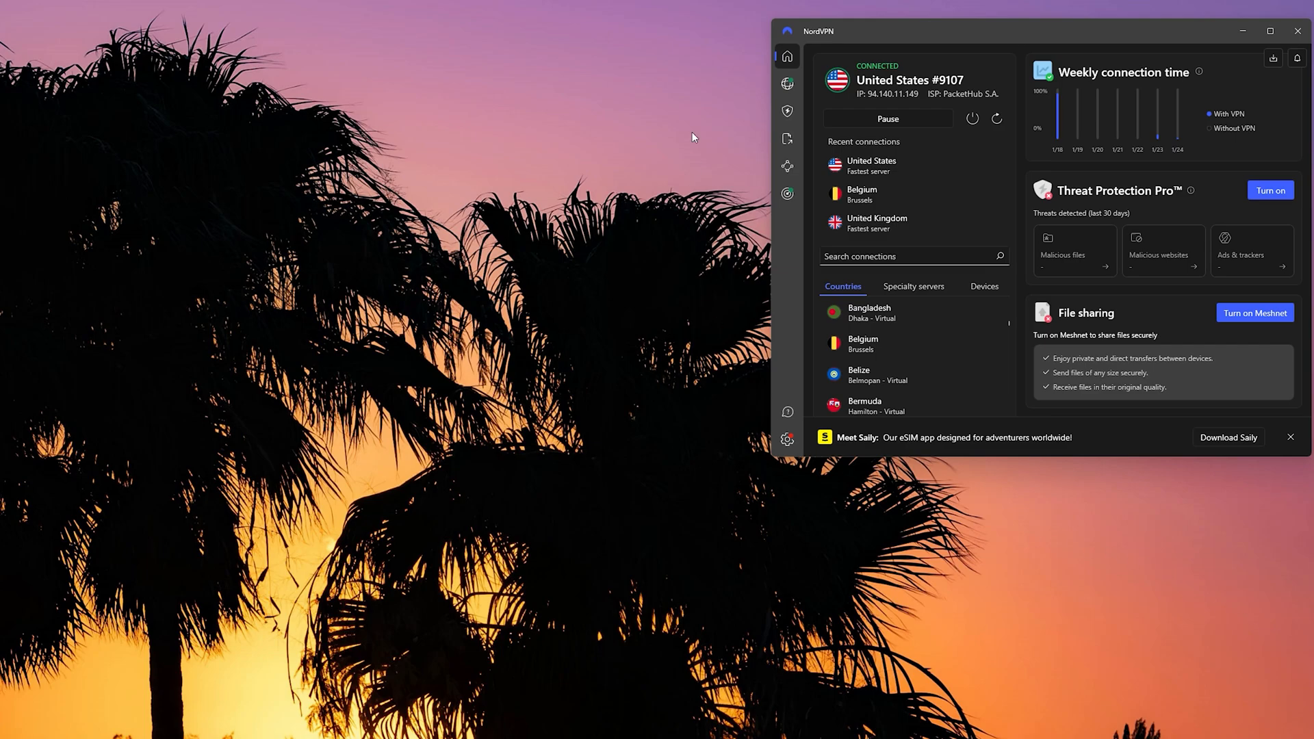
pyautogui.moveTo(1282, 337)
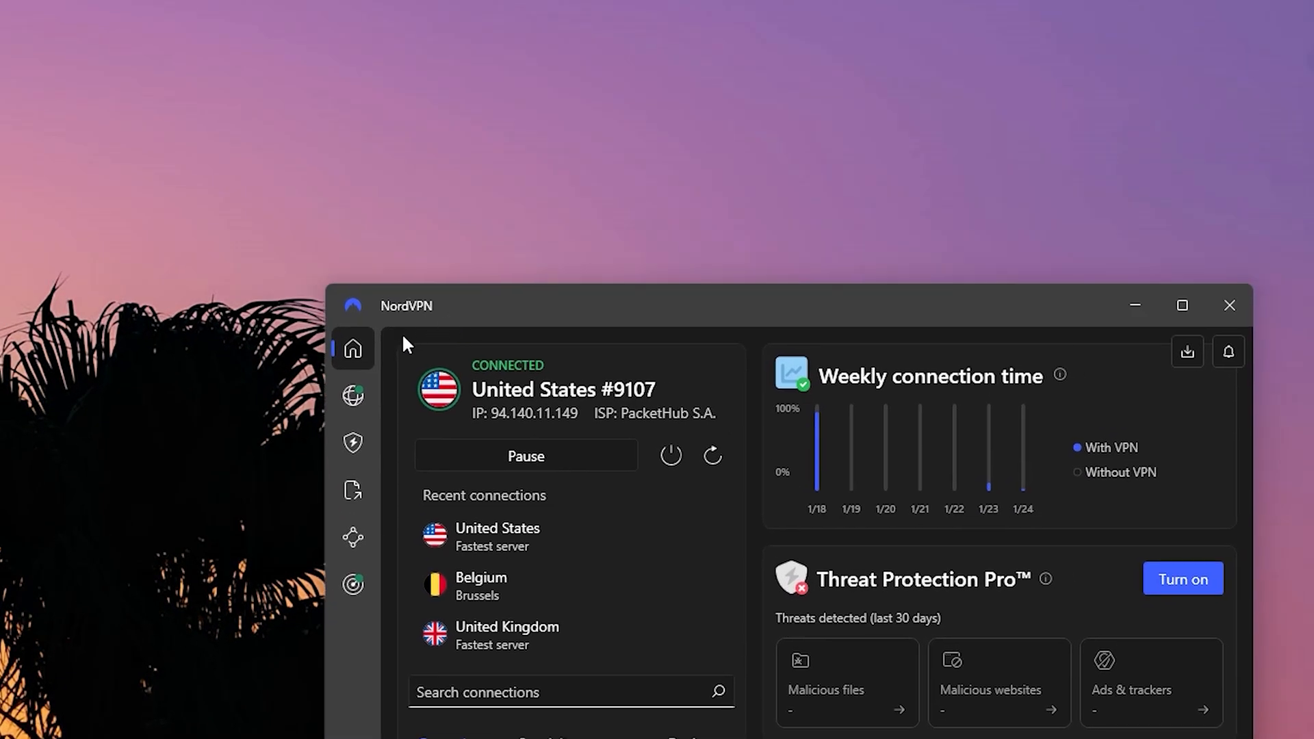
pyautogui.moveTo(453, 191)
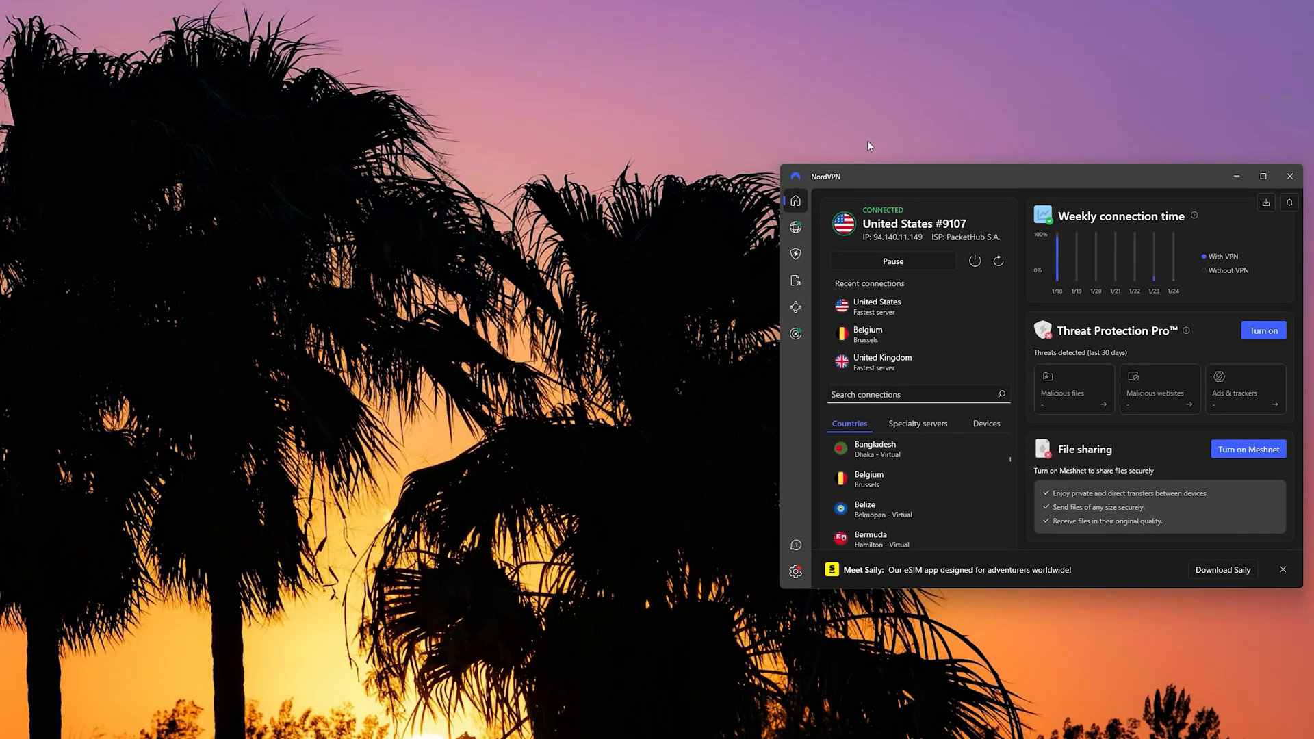
pyautogui.moveTo(854, 209)
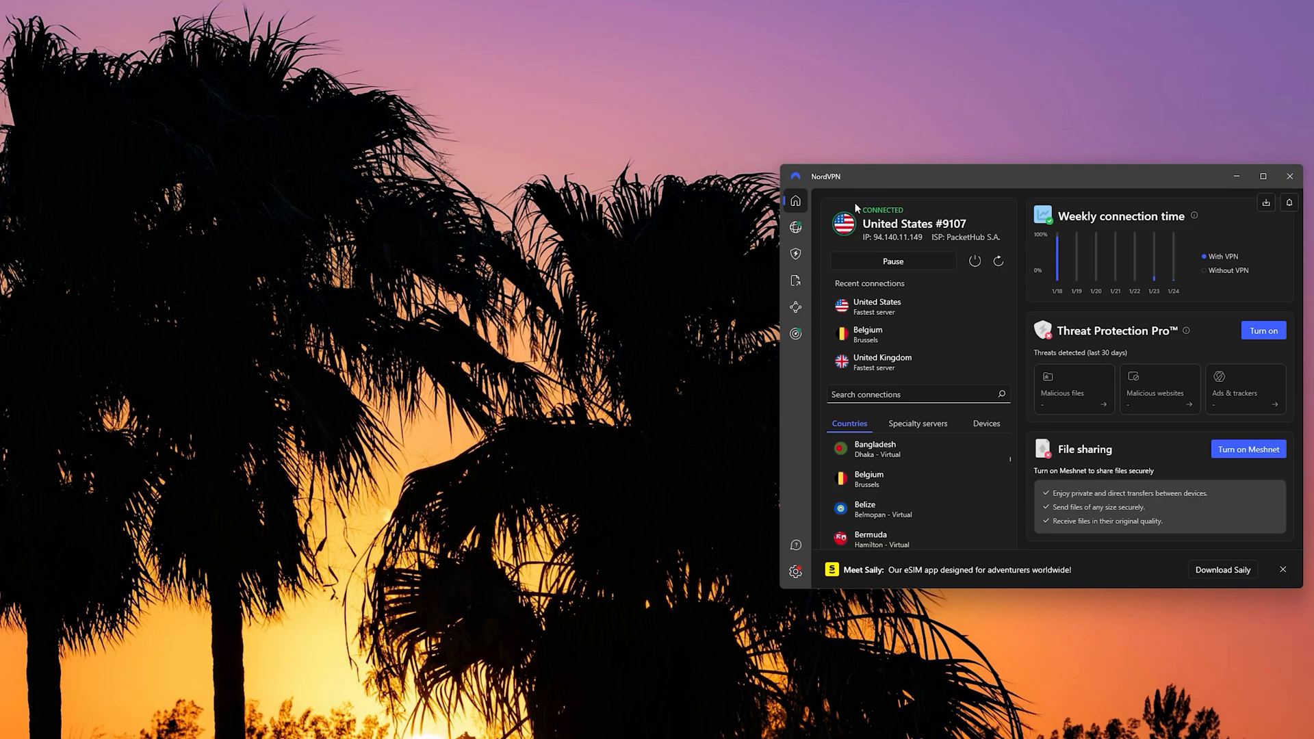
pyautogui.moveTo(975, 174)
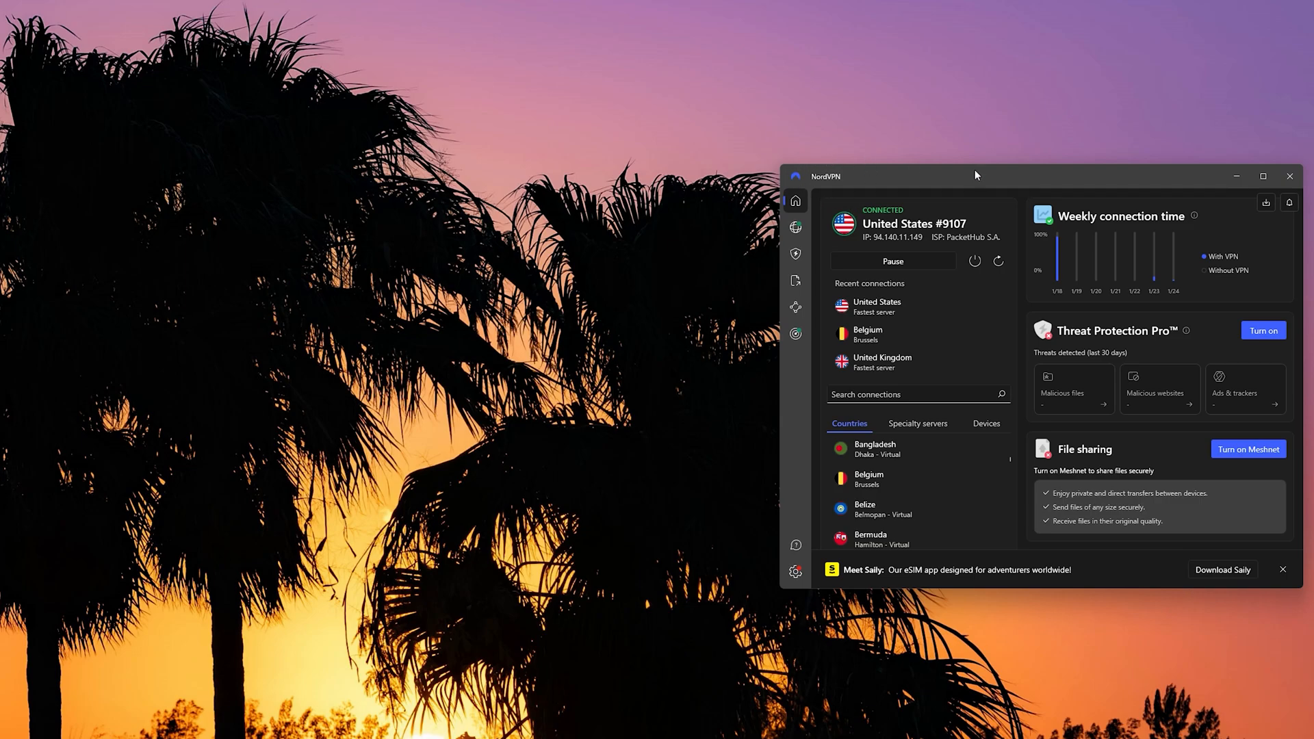
pyautogui.moveTo(1193, 182)
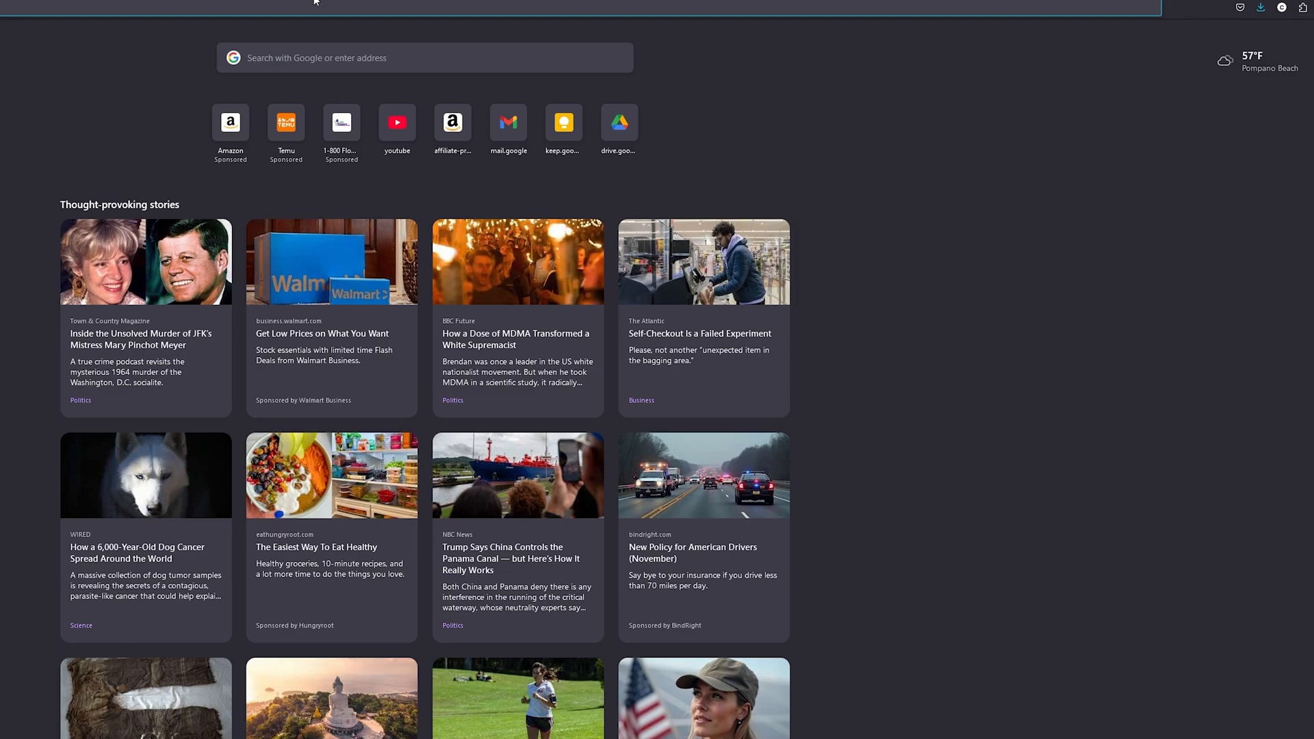
# - Navigate Firefox to the asusrouter address to reach the router sign-in page
pyautogui.scroll(-3)
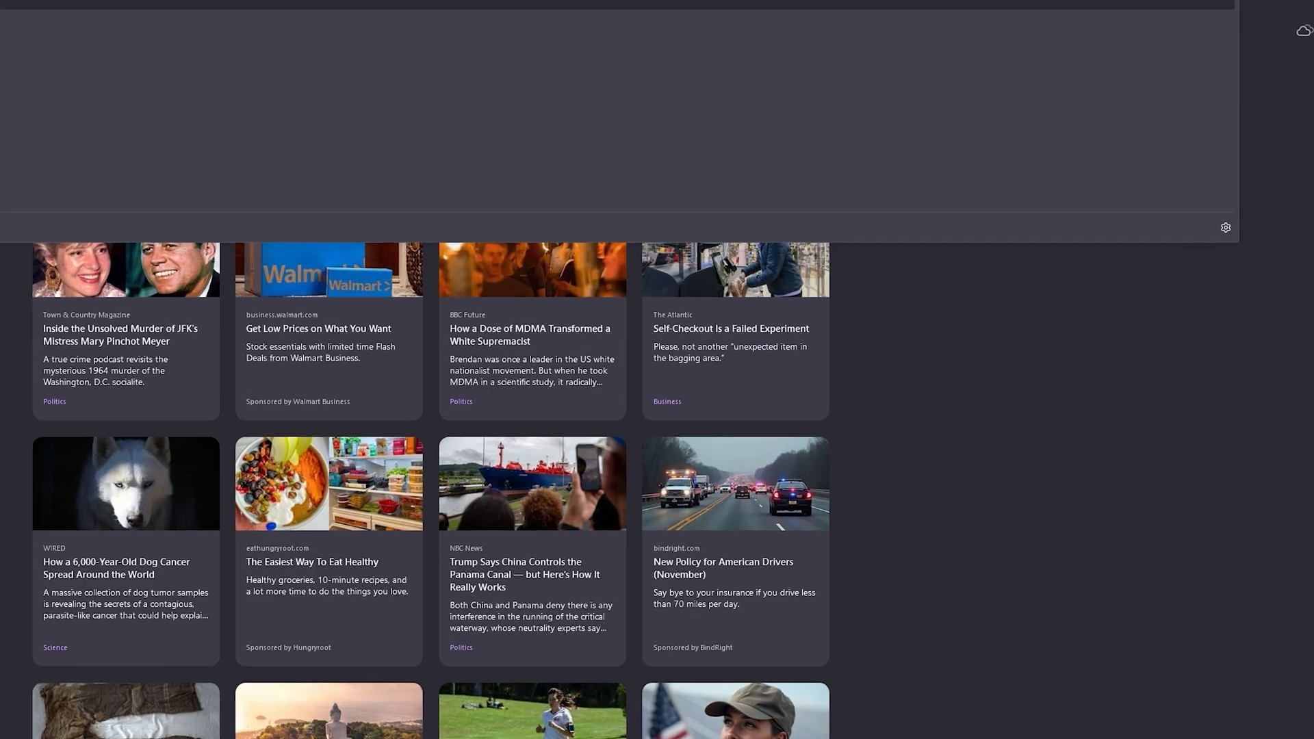
pyautogui.write('asusrouter')
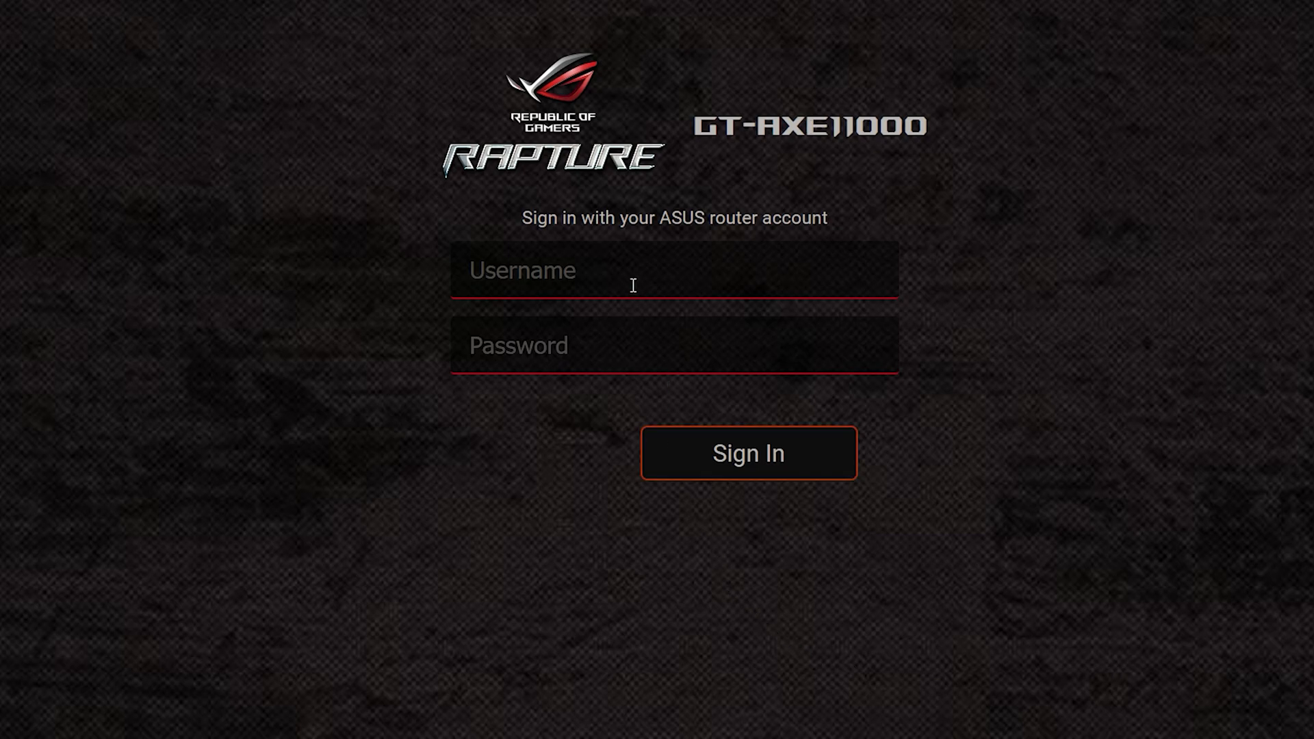
pyautogui.moveTo(875, 286)
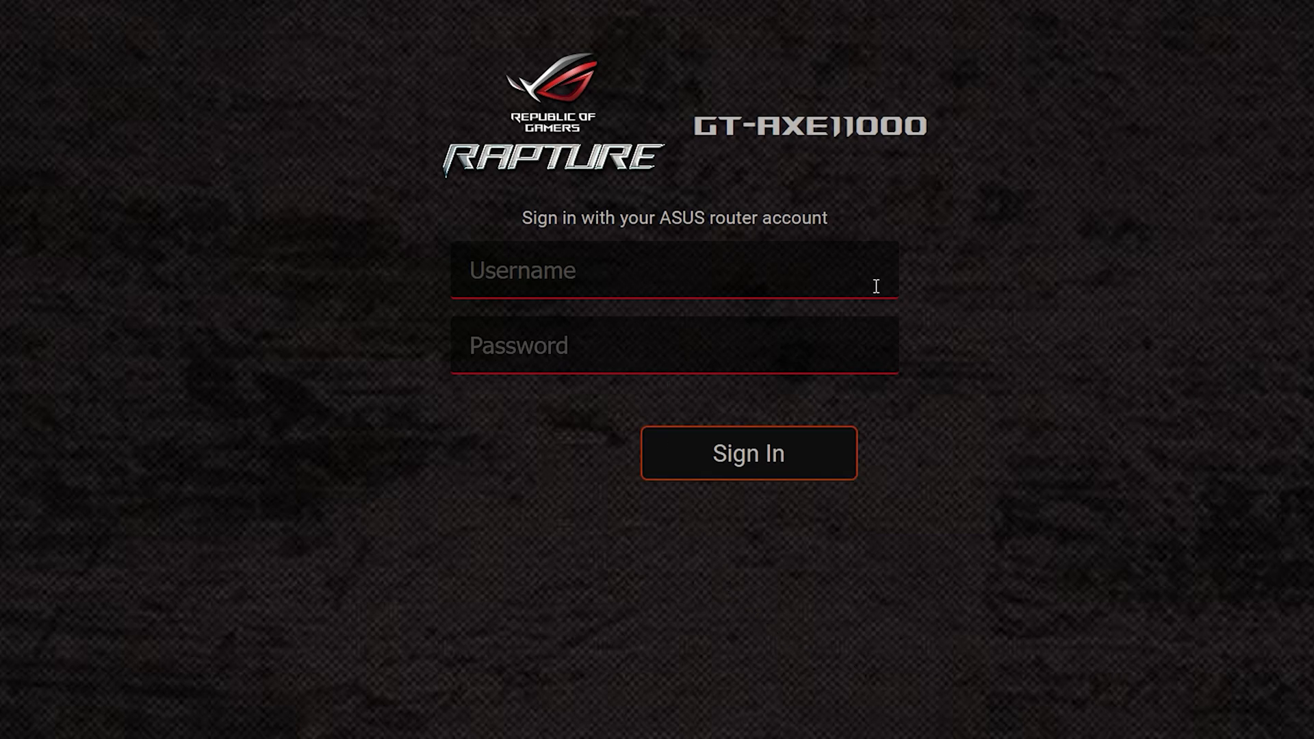
pyautogui.moveTo(1024, 294)
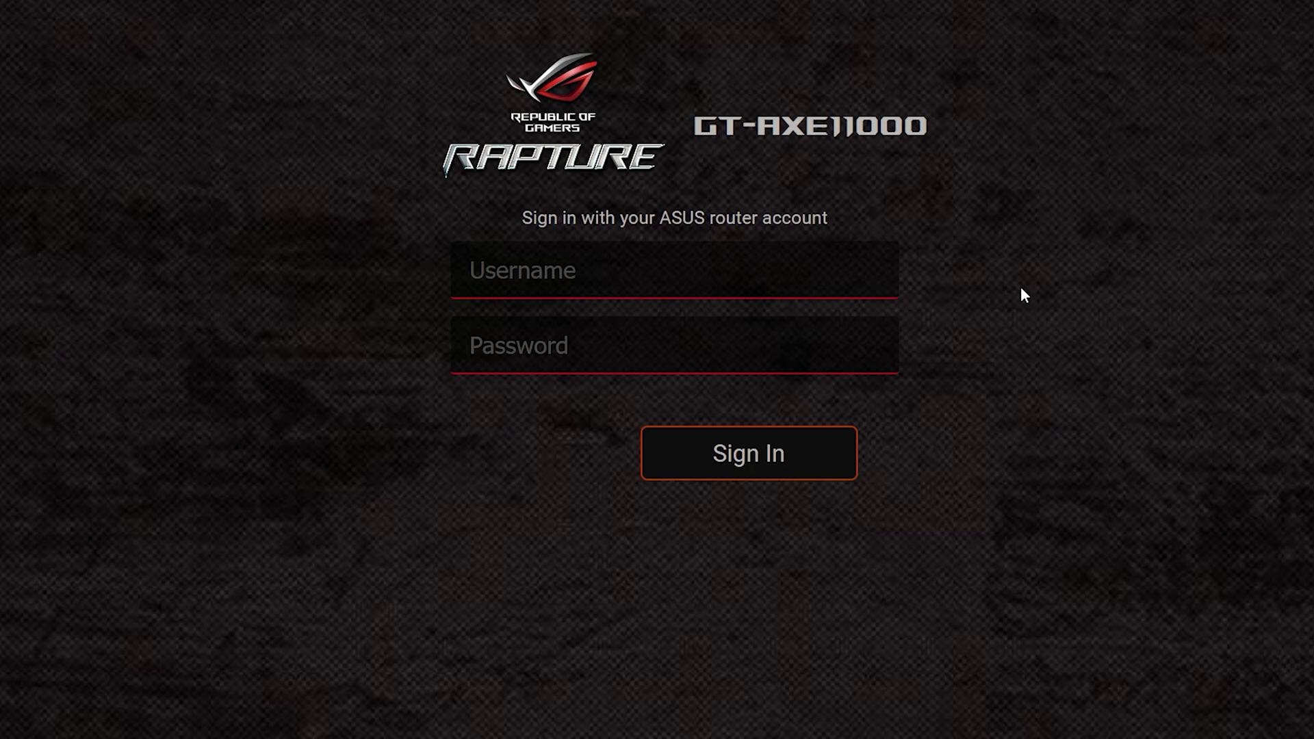
pyautogui.moveTo(991, 299)
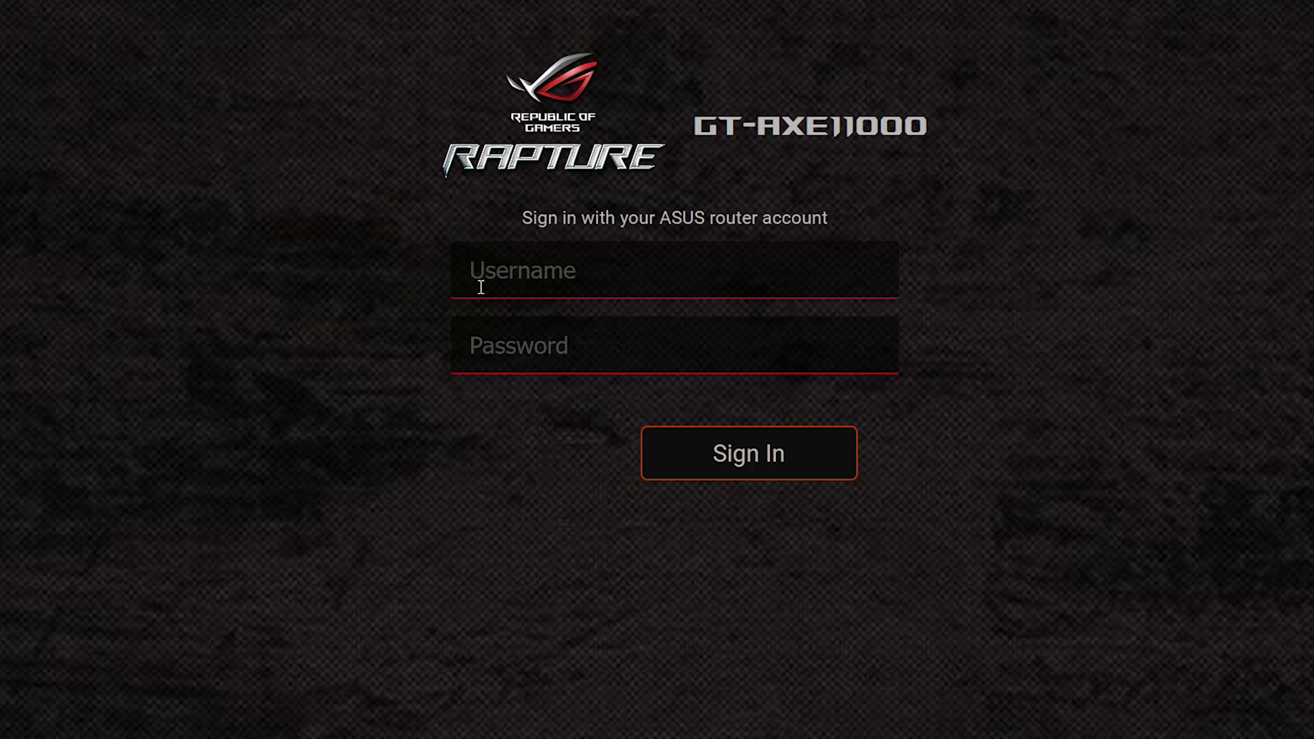
pyautogui.moveTo(798, 306)
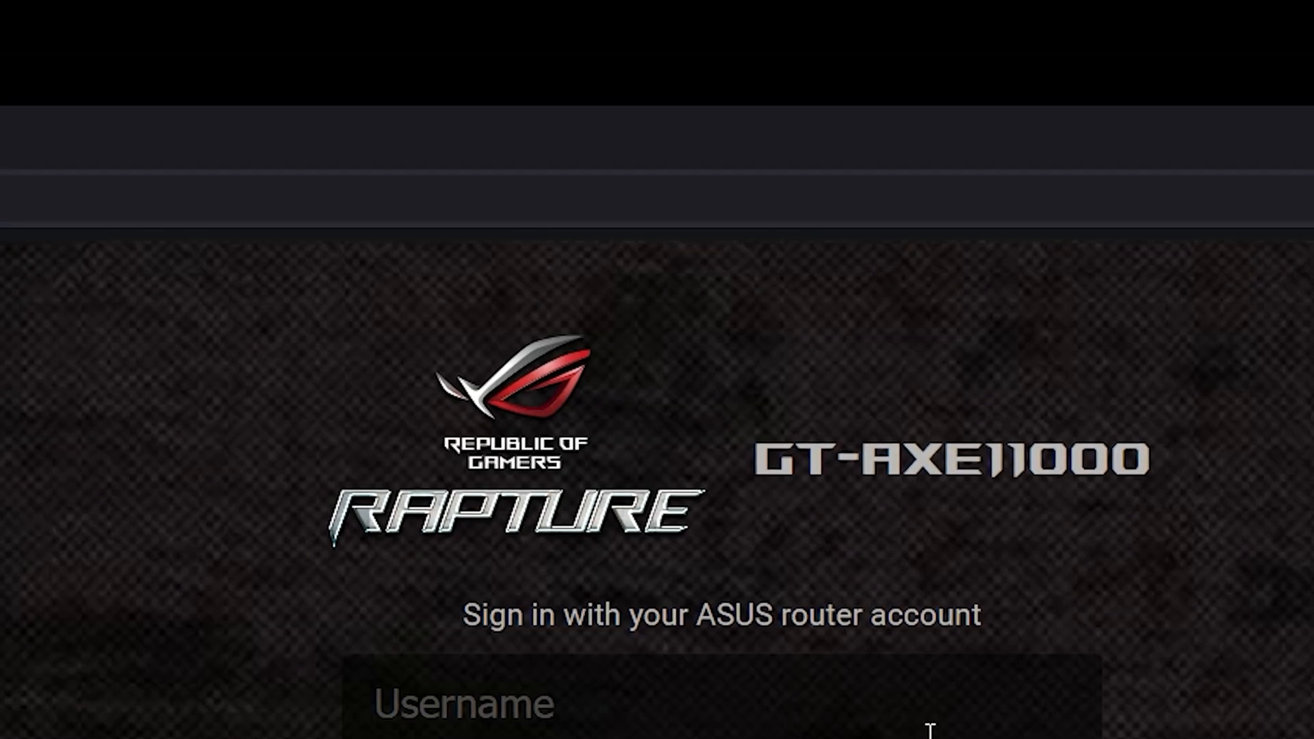
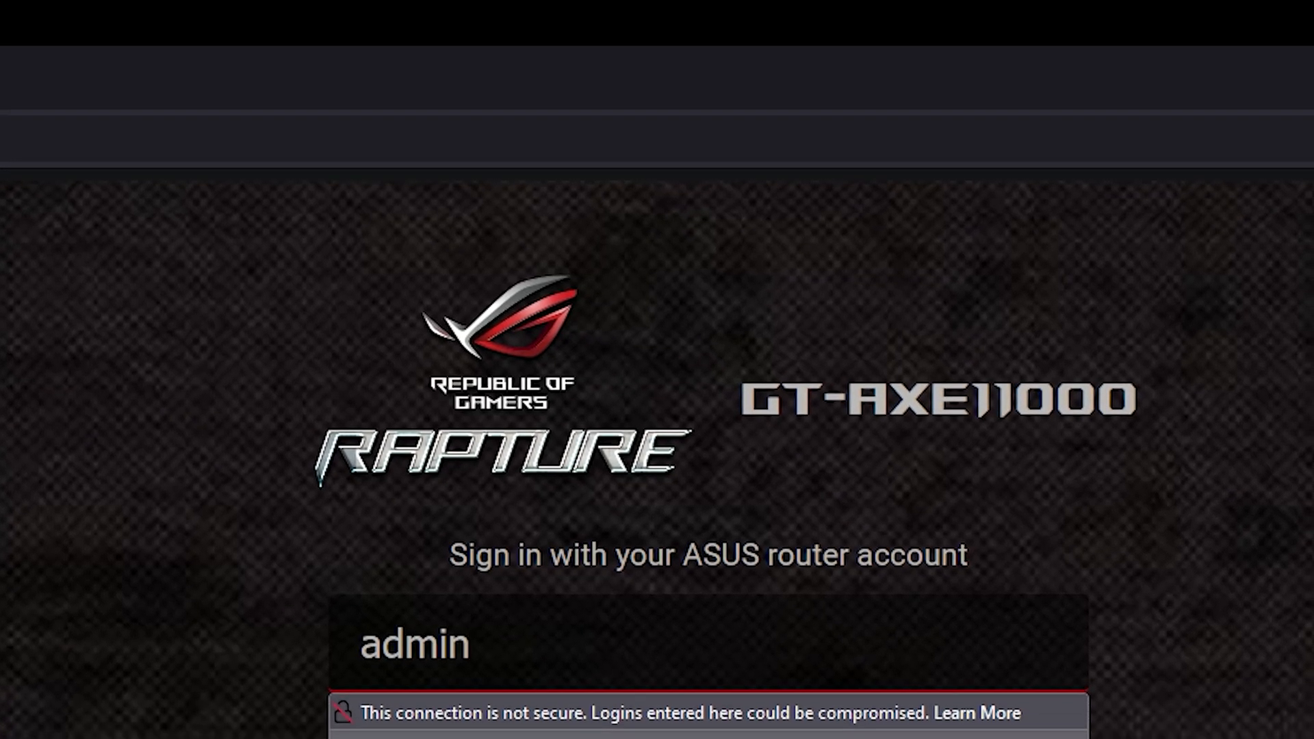
pyautogui.scroll(-3)
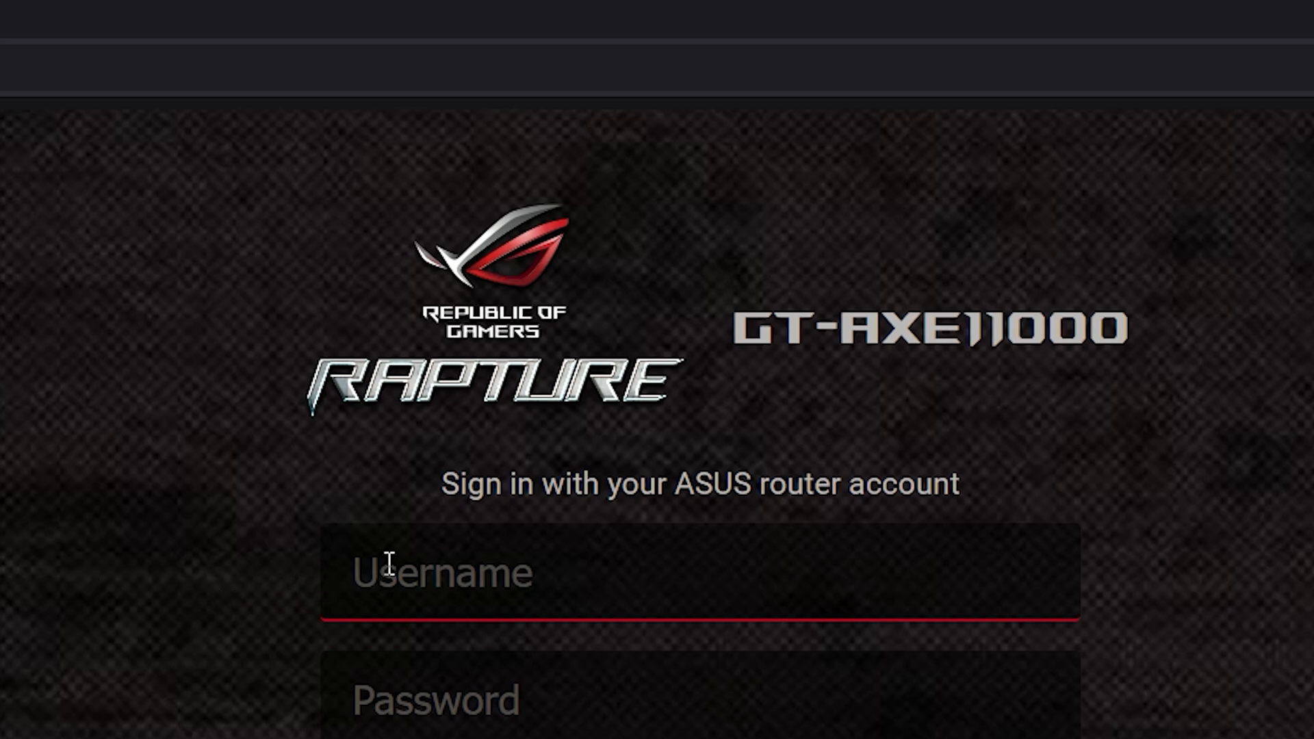
pyautogui.moveTo(185, 584)
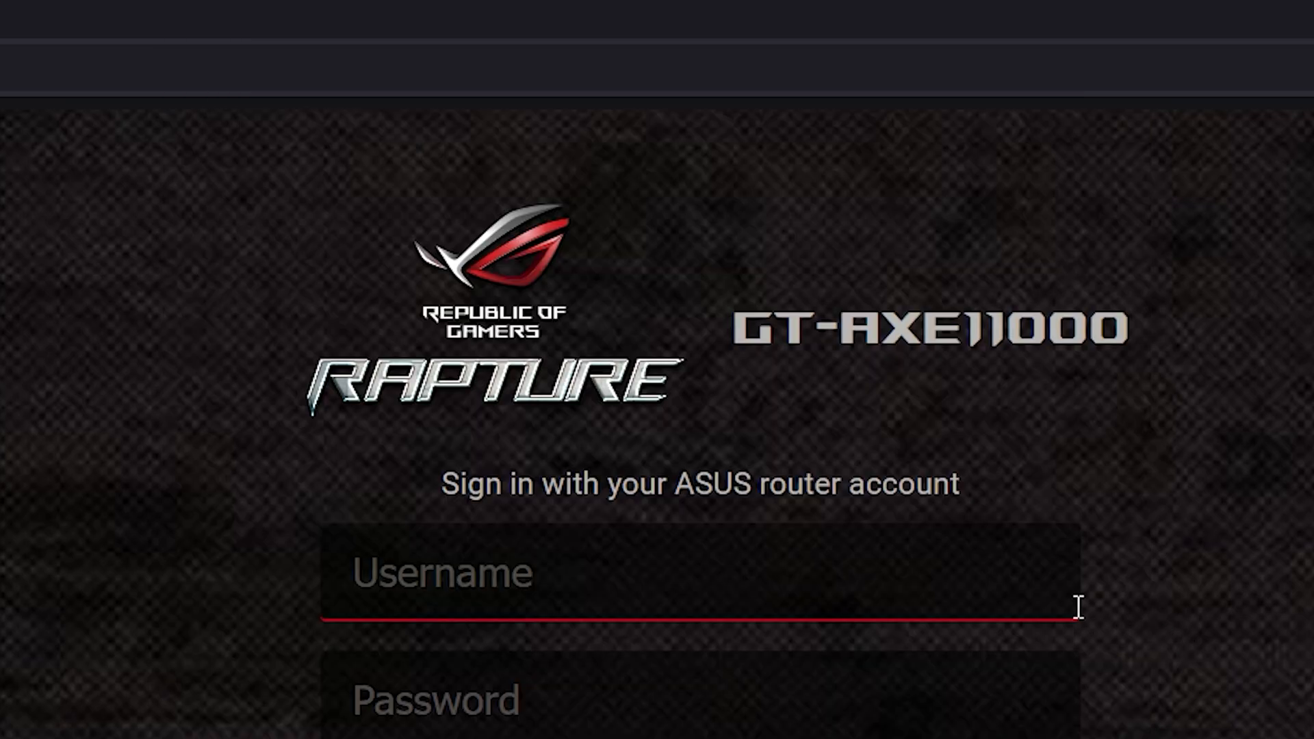
pyautogui.moveTo(951, 580)
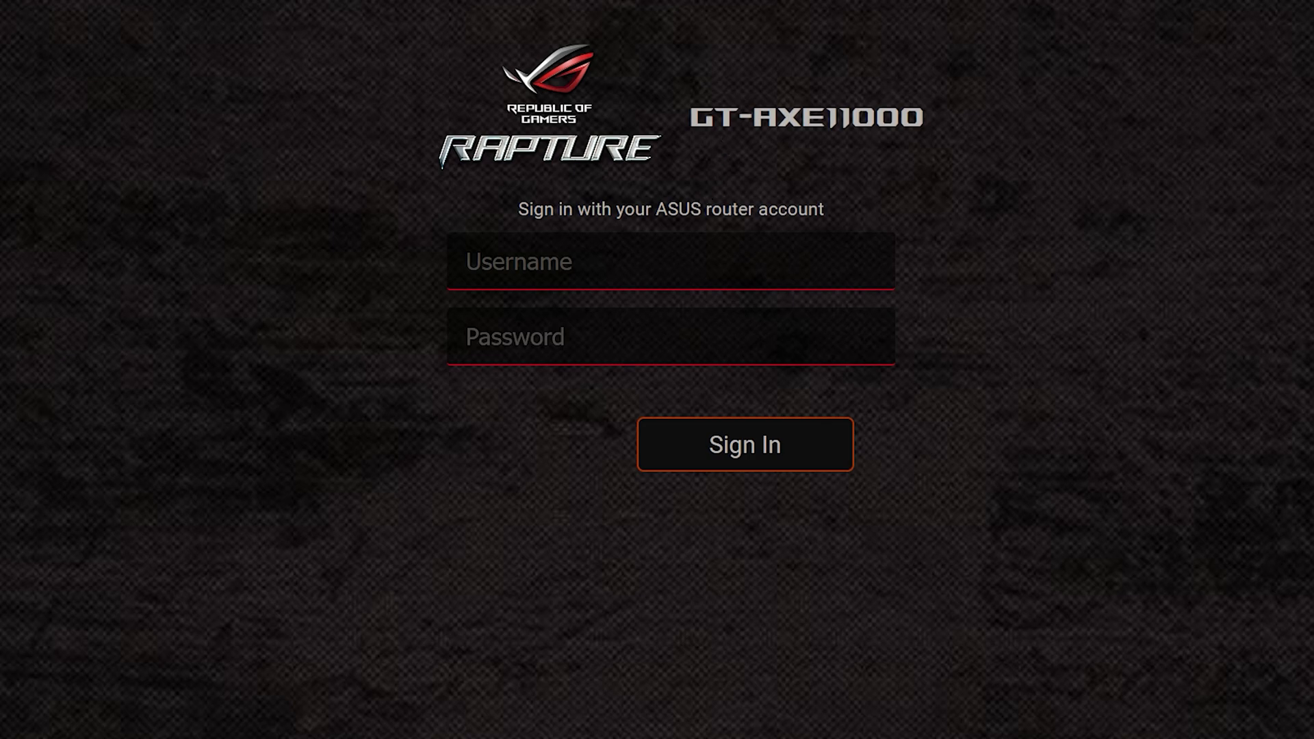
pyautogui.moveTo(402, 125)
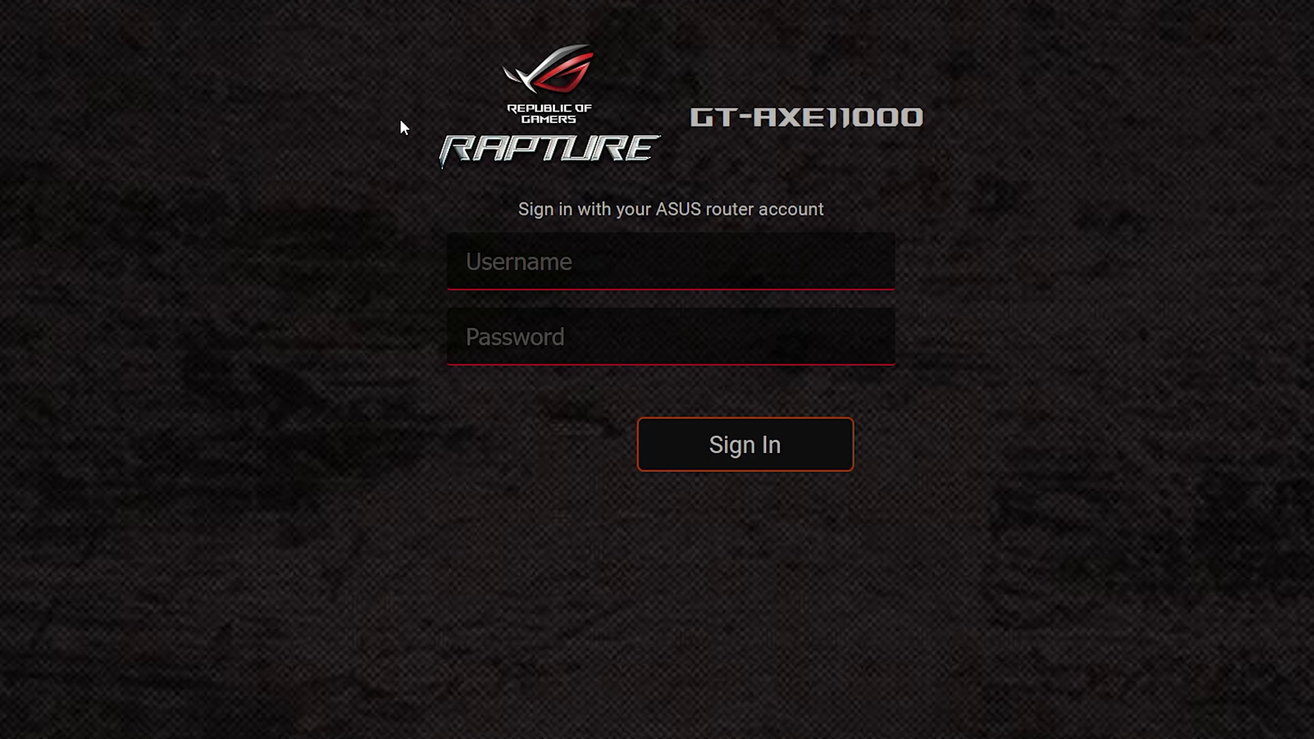
pyautogui.moveTo(329, 268)
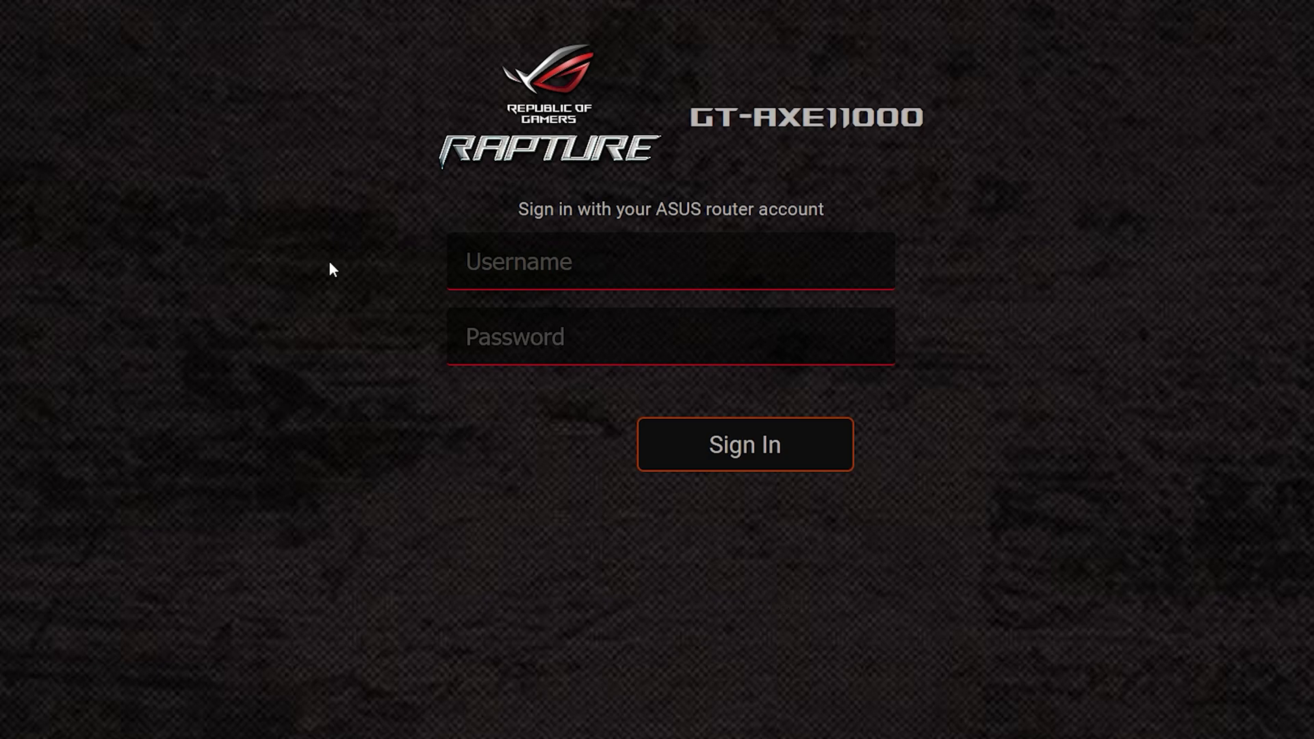
pyautogui.moveTo(1040, 661)
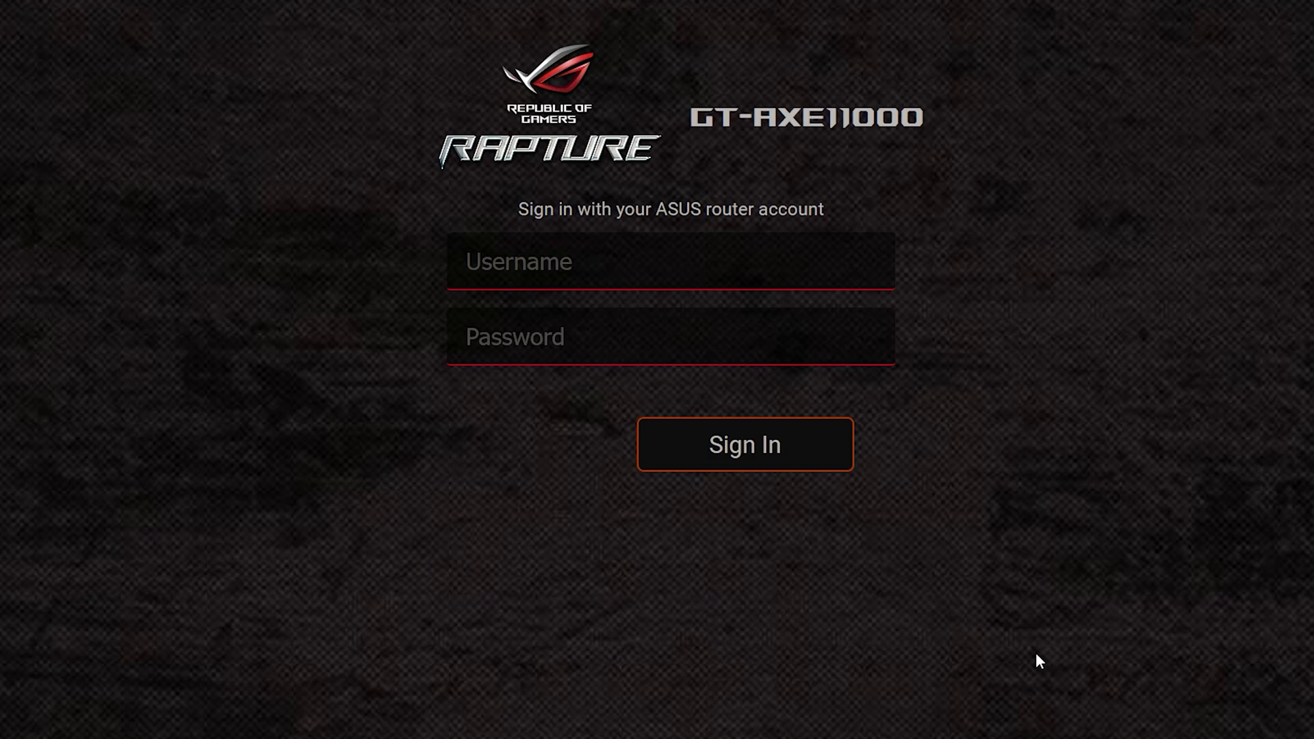
# - Sign in to the router and land on the Dashboard showing 11 clients online
pyautogui.click(745, 443)
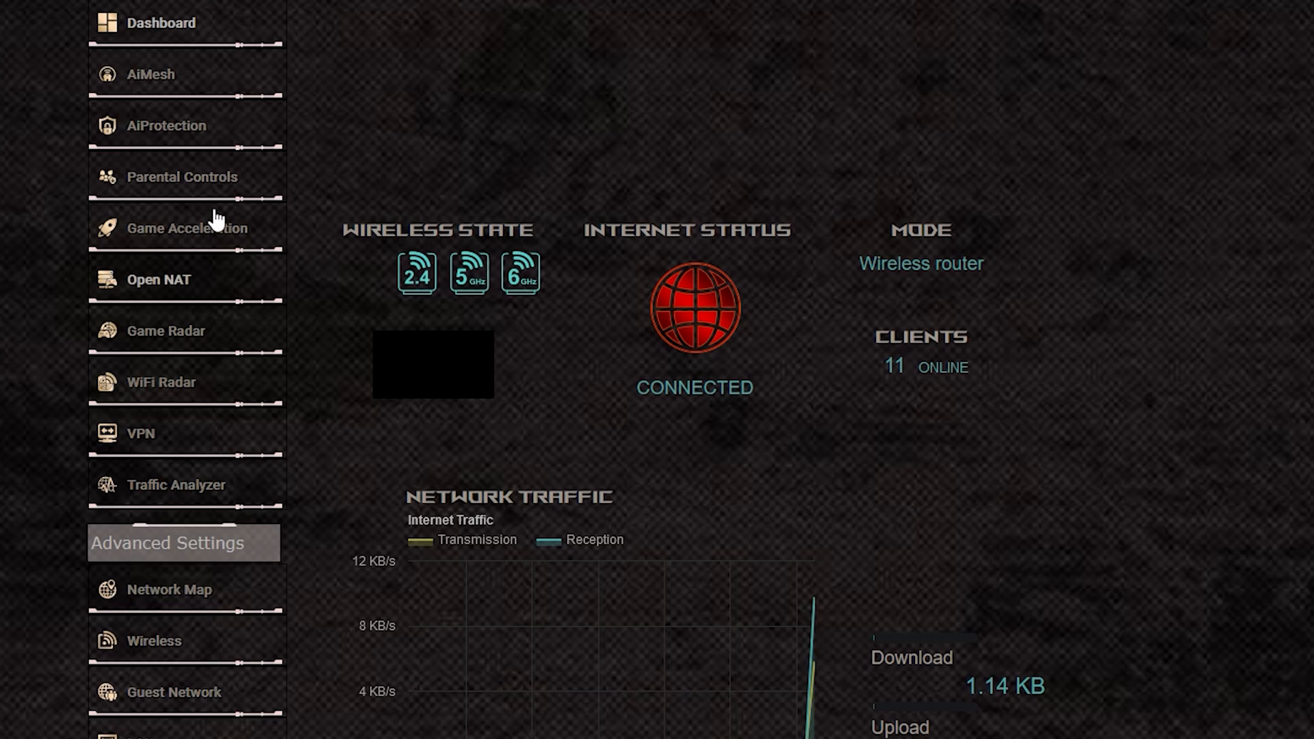
pyautogui.moveTo(158, 453)
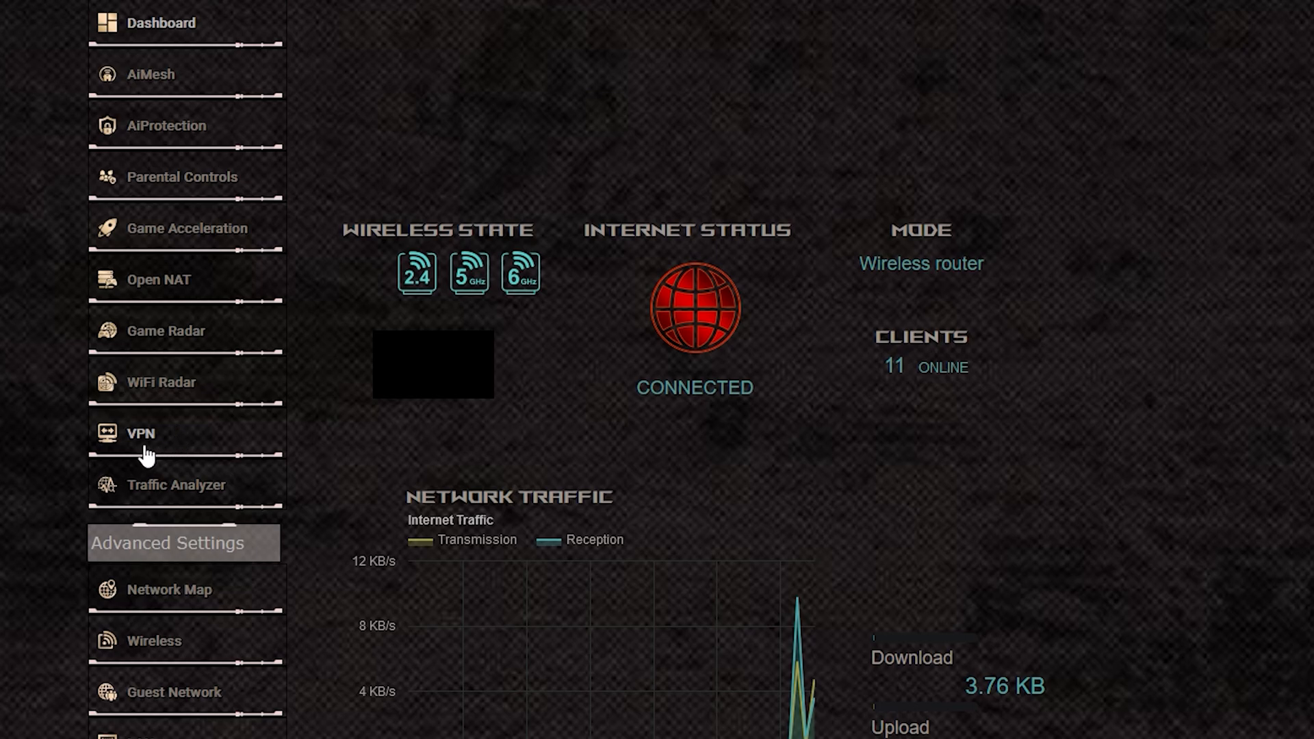
pyautogui.click(140, 433)
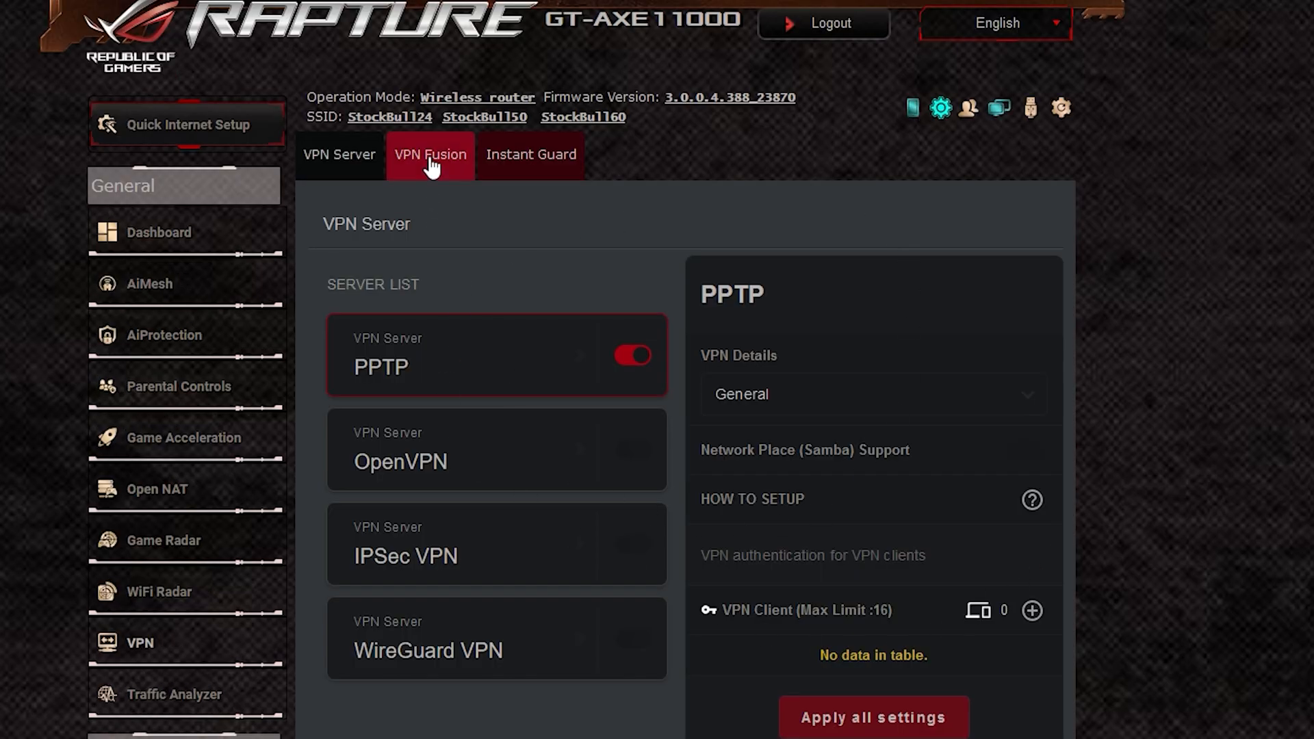
pyautogui.click(430, 155)
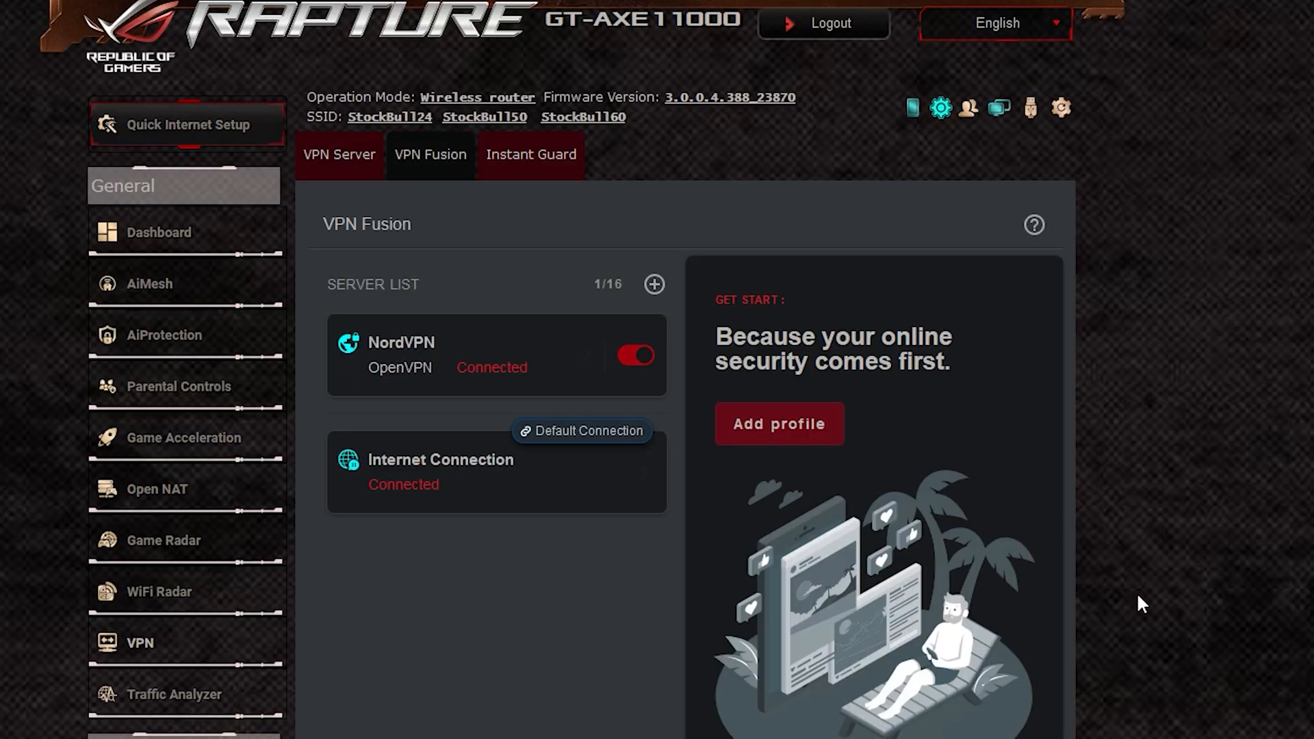
pyautogui.moveTo(460, 395)
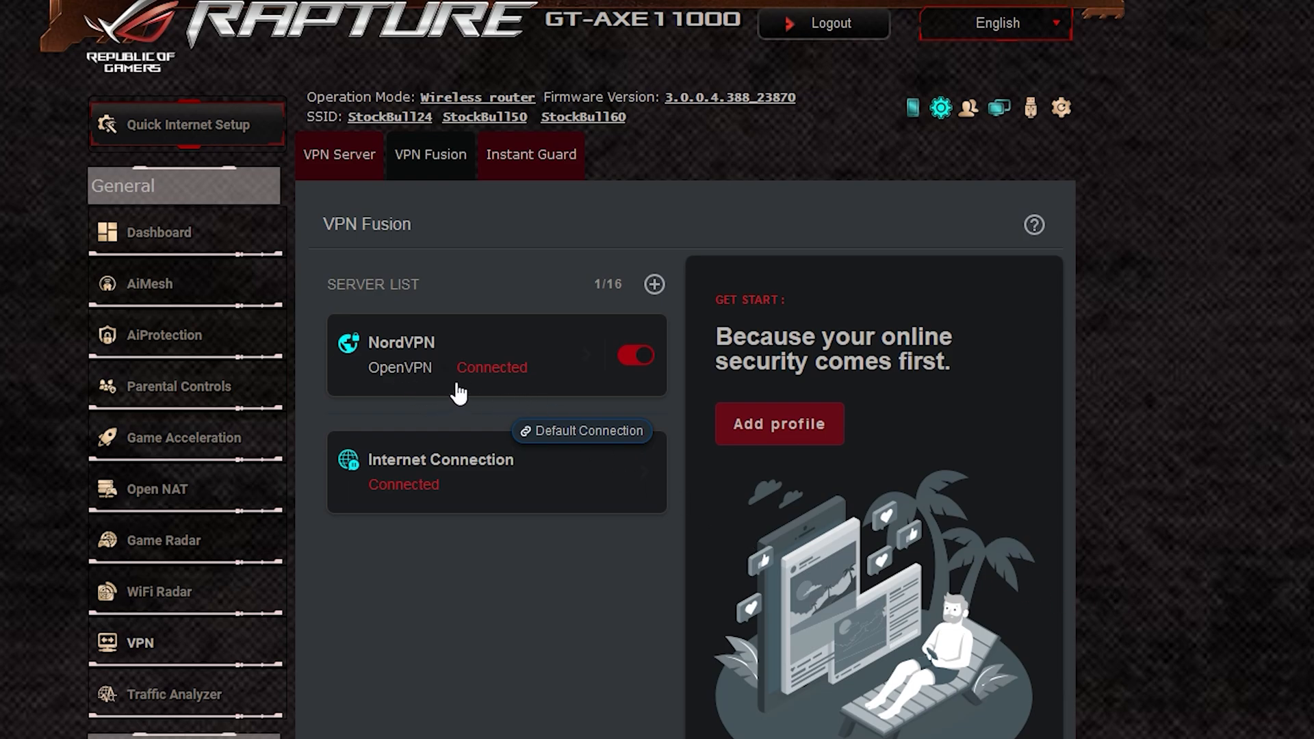
pyautogui.moveTo(511, 493)
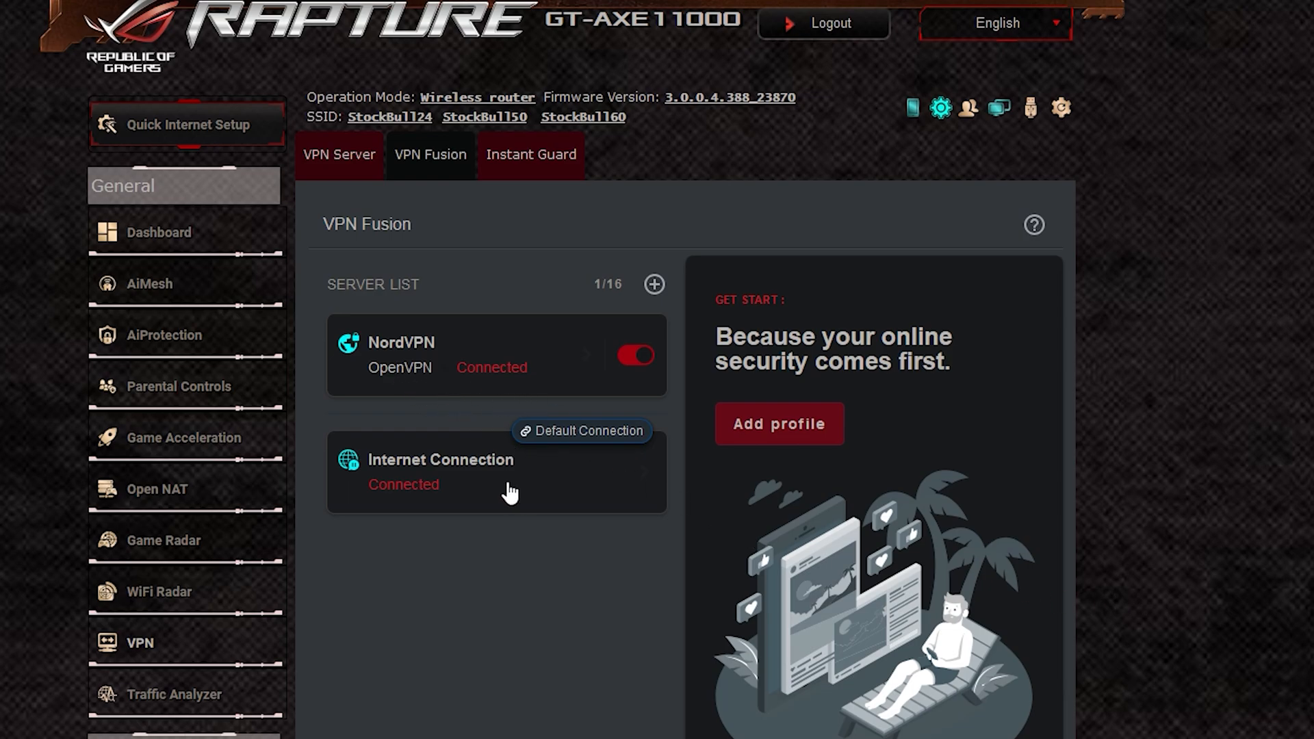
pyautogui.click(496, 473)
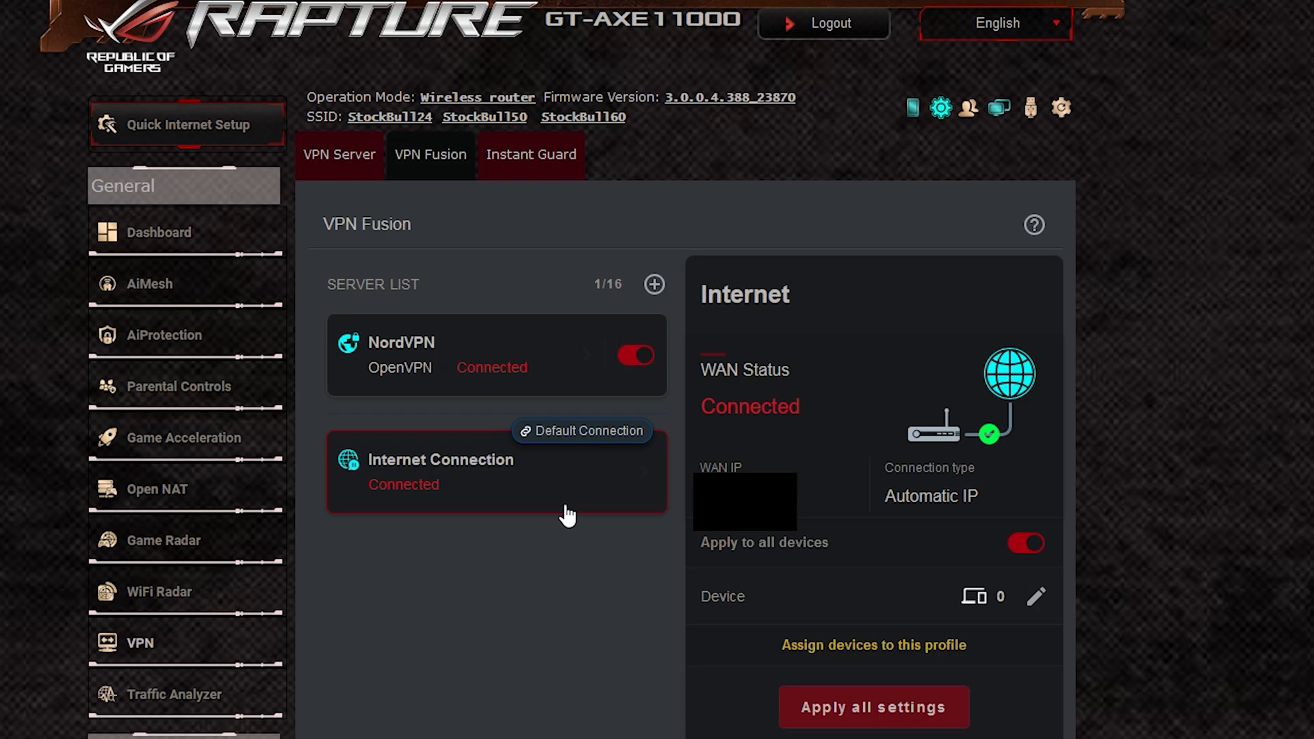
pyautogui.moveTo(600, 502)
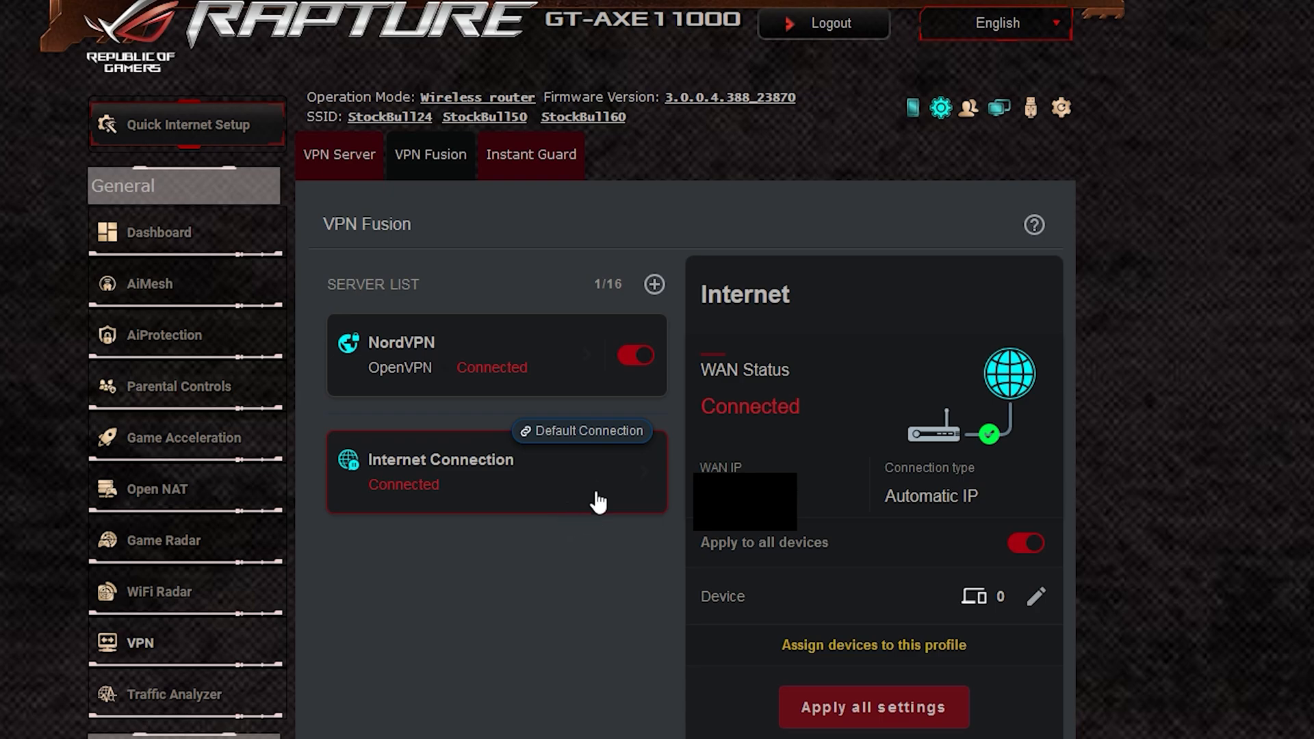
pyautogui.moveTo(602, 442)
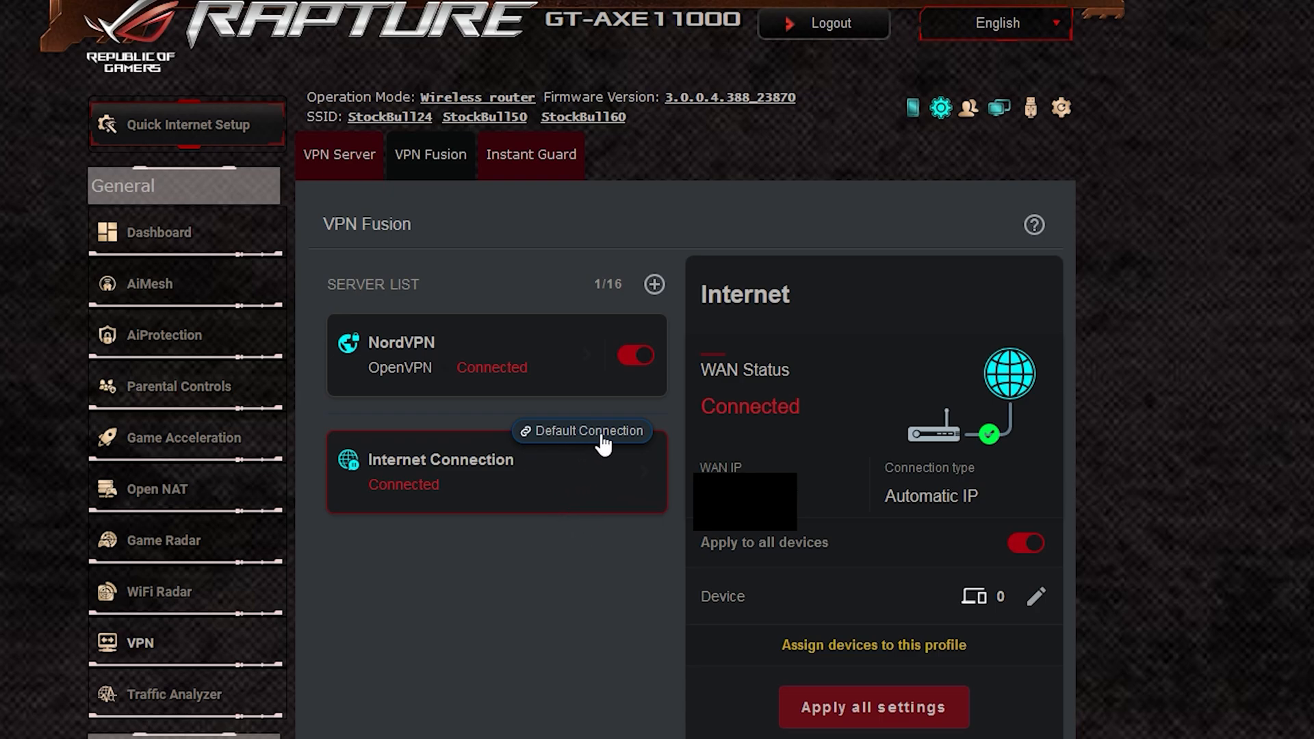
pyautogui.moveTo(563, 394)
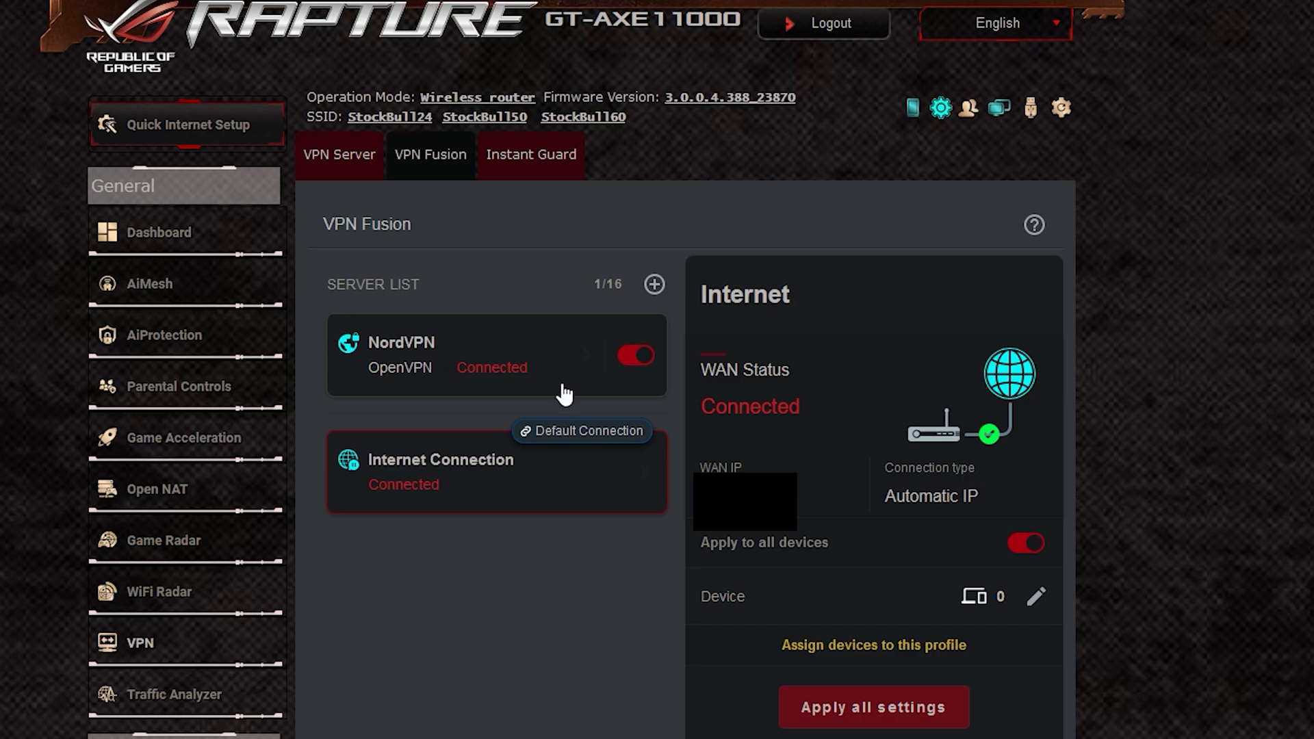
pyautogui.moveTo(582, 723)
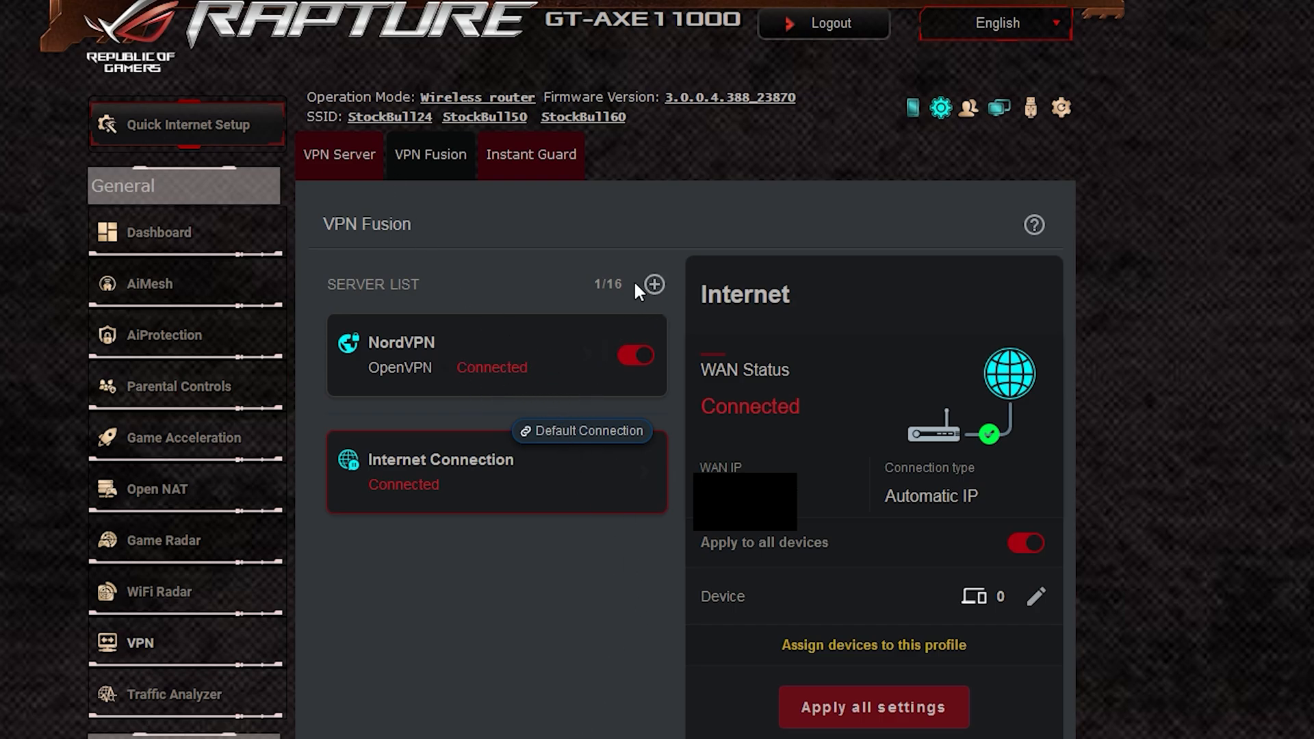
# - Add a VPN Fusion profile named 'NordVPN Taiwan' with OpenVPN as its connection type
pyautogui.click(652, 284)
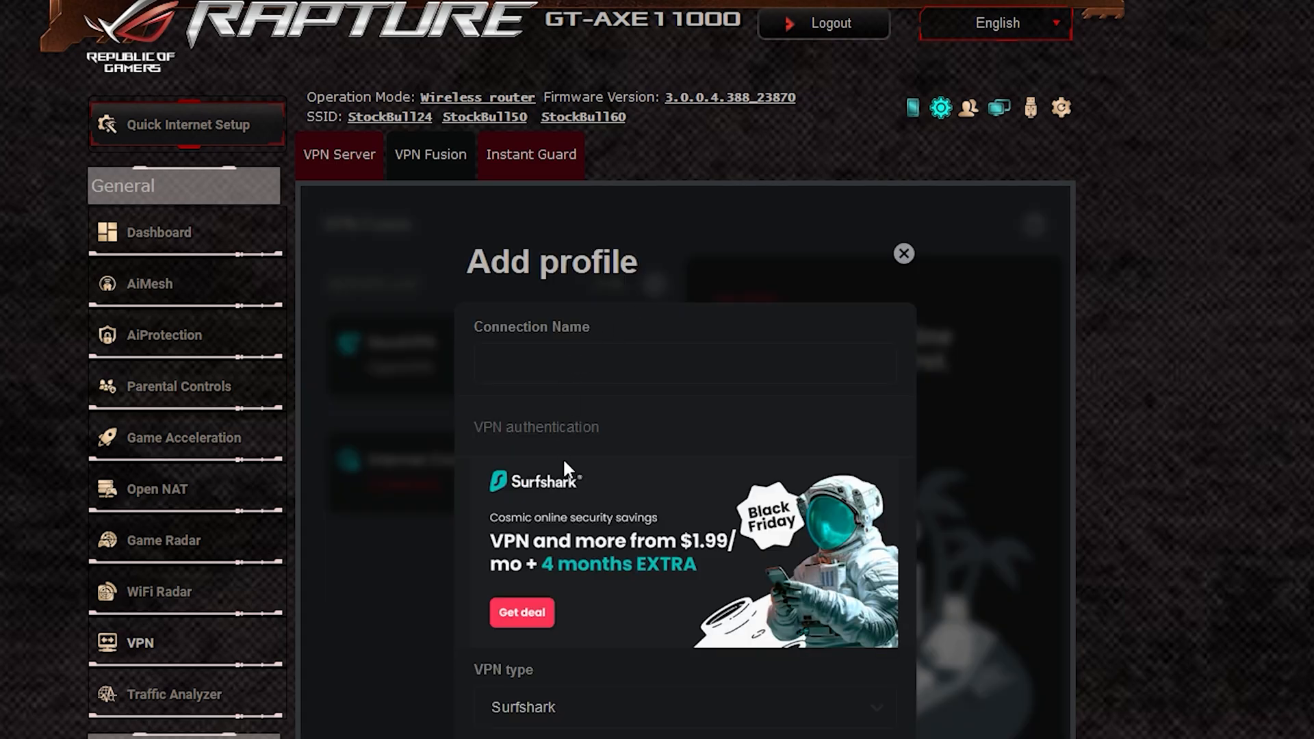
pyautogui.click(685, 363)
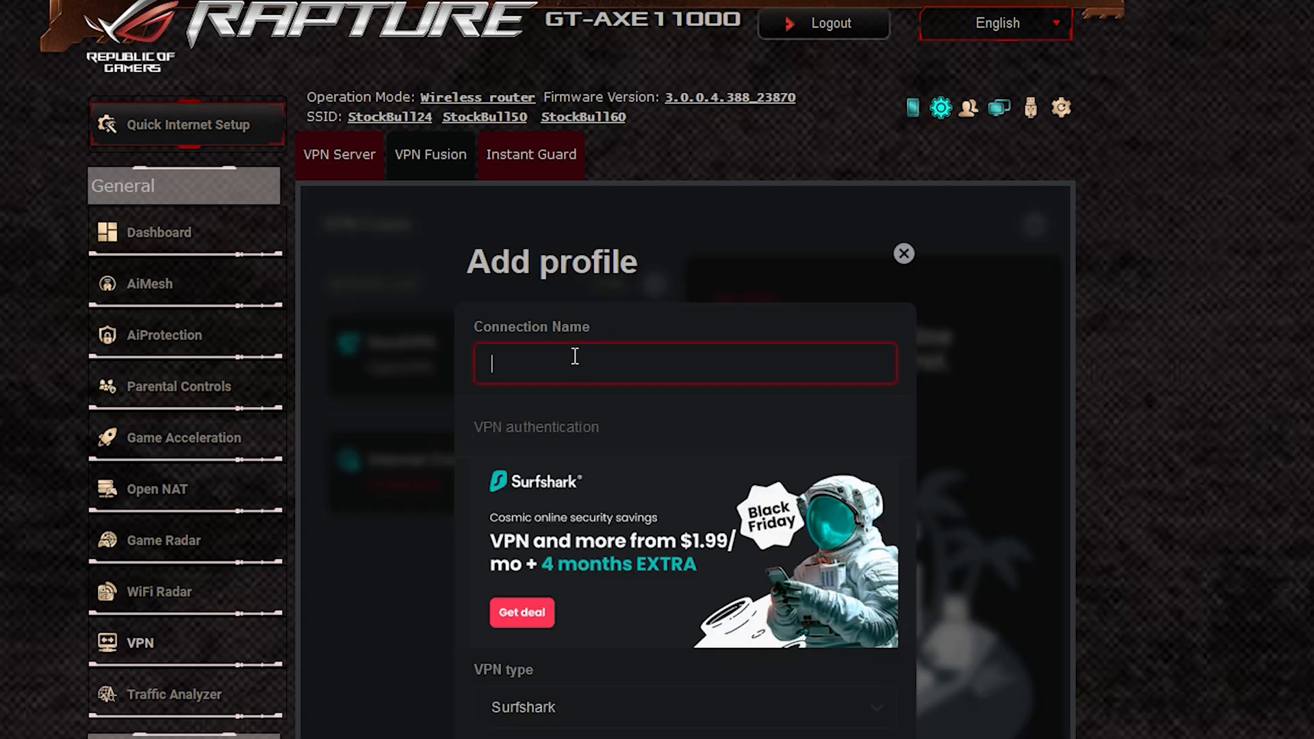
pyautogui.write('NordVPN')
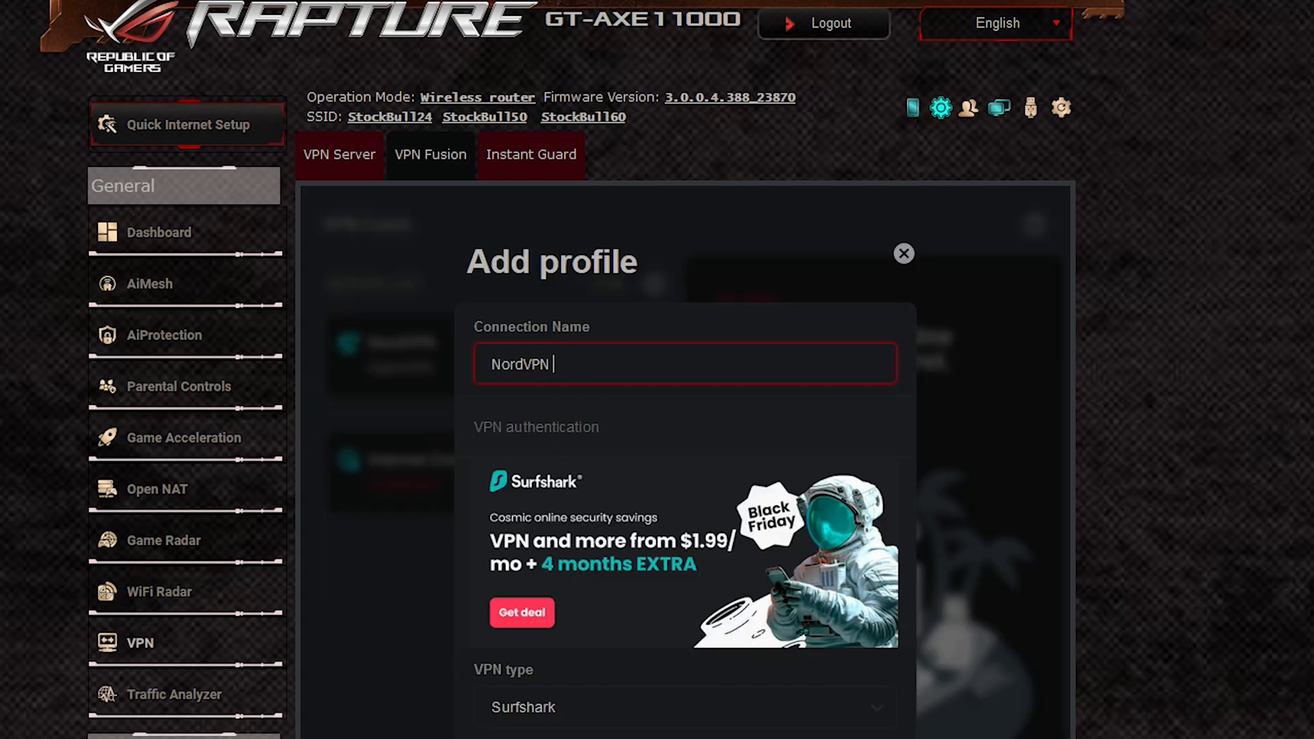
pyautogui.write('Taiwan')
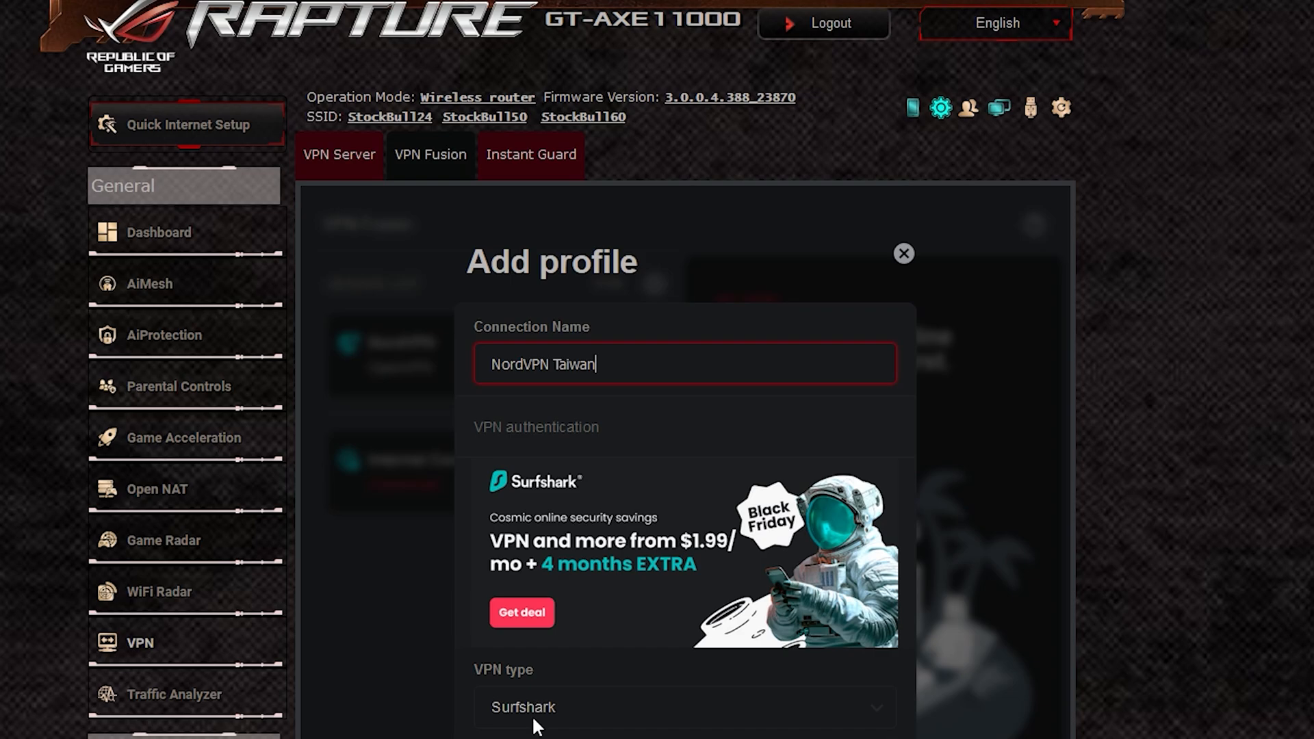
pyautogui.scroll(-3)
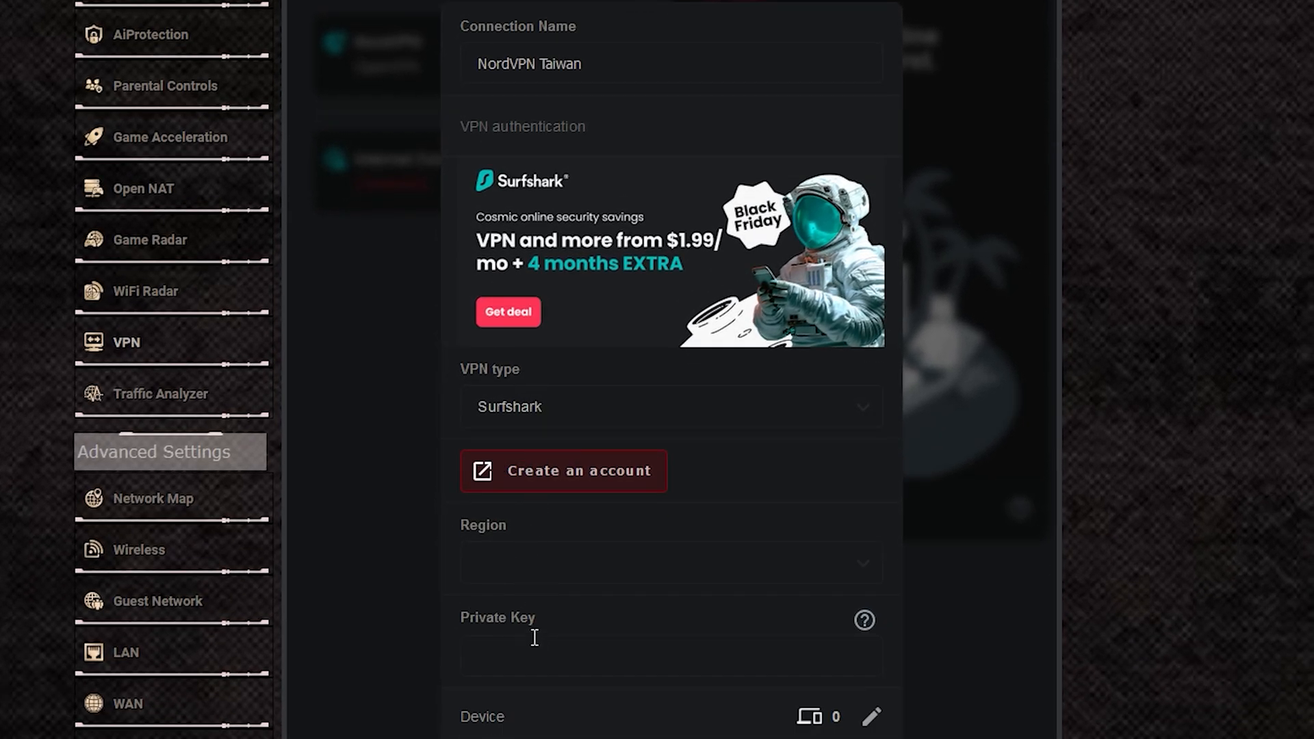
pyautogui.moveTo(576, 413)
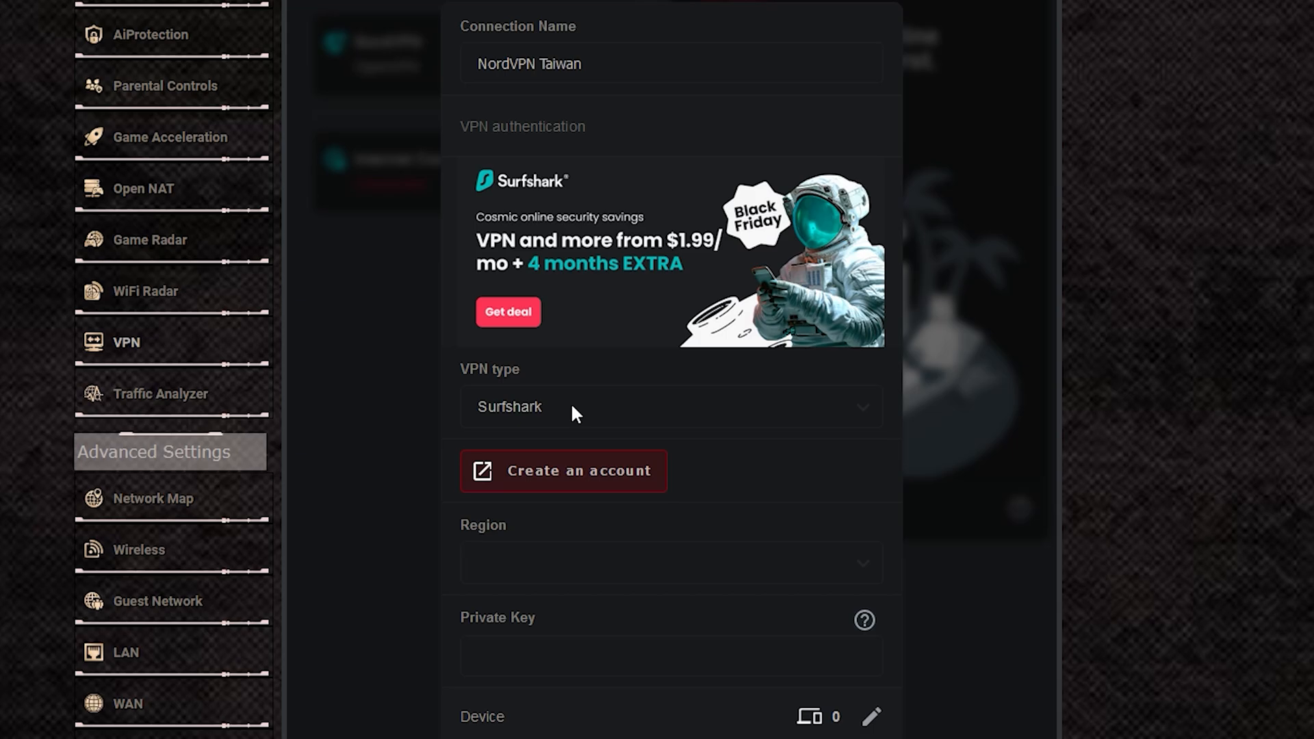
pyautogui.moveTo(615, 424)
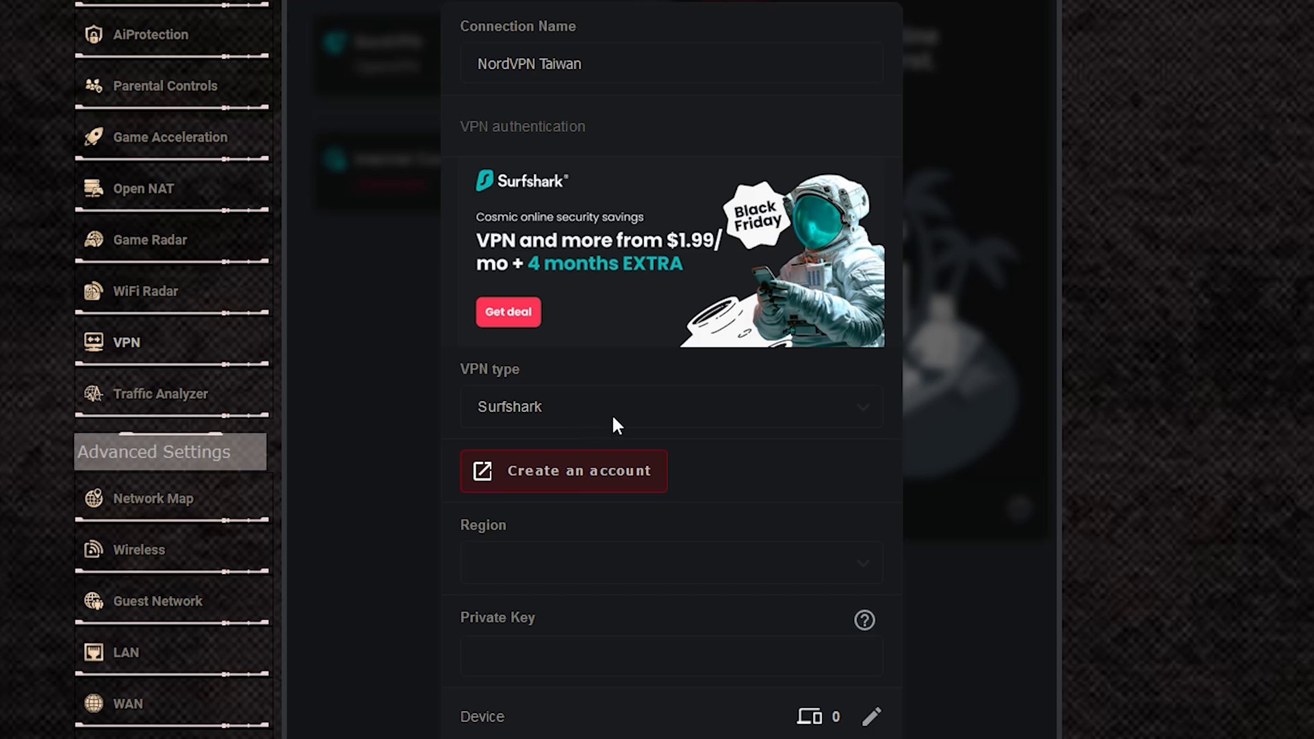
pyautogui.click(669, 406)
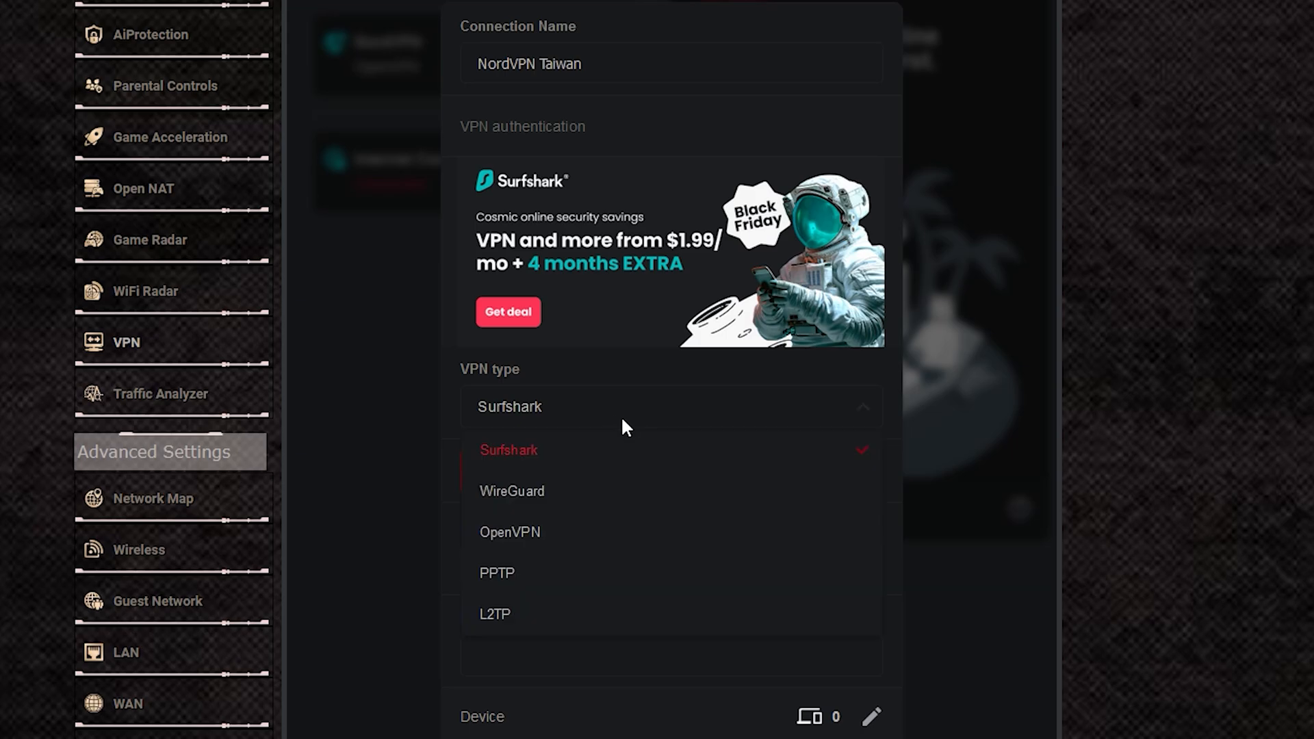
pyautogui.click(509, 531)
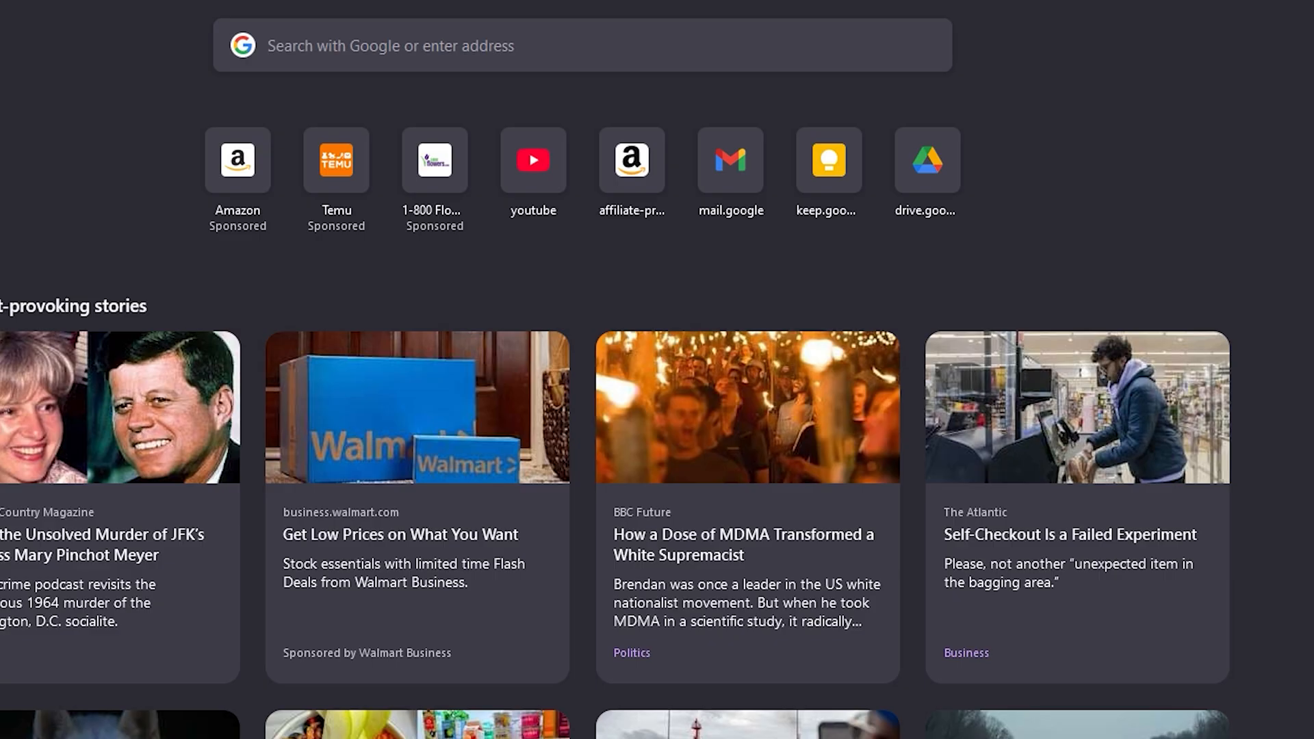
# - Reach Nord Account's manual setup, view Taiwan servers and expand tw180.nordvpn.com details
pyautogui.scroll(-3)
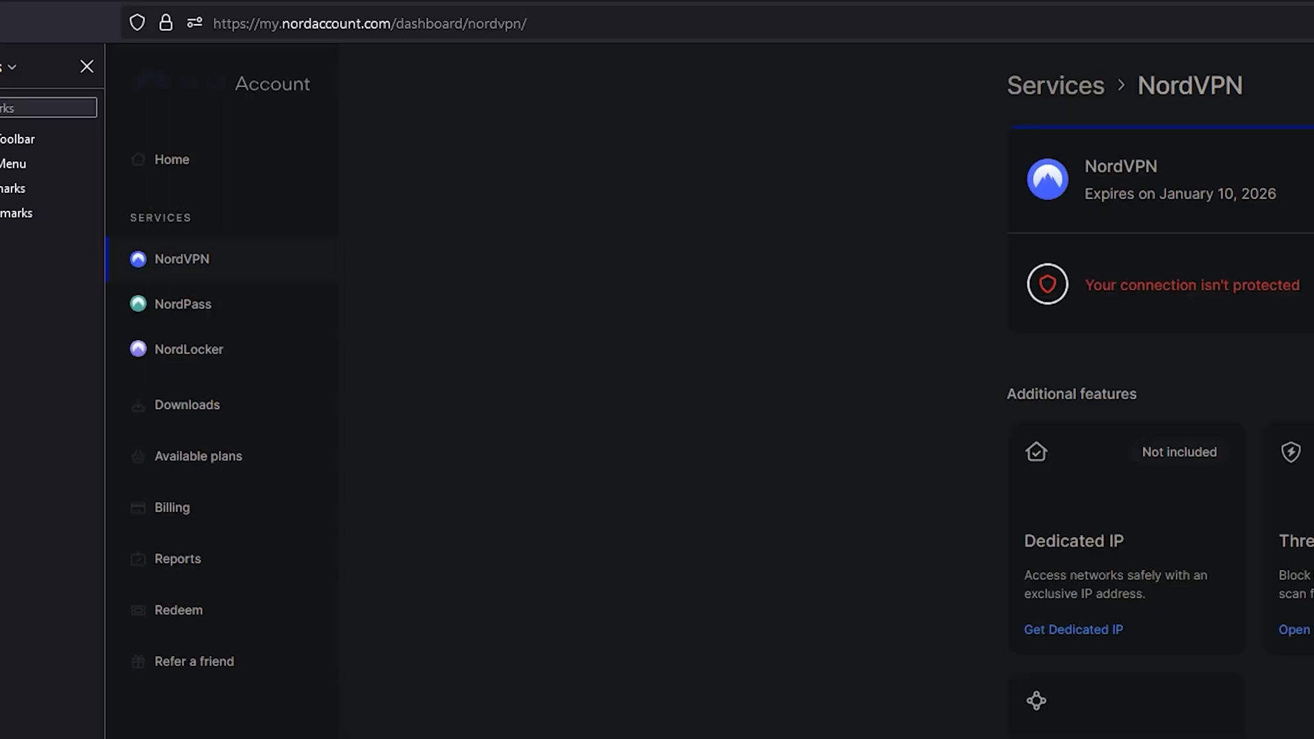
pyautogui.scroll(-3)
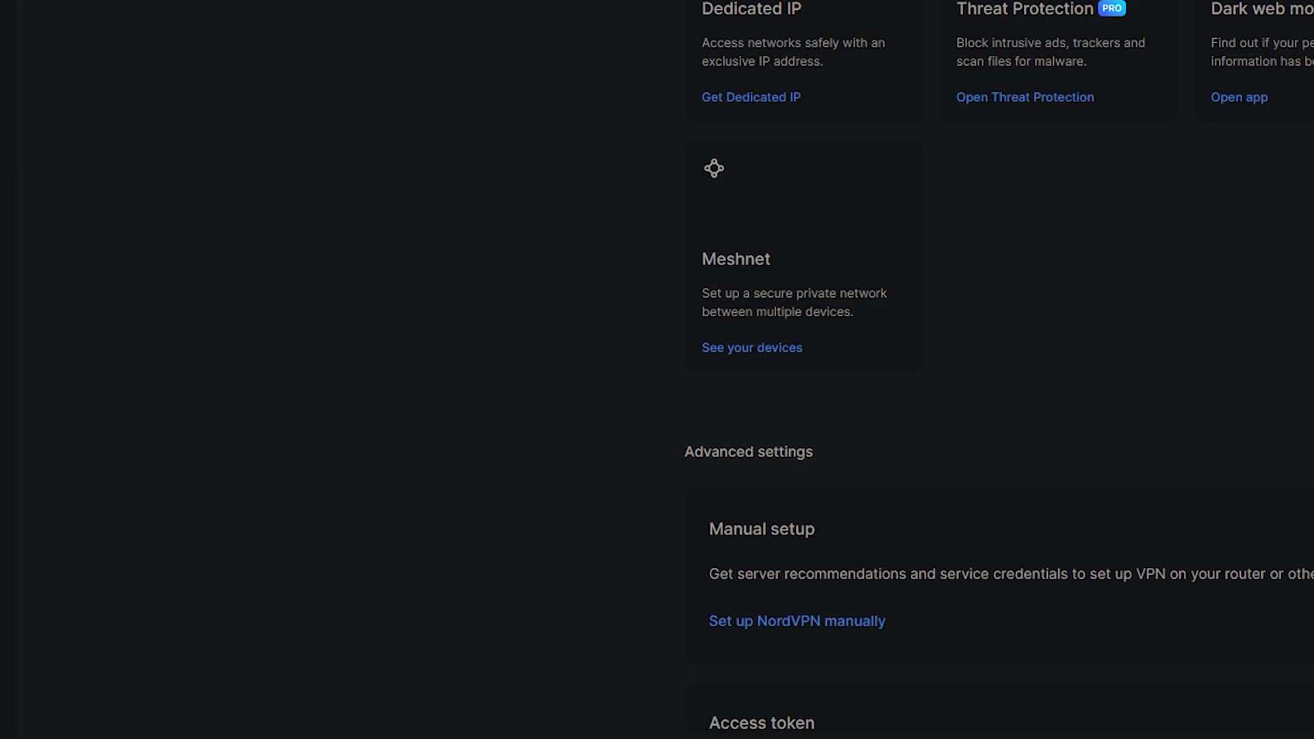
pyautogui.click(794, 621)
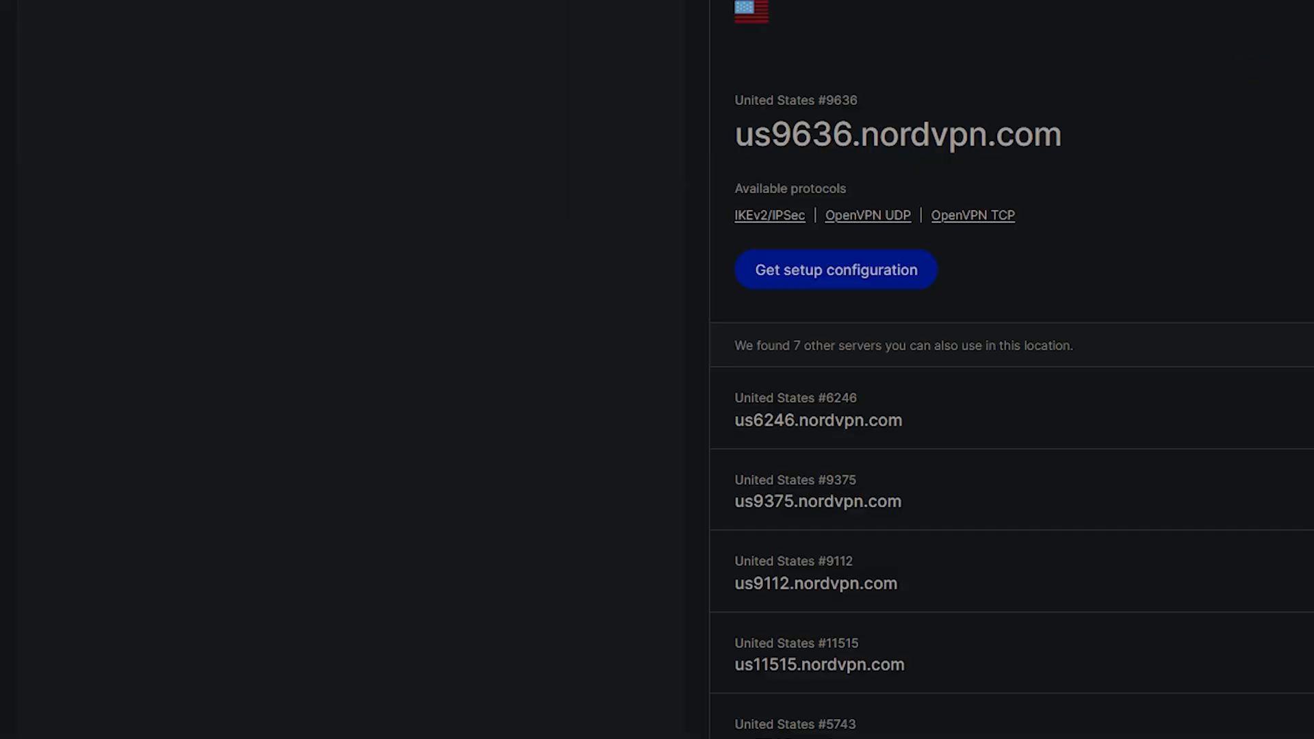
pyautogui.scroll(-3)
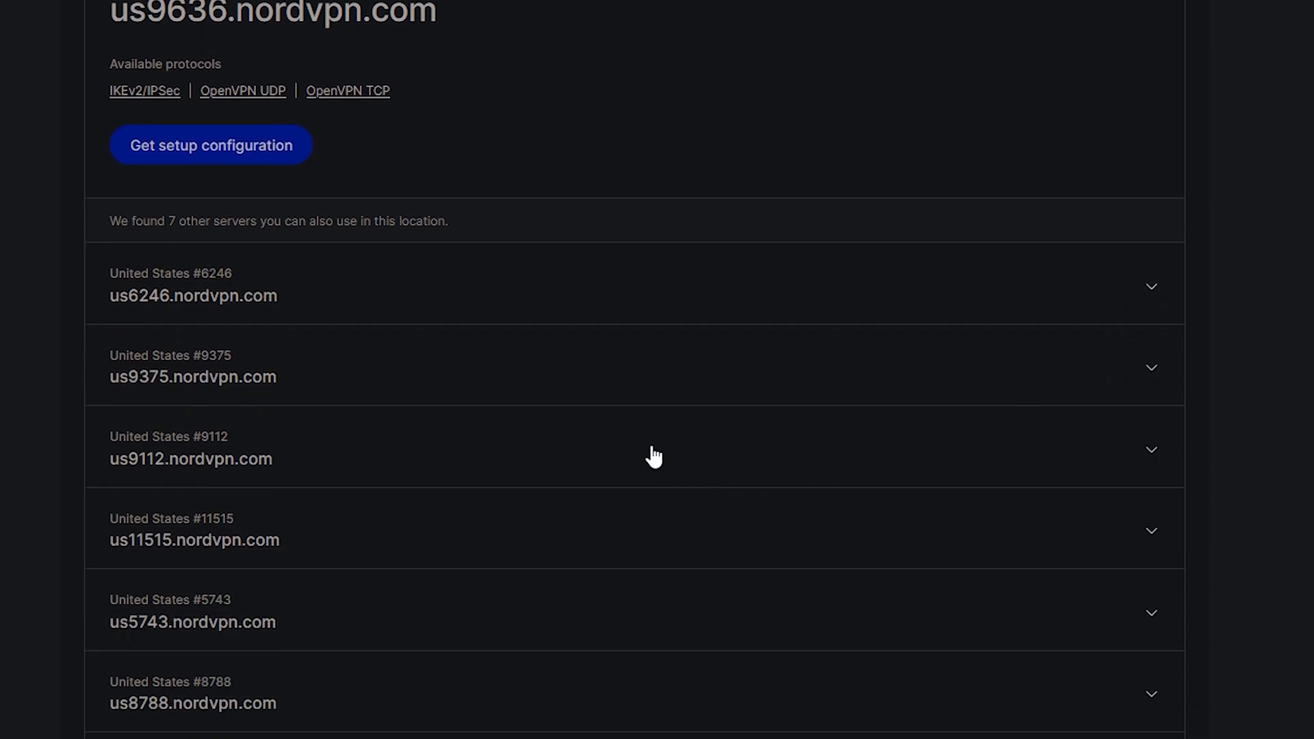
pyautogui.scroll(3)
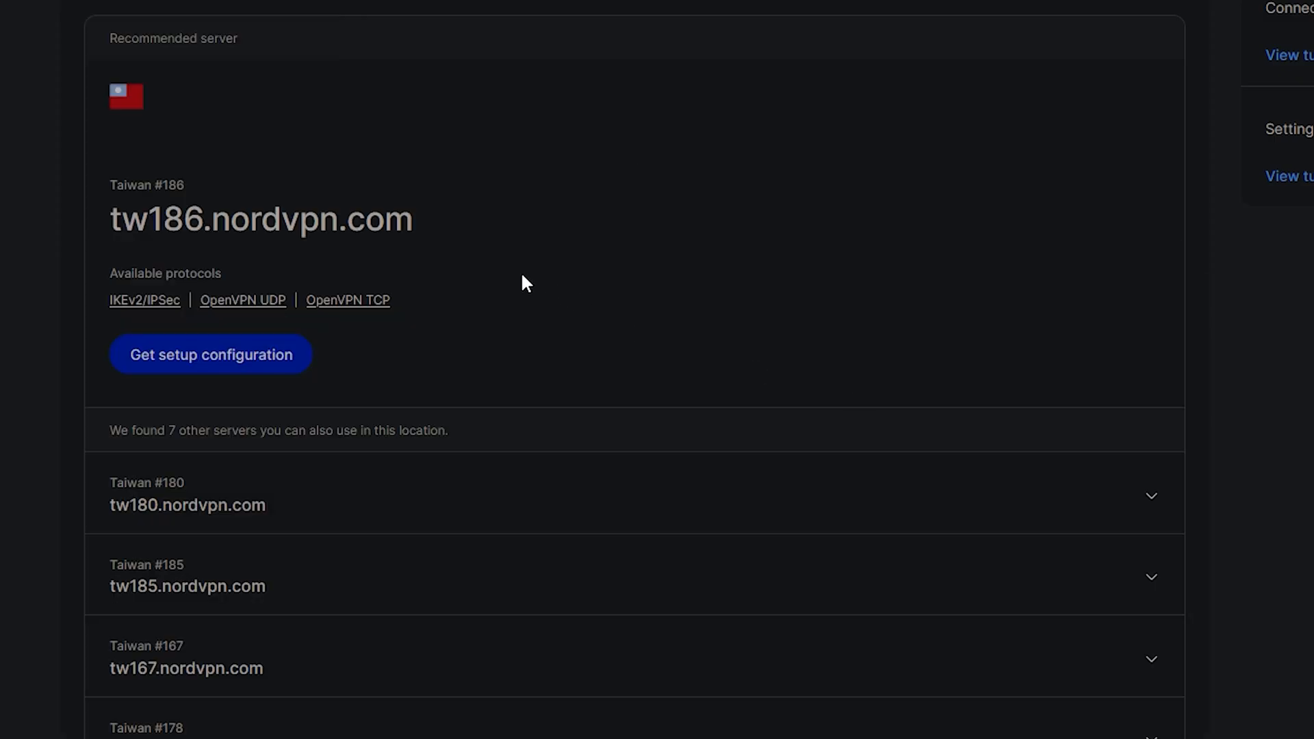
pyautogui.moveTo(224, 341)
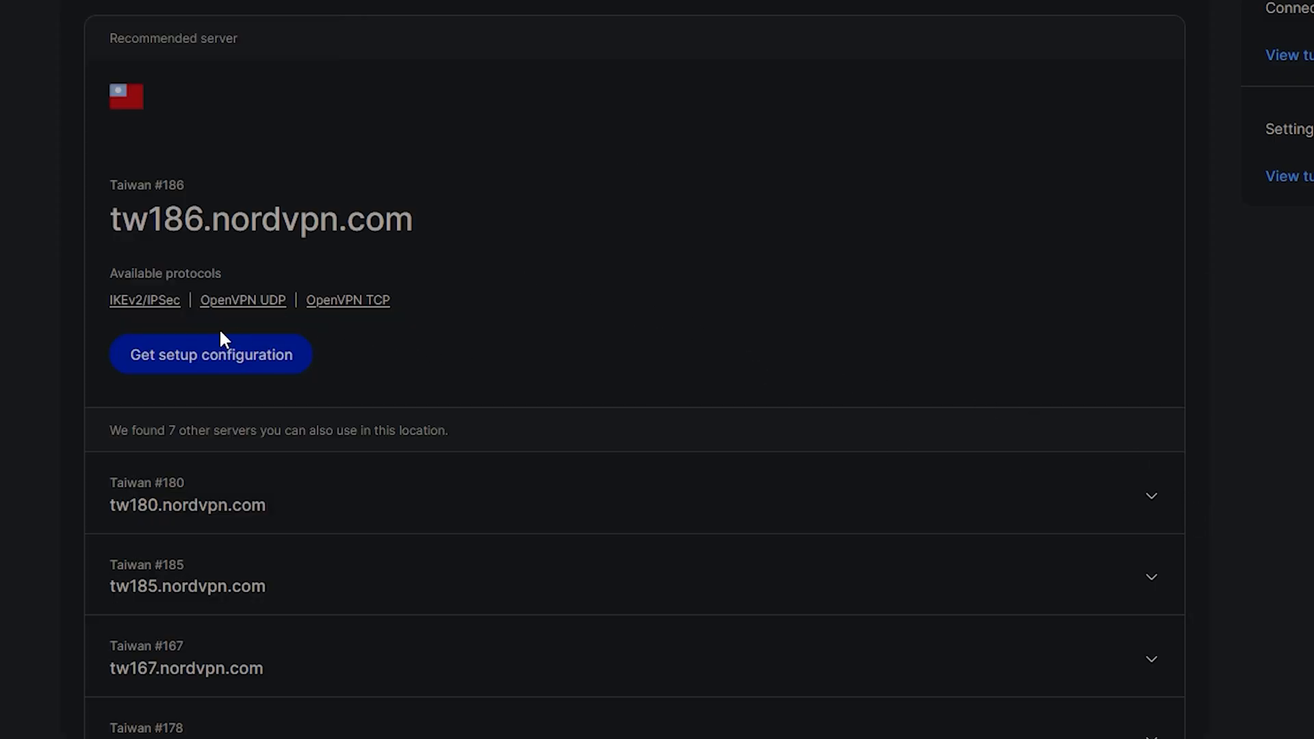
pyautogui.scroll(-3)
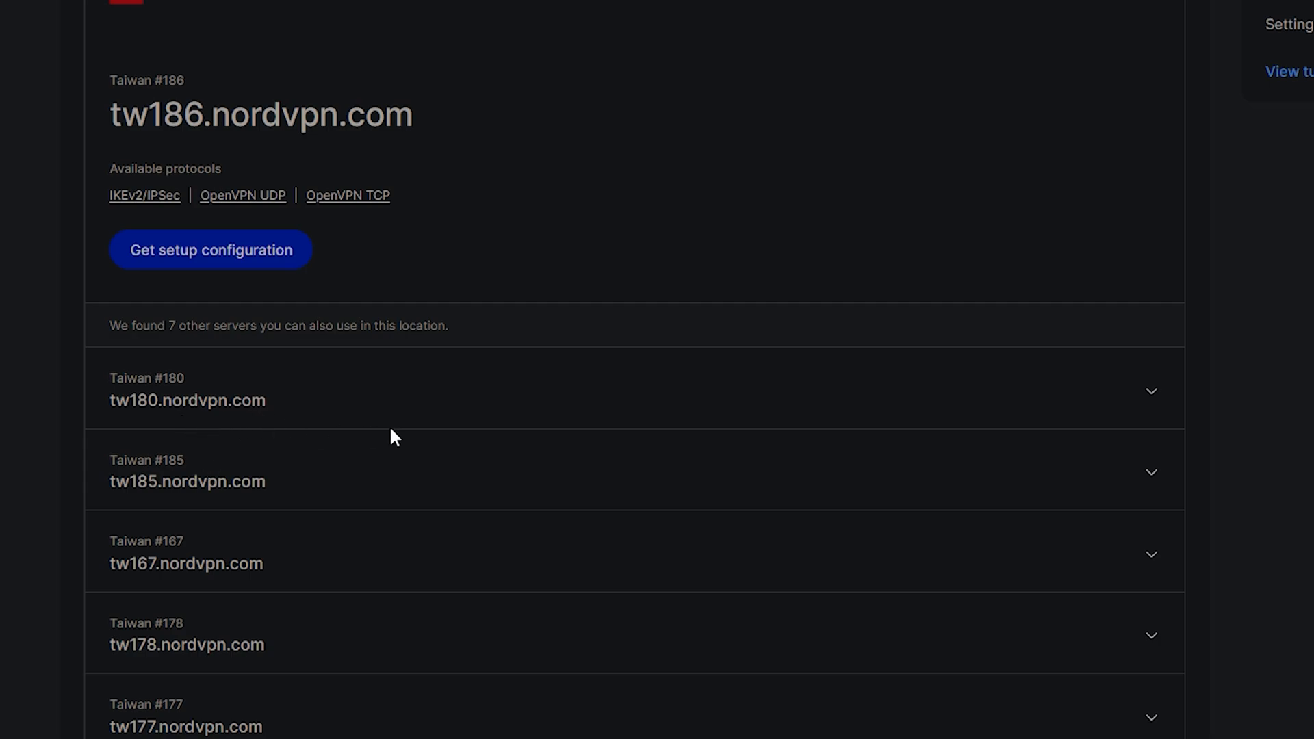
pyautogui.moveTo(193, 400)
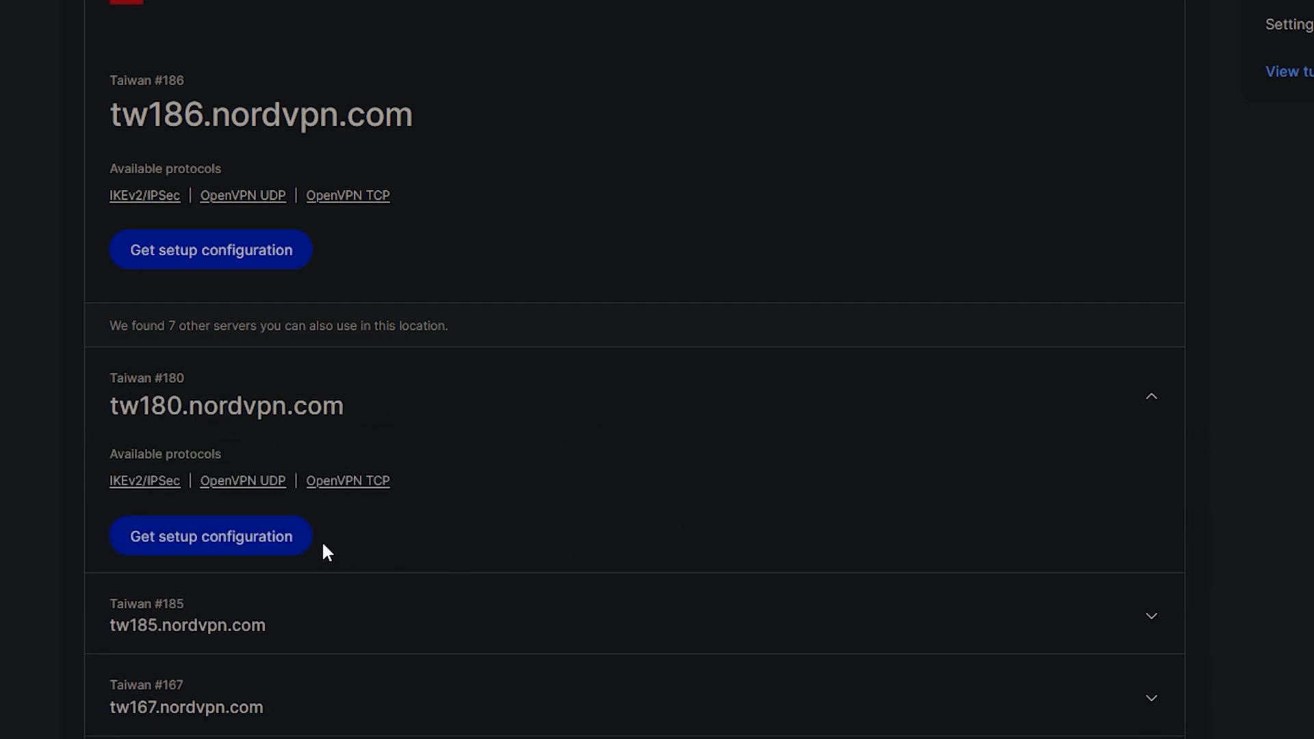
pyautogui.moveTo(286, 524)
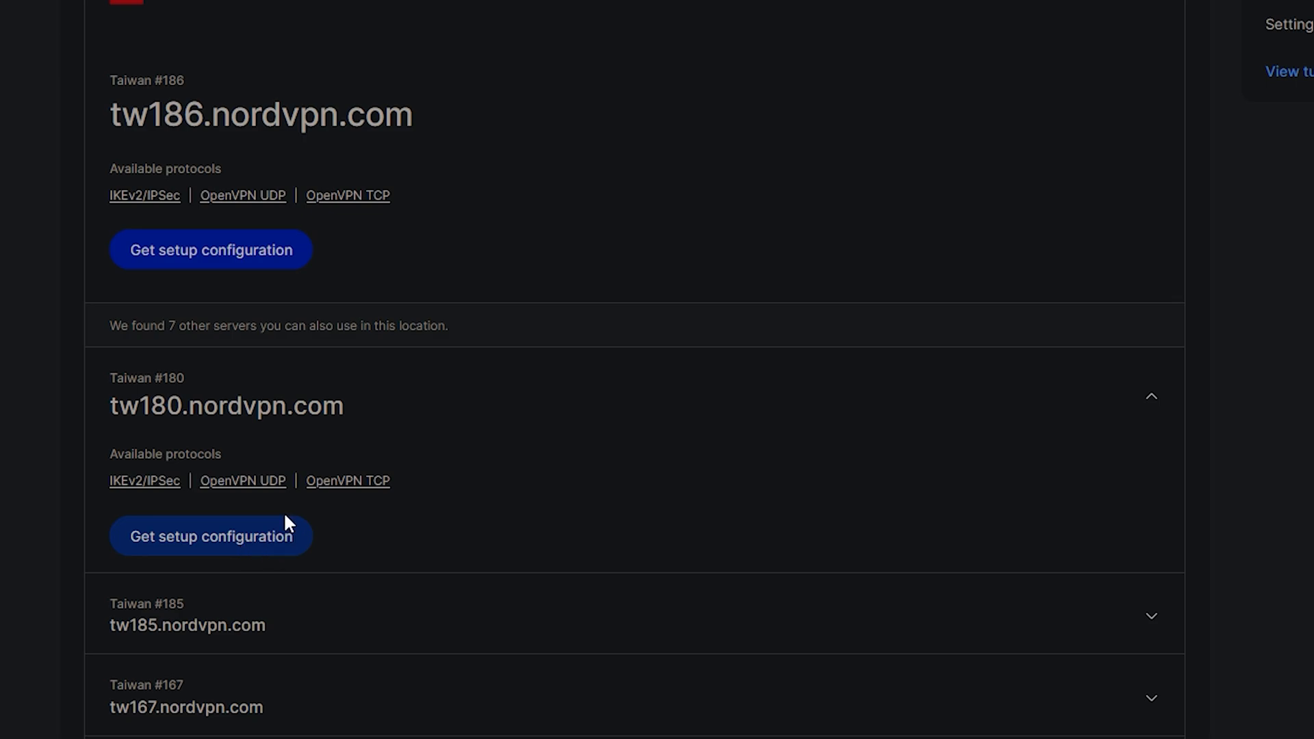
pyautogui.moveTo(260, 492)
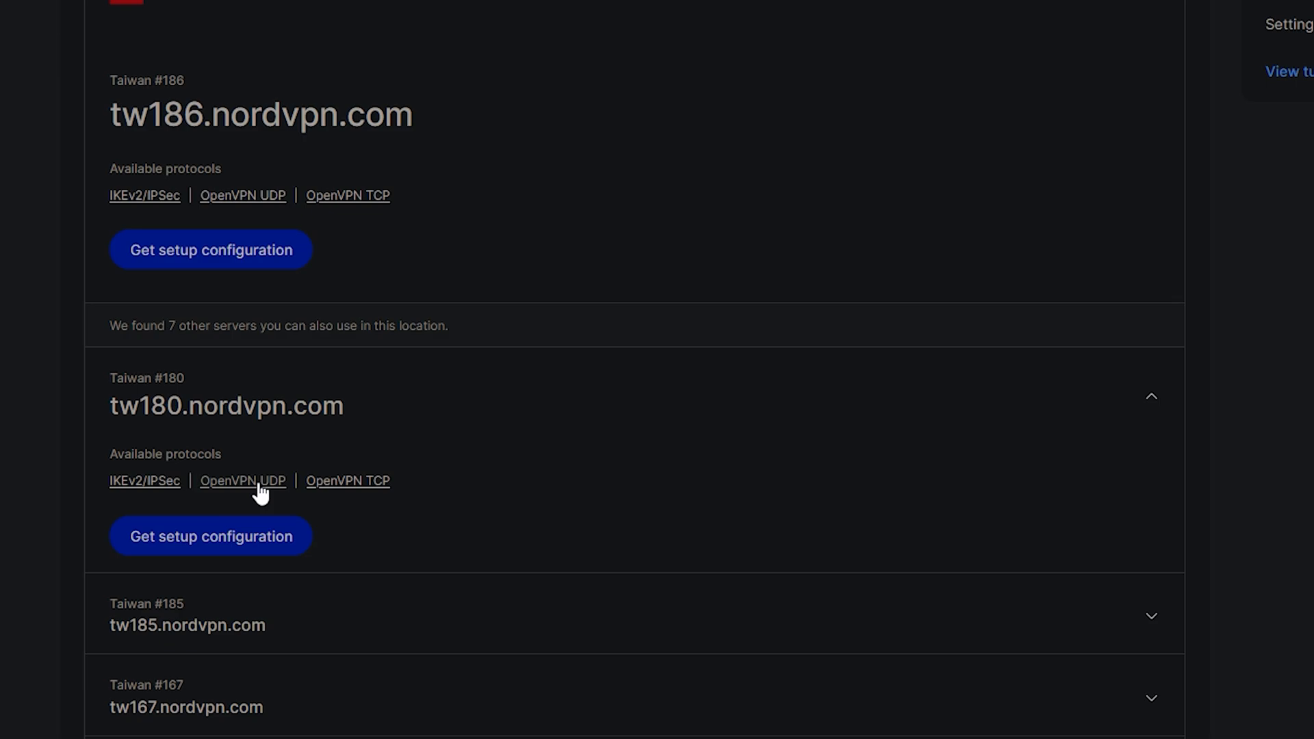
pyautogui.moveTo(610, 295)
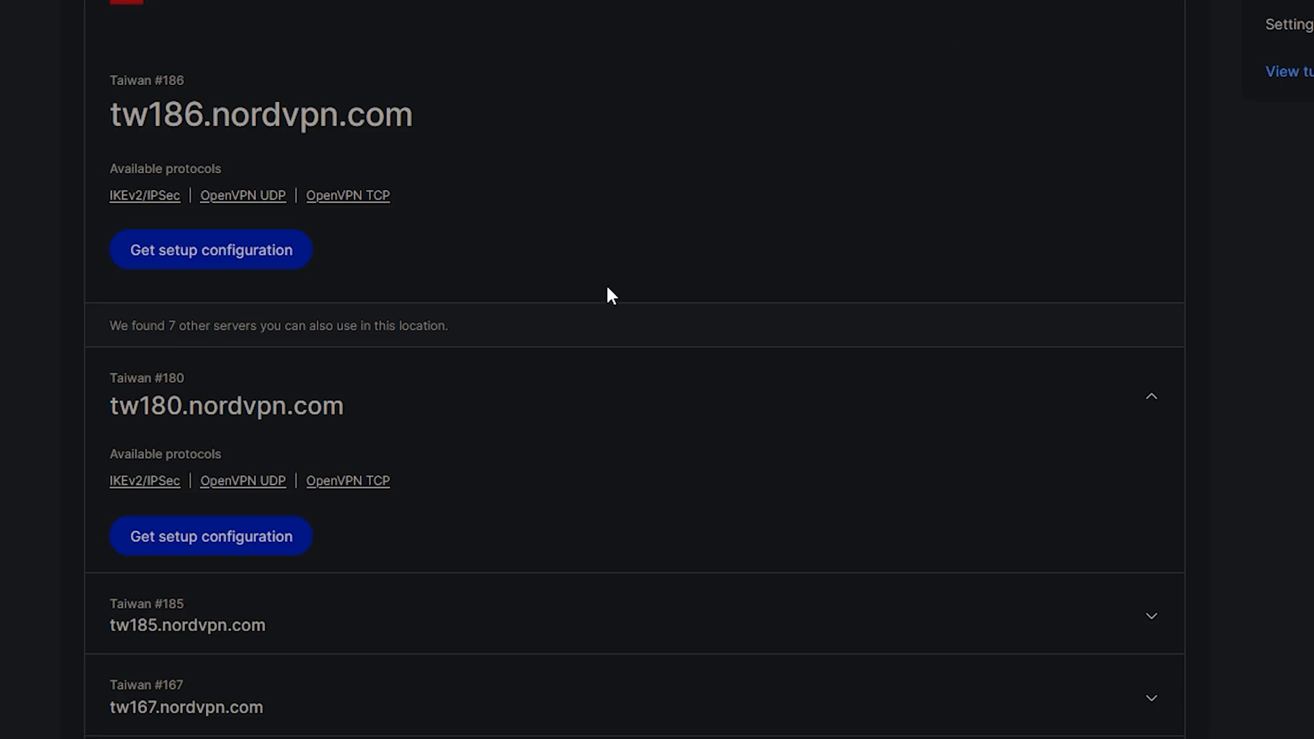
pyautogui.scroll(-3)
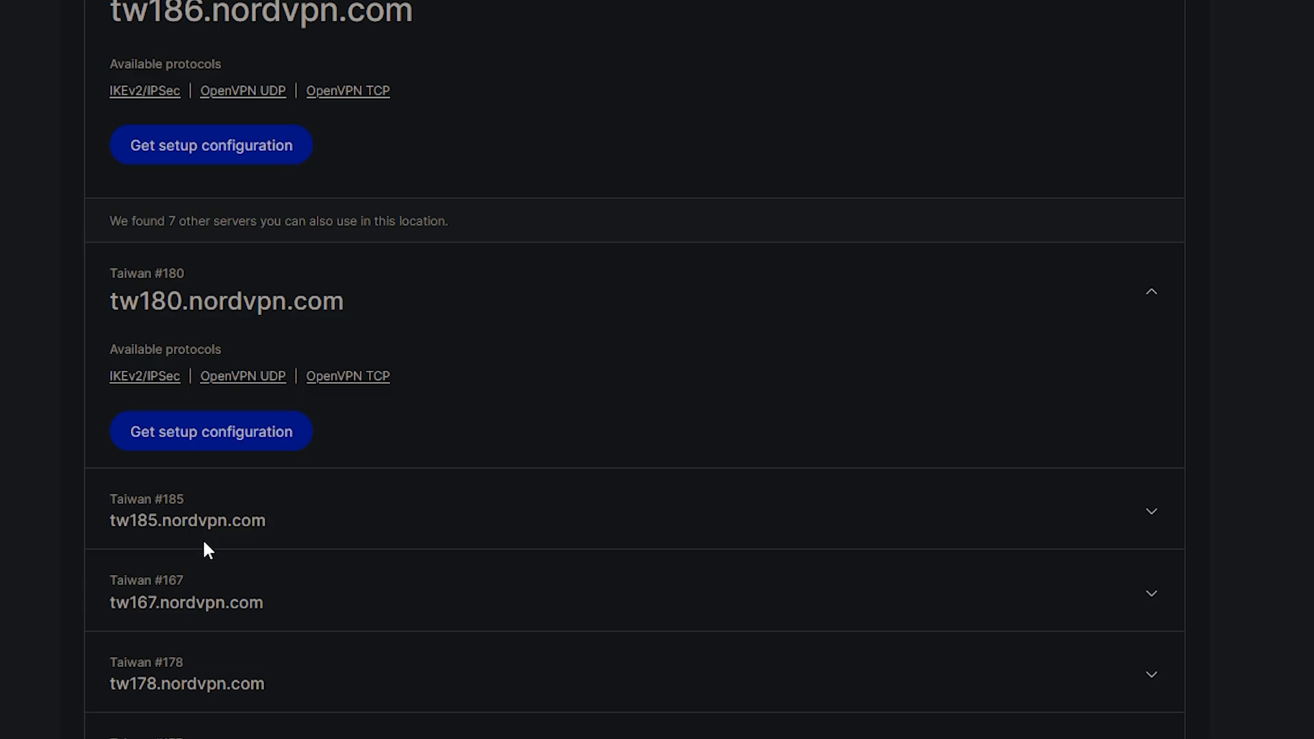
pyautogui.moveTo(418, 533)
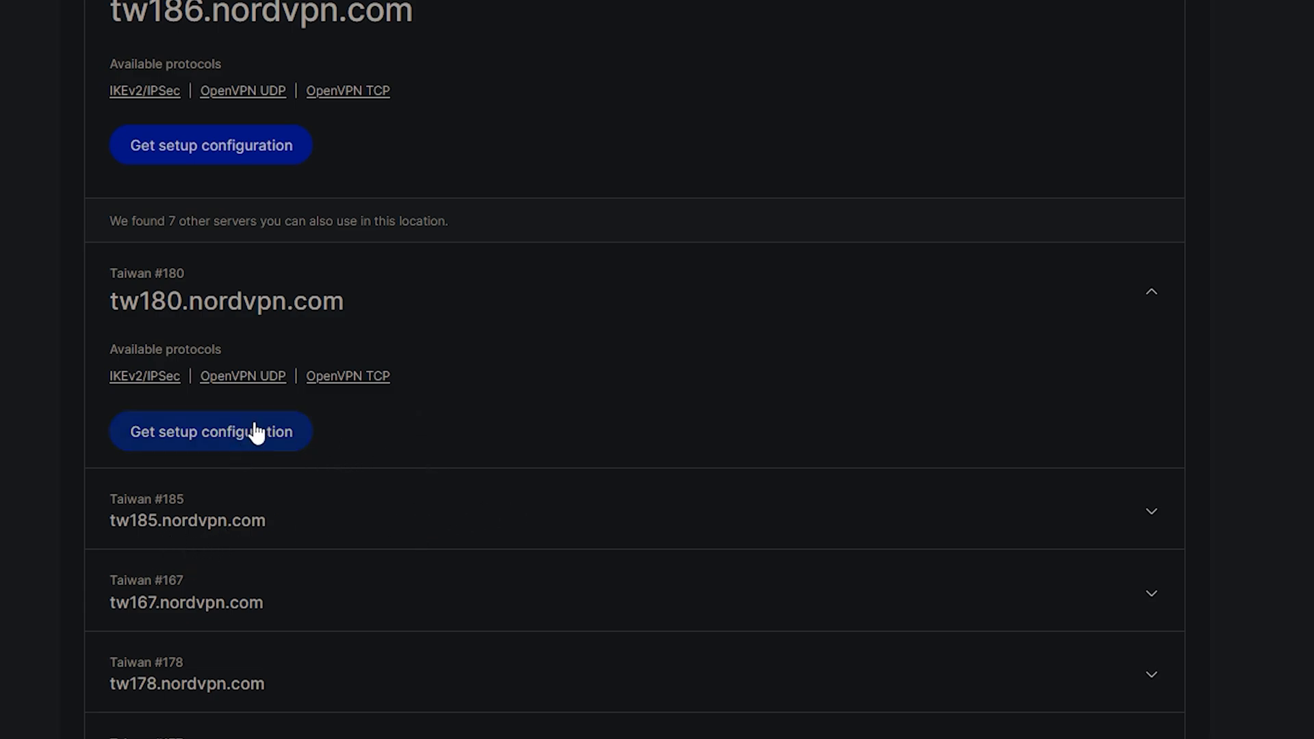
pyautogui.scroll(3)
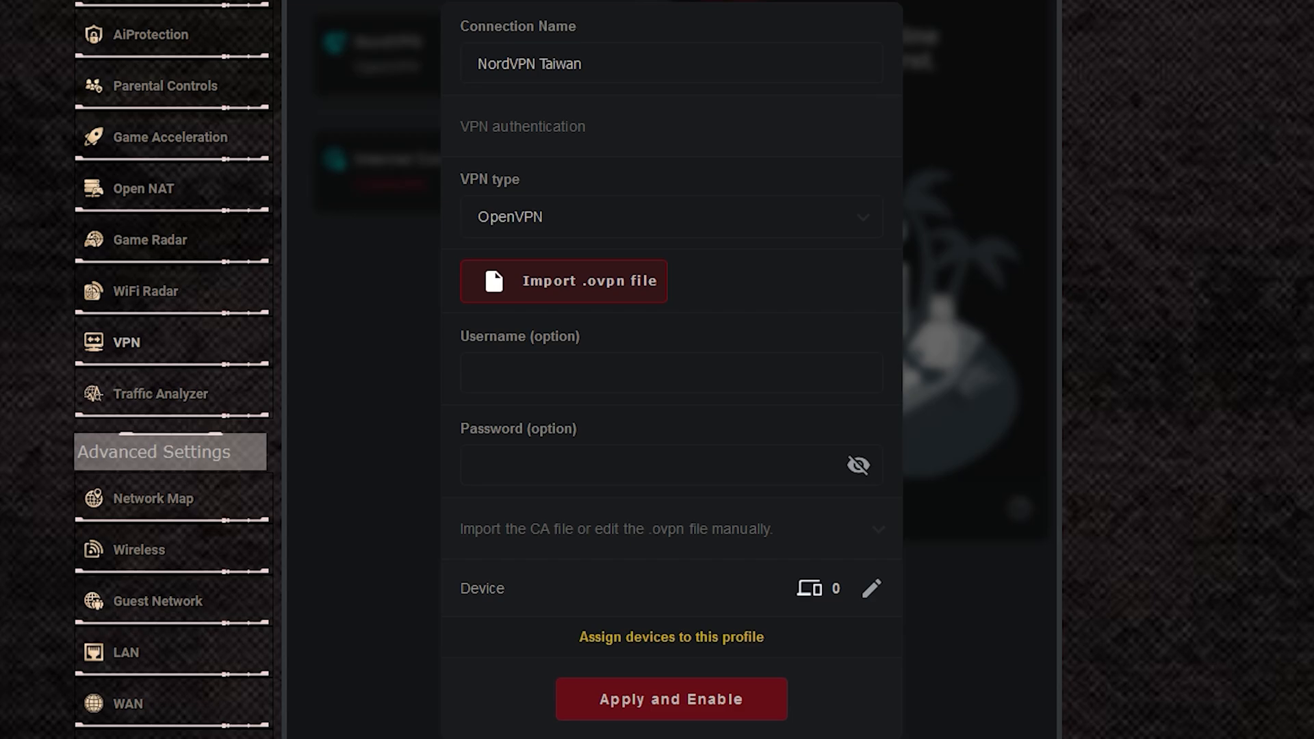
# - Import the .ovpn configuration file into the NordVPN Taiwan profile until it reports Complete
pyautogui.click(563, 281)
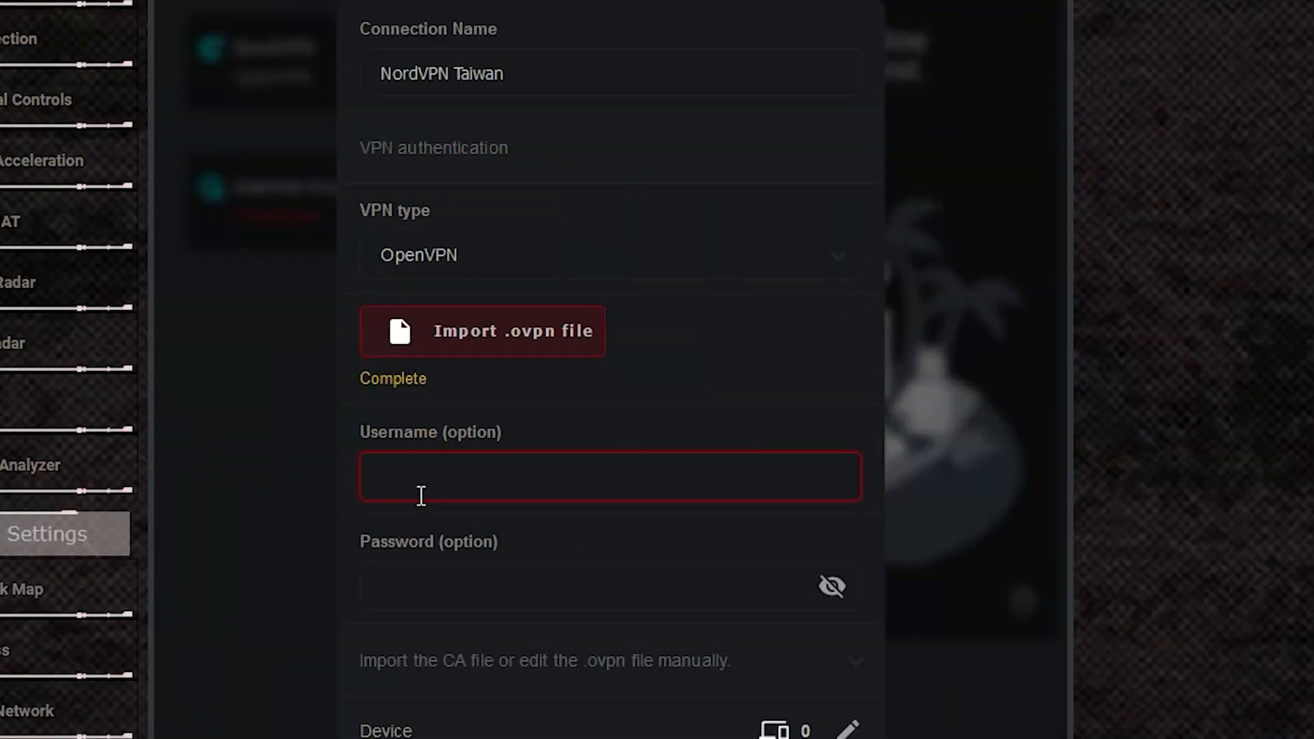
pyautogui.moveTo(529, 482)
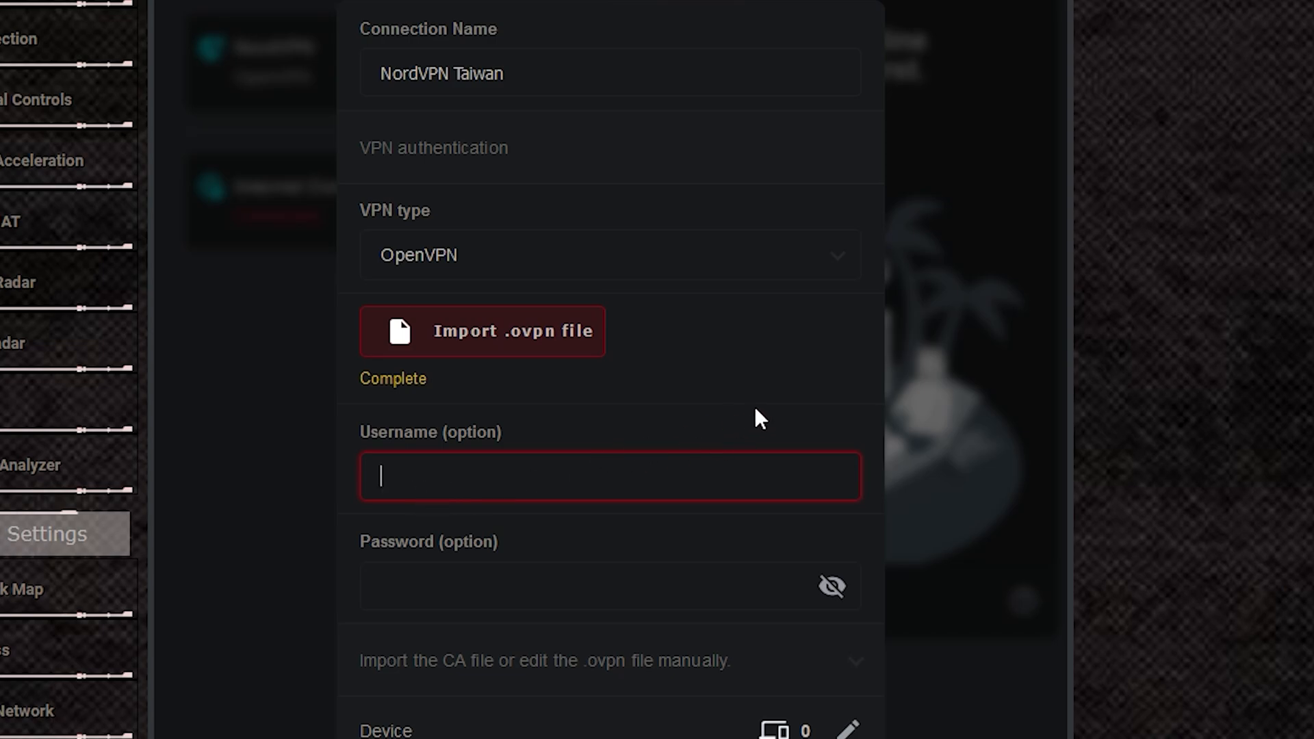
pyautogui.moveTo(588, 469)
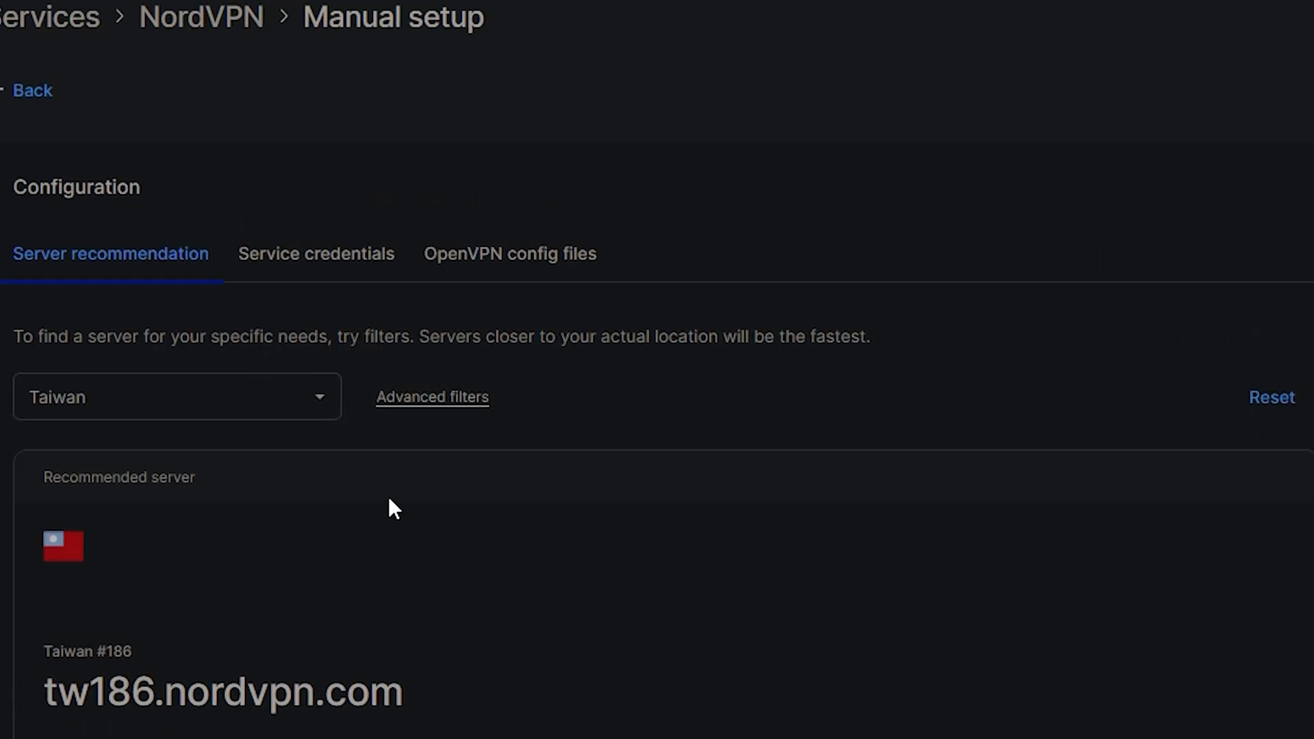
pyautogui.moveTo(386, 285)
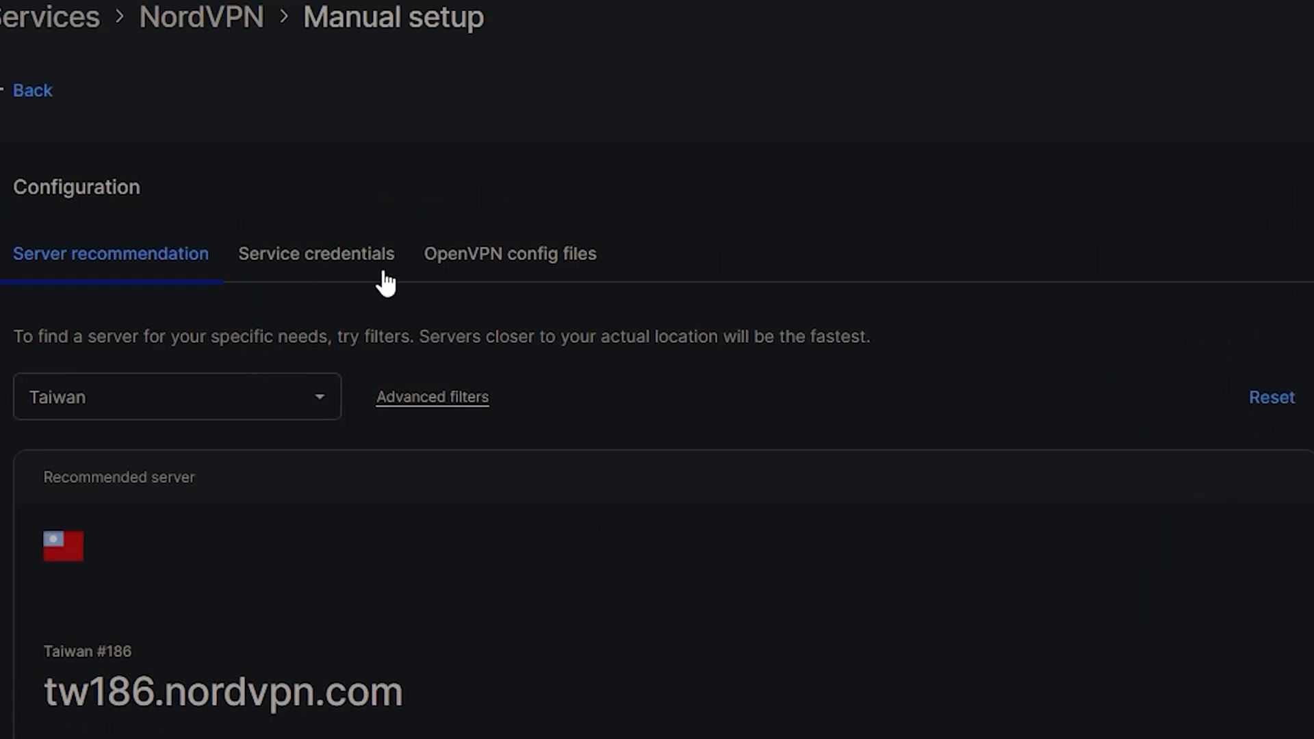
# - View NordVPN Service credentials and start the required email verification
pyautogui.click(316, 255)
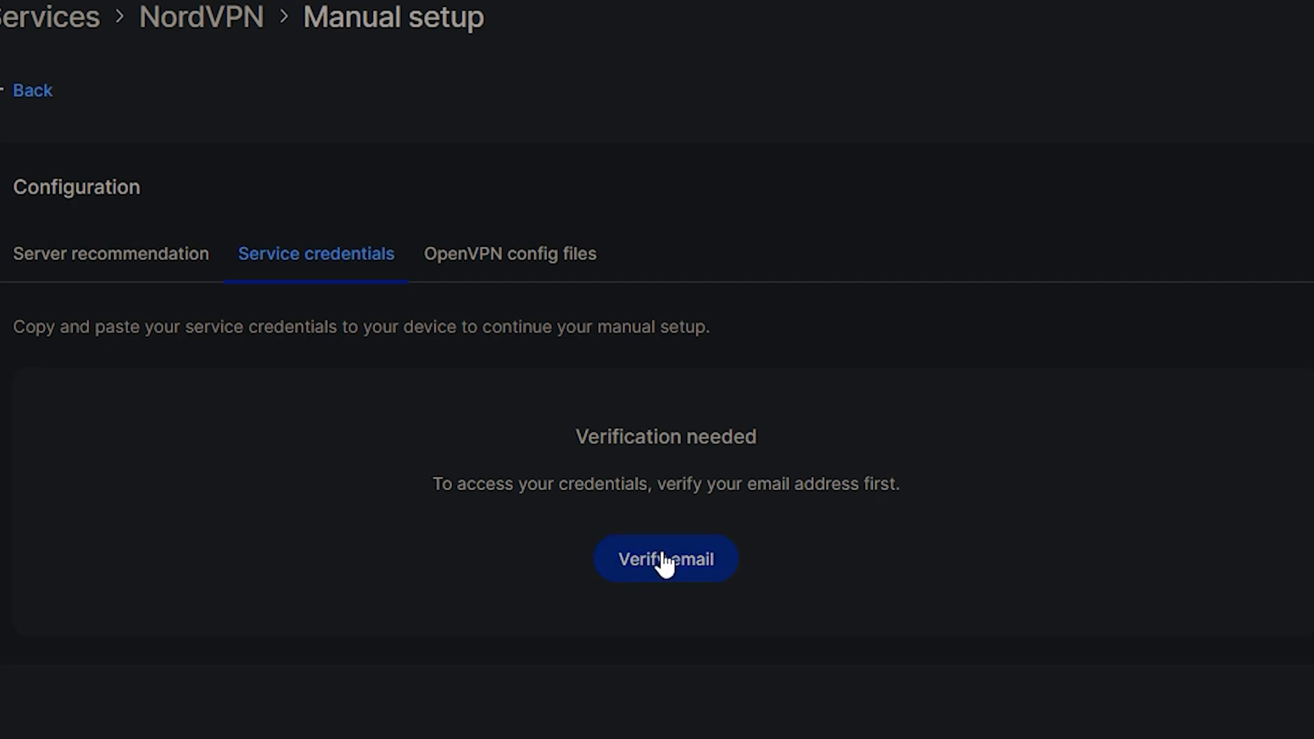
pyautogui.moveTo(645, 526)
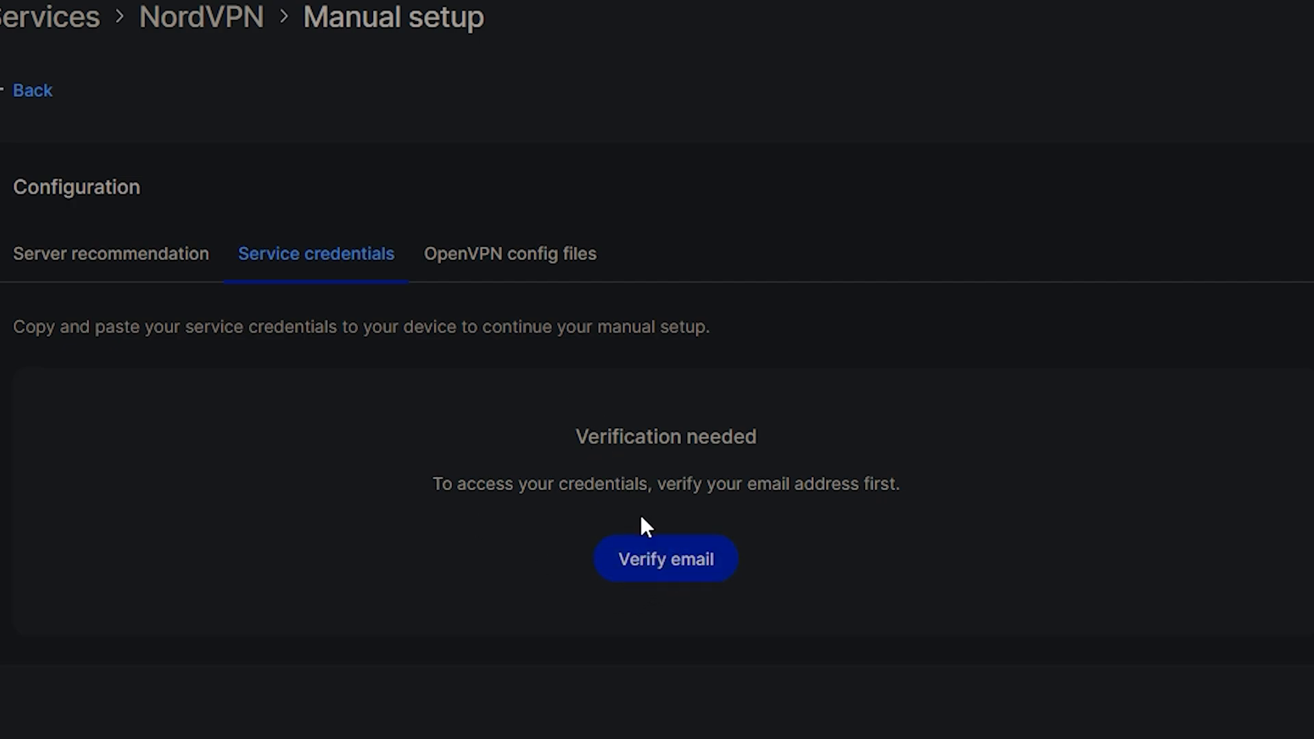
pyautogui.moveTo(665, 578)
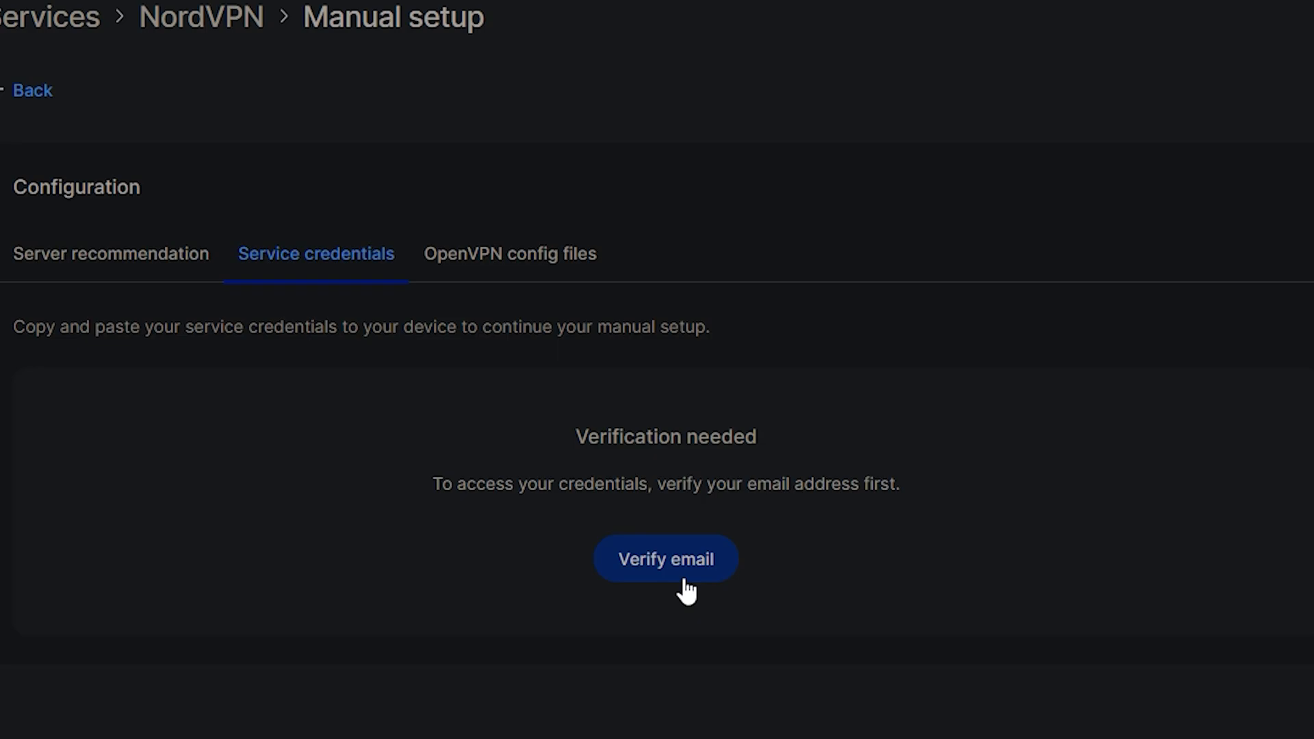
pyautogui.click(666, 558)
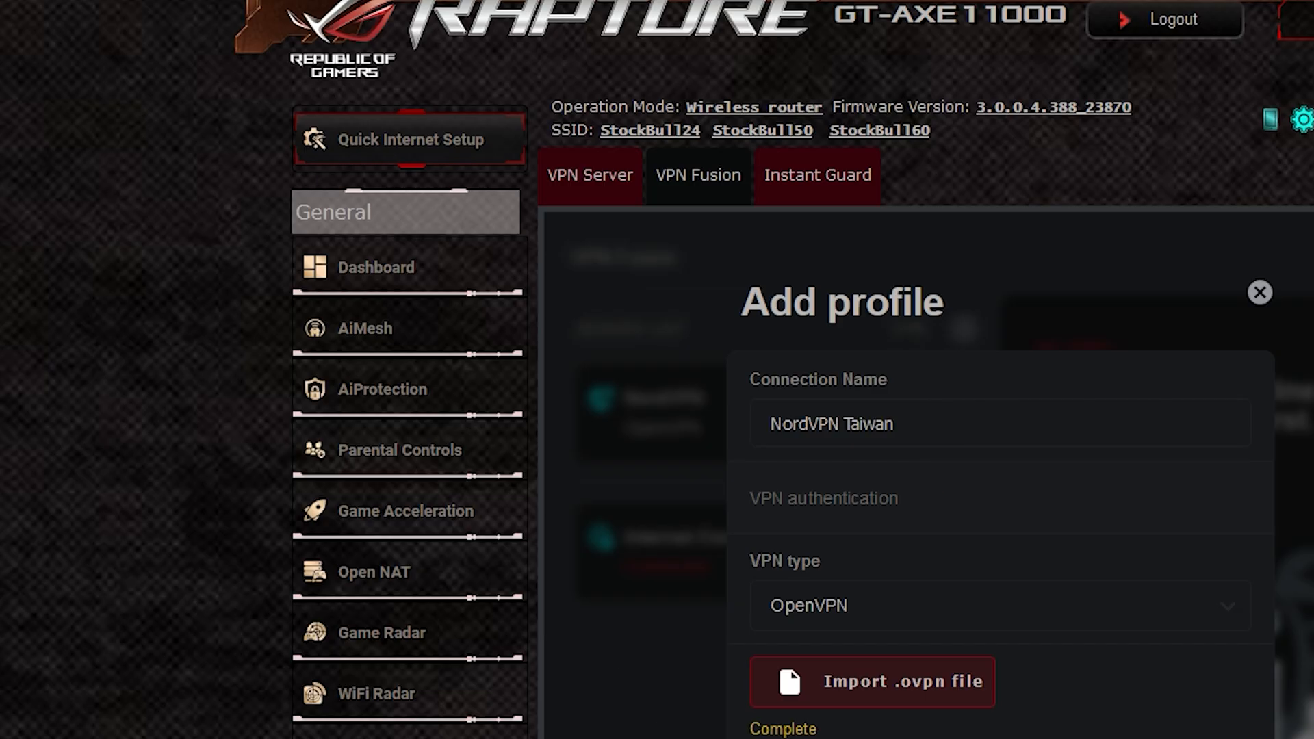
# - Fill in the NordVPN service username and password on the Taiwan profile
pyautogui.scroll(-3)
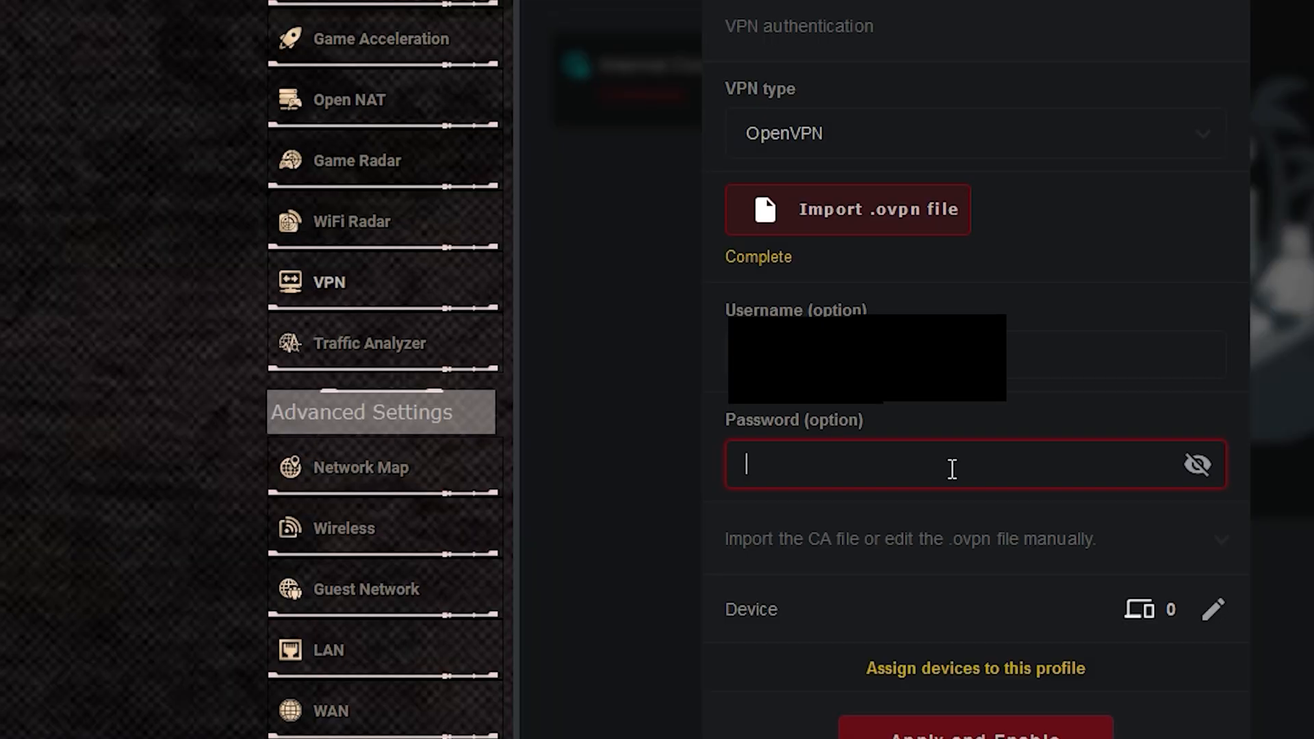
pyautogui.write('password')
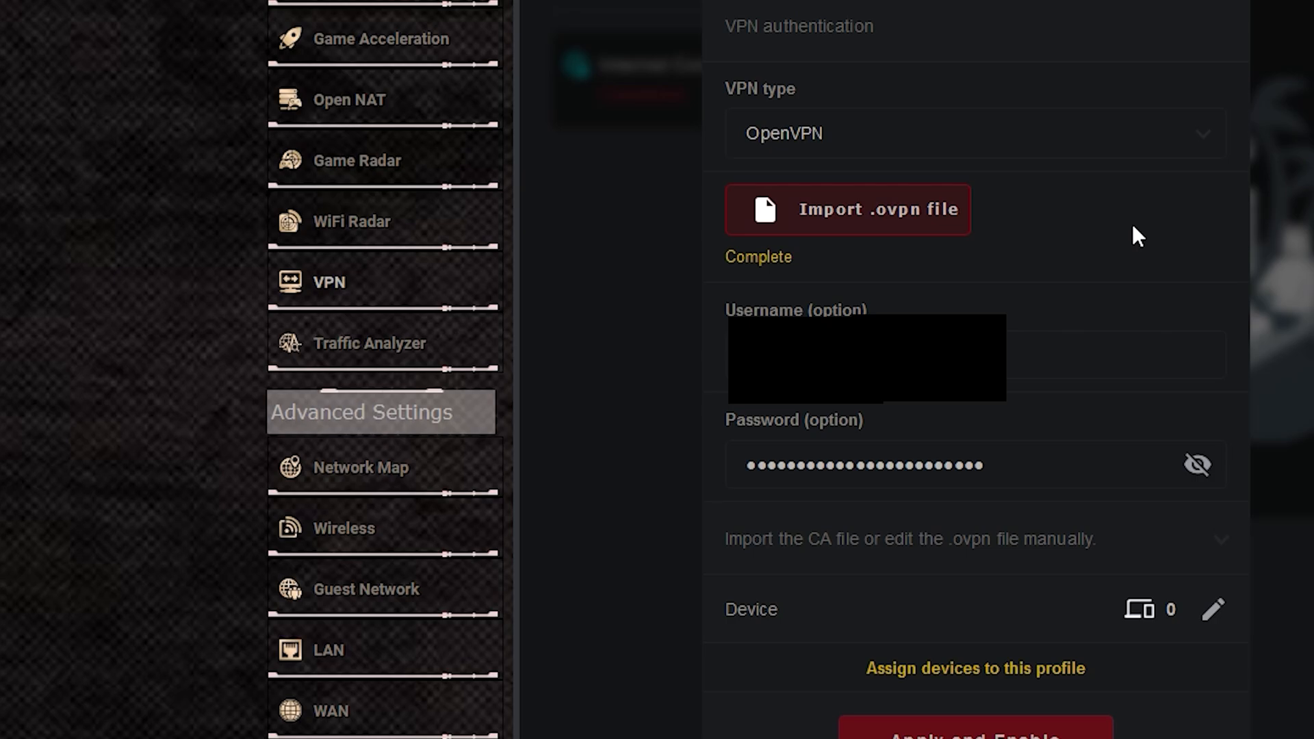
pyautogui.moveTo(1132, 259)
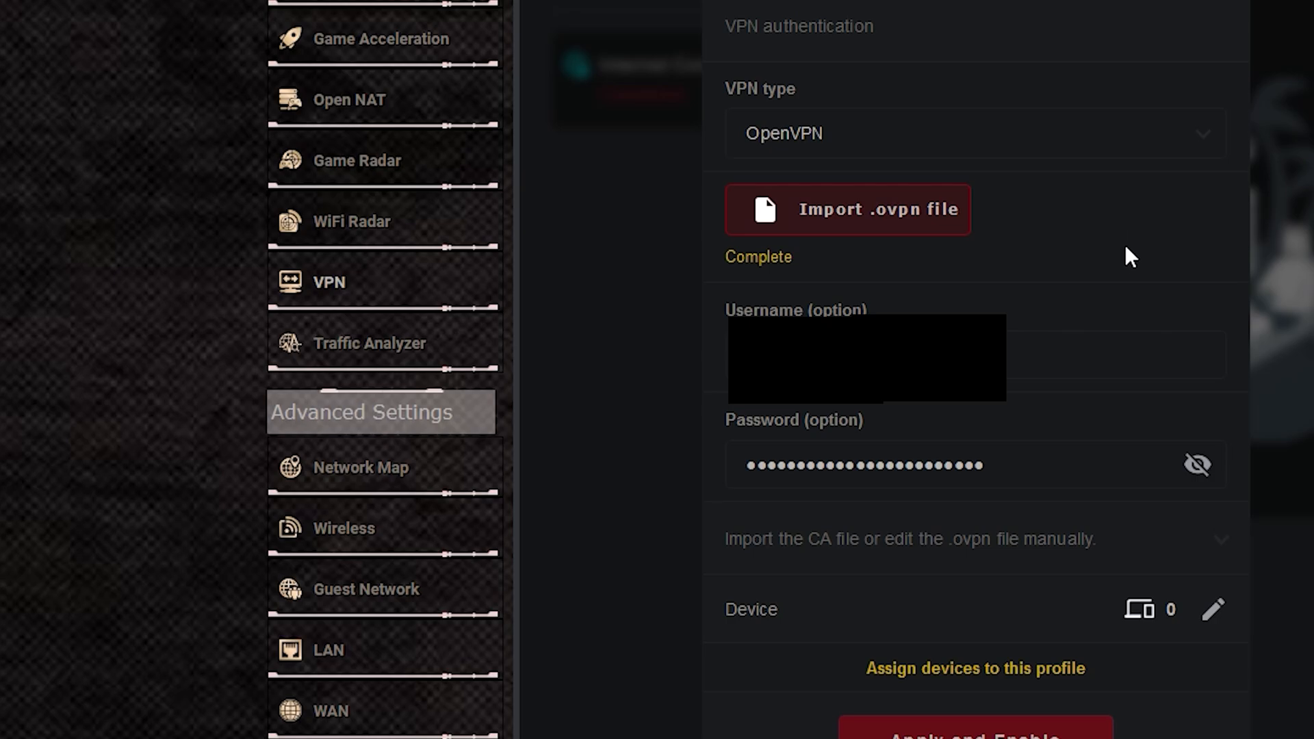
pyautogui.moveTo(1116, 360)
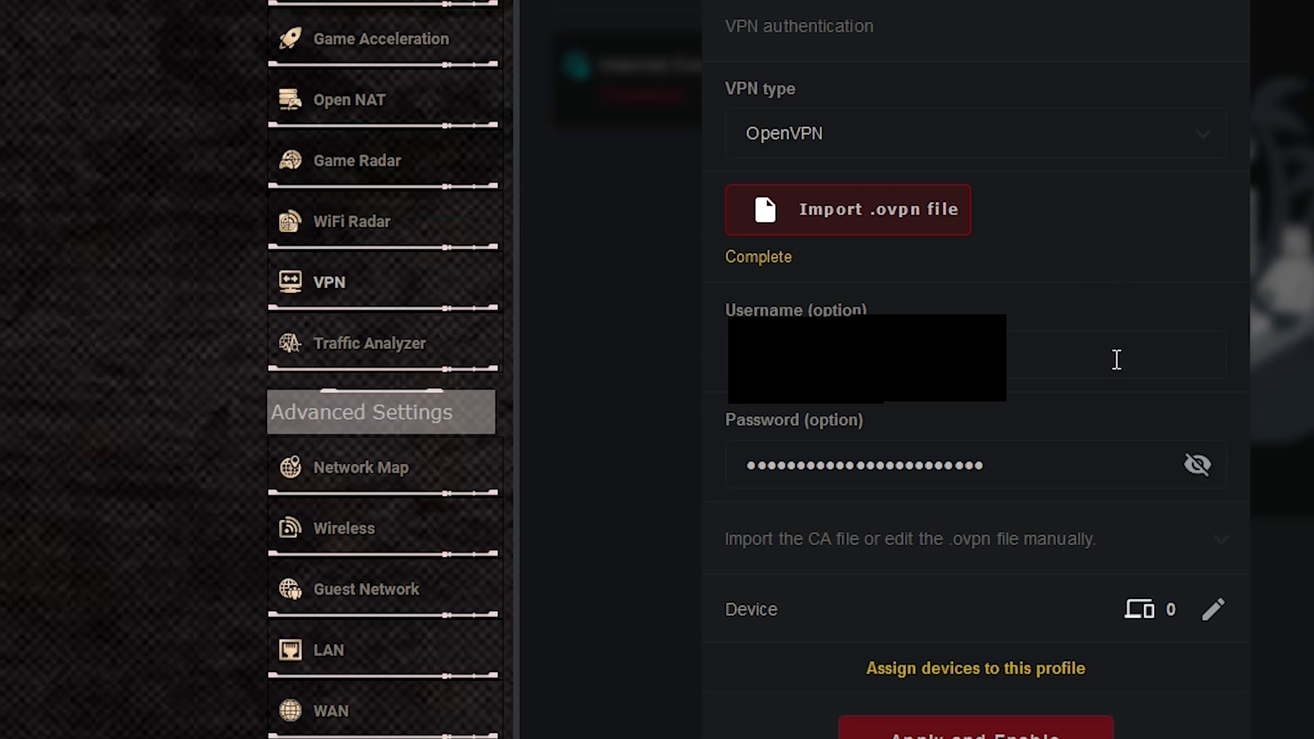
pyautogui.moveTo(1162, 629)
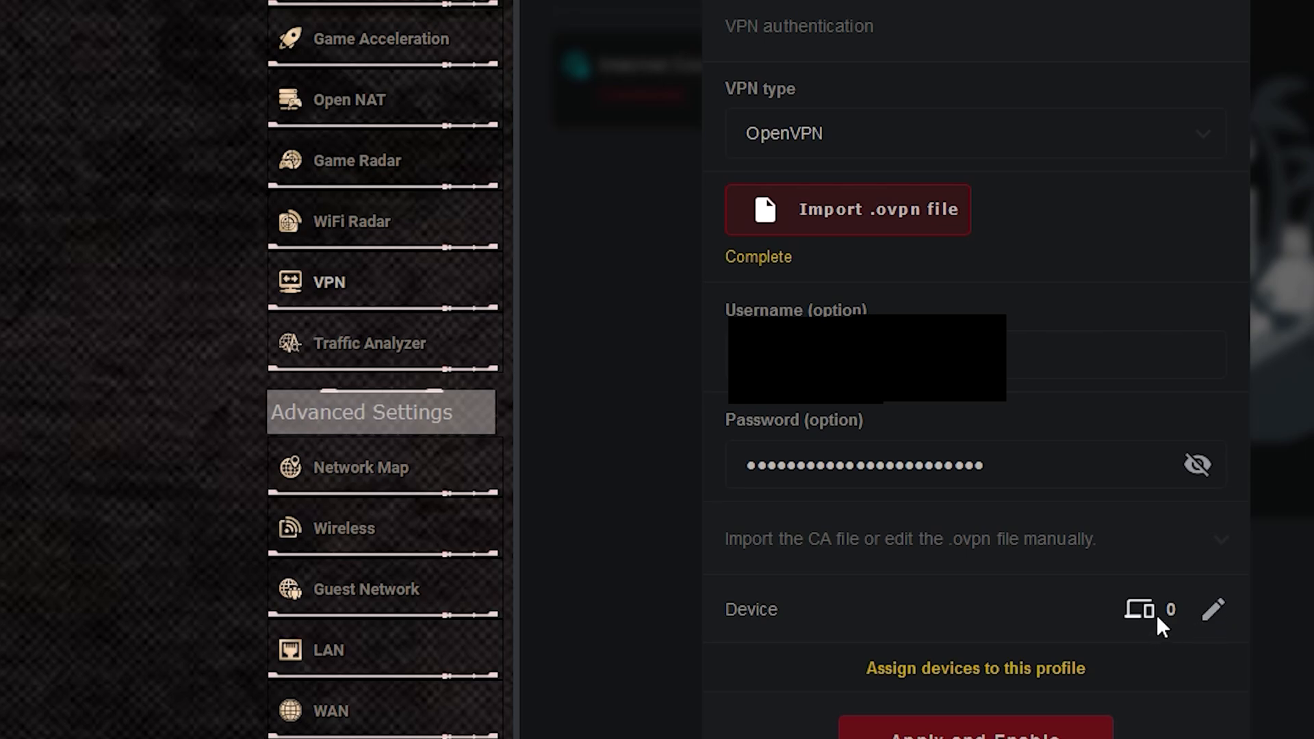
# - Assign the chosen home network devices to the NordVPN Taiwan profile and confirm
pyautogui.click(1212, 611)
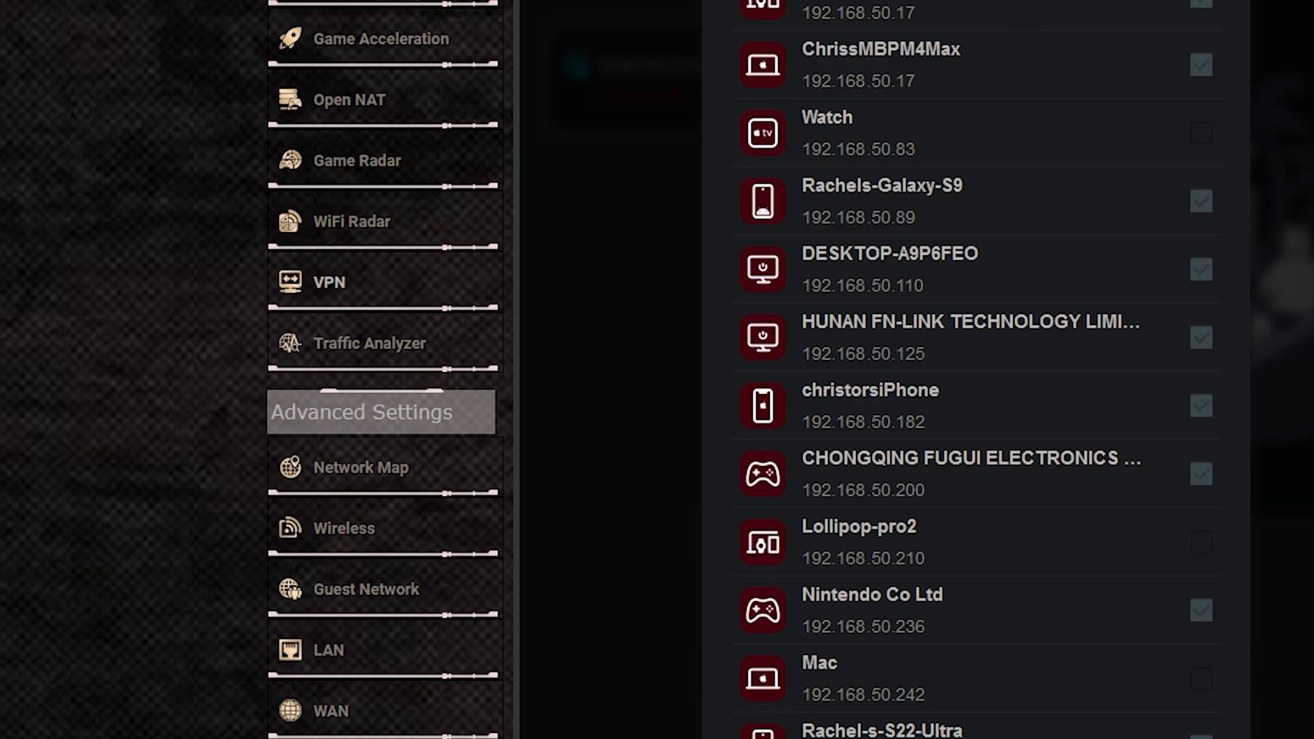
pyautogui.moveTo(1214, 17)
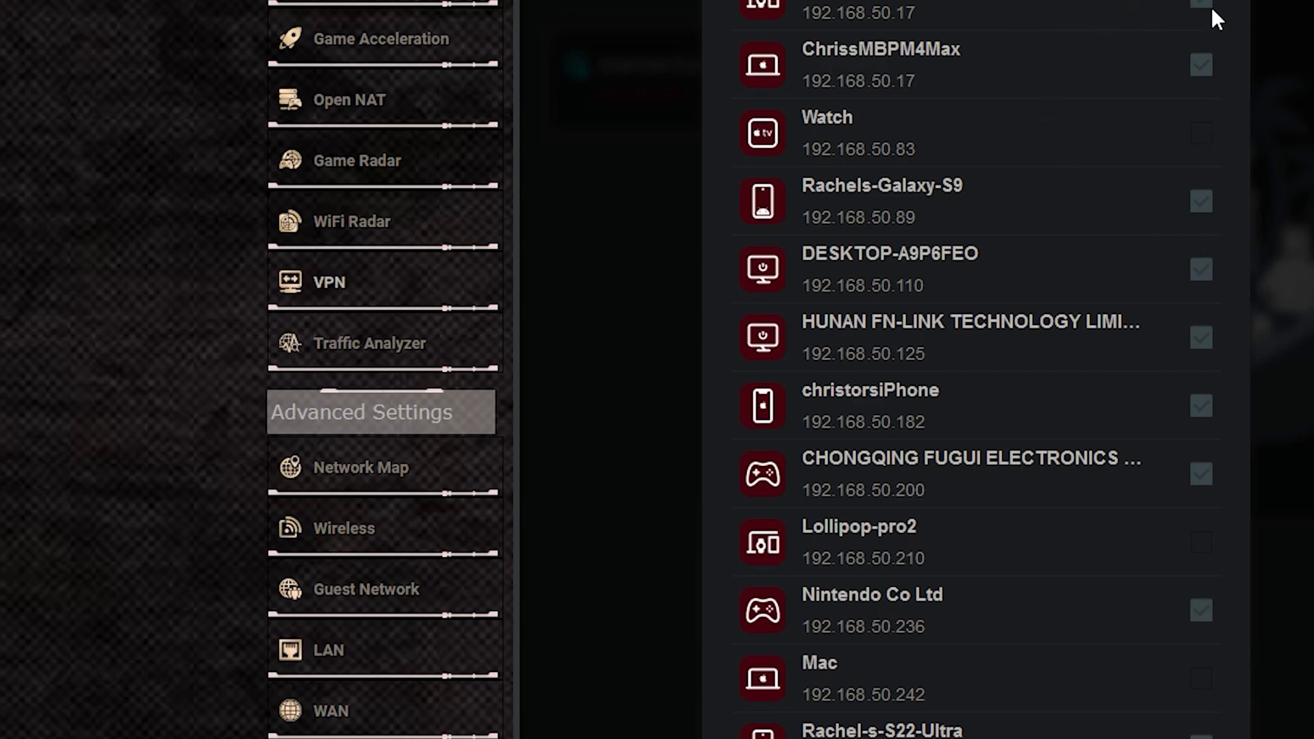
pyautogui.moveTo(1169, 583)
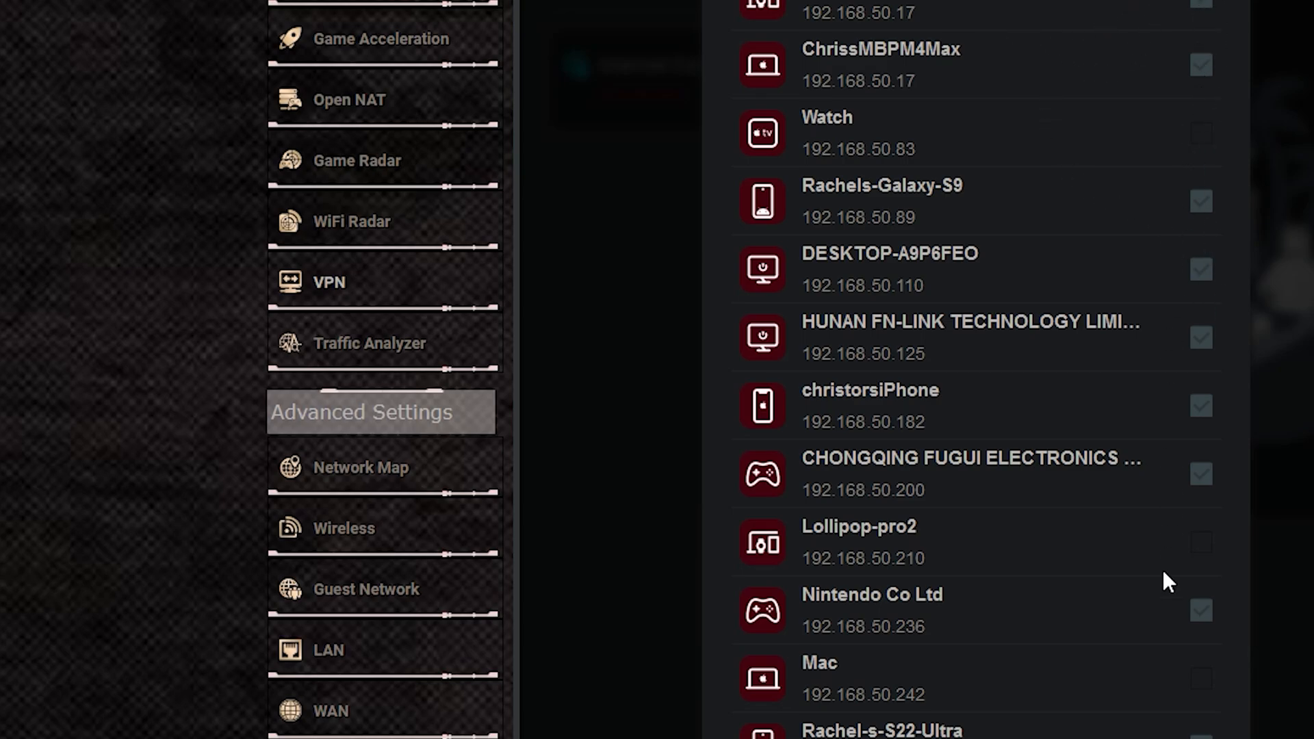
pyautogui.click(1200, 133)
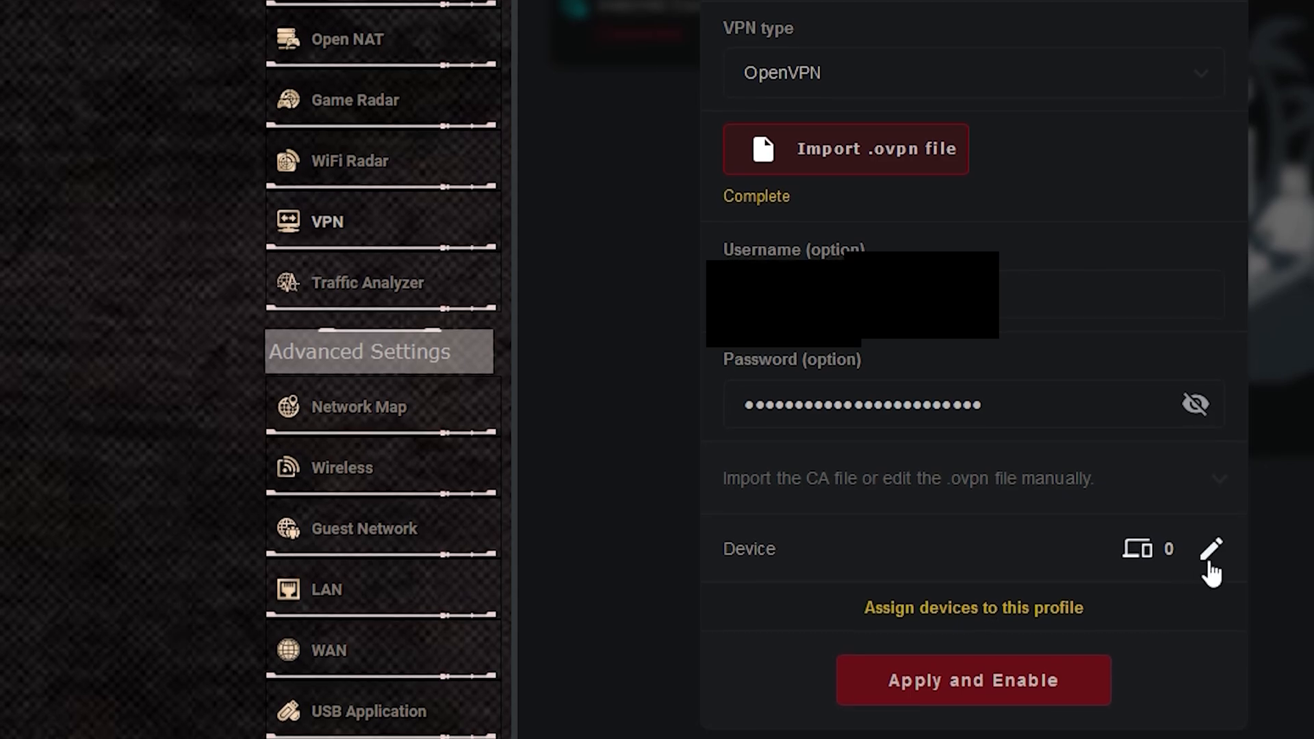
pyautogui.click(1208, 549)
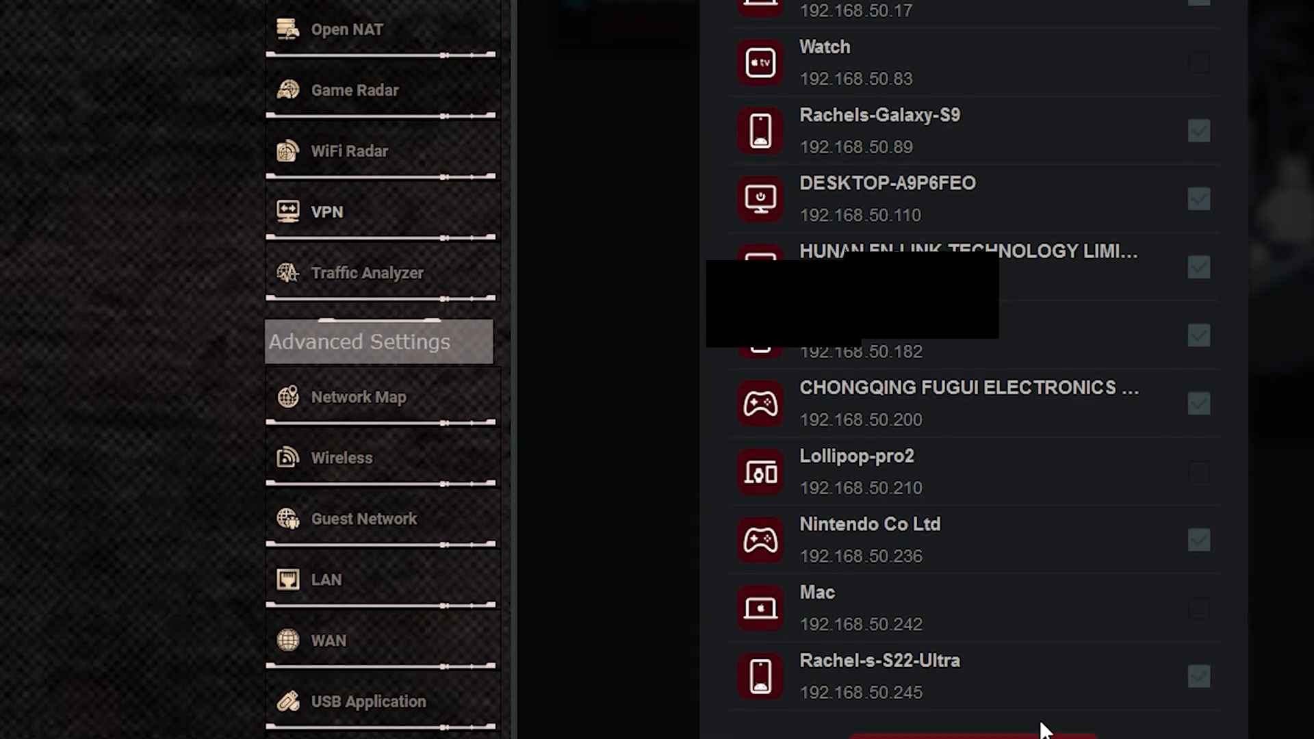
pyautogui.click(1039, 736)
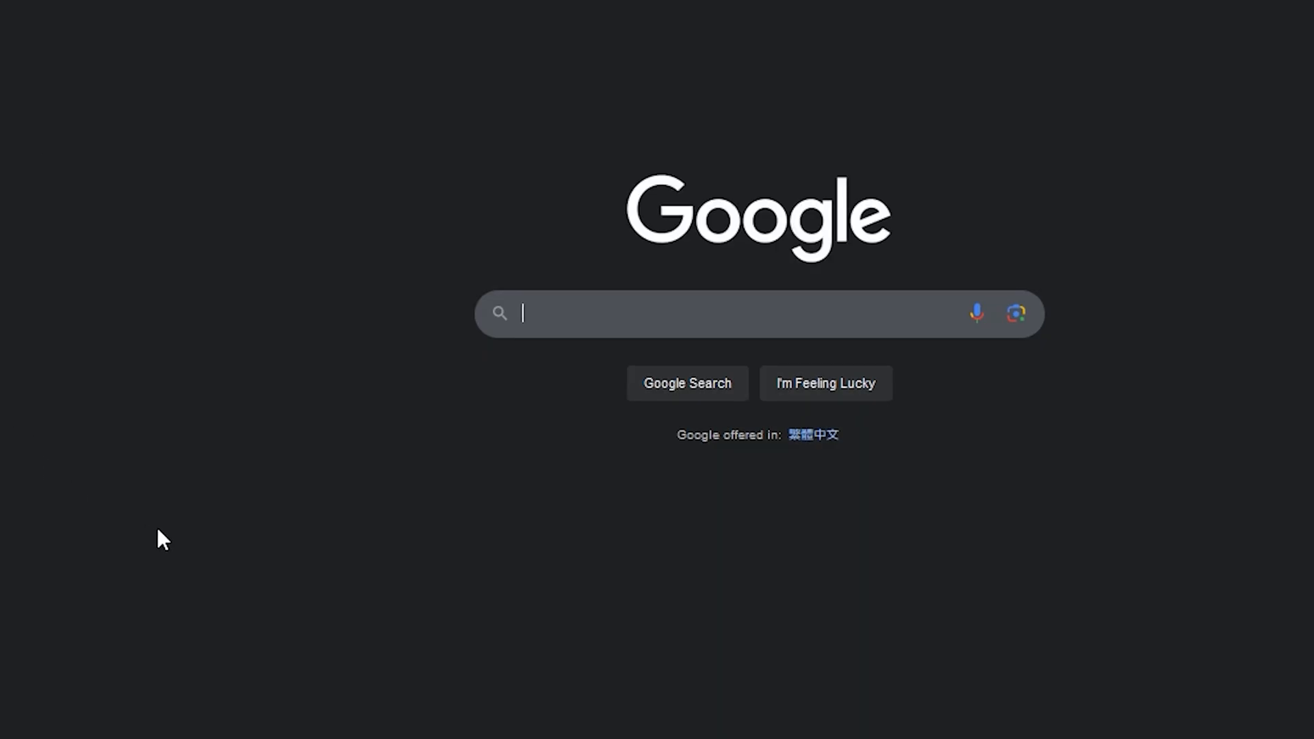
pyautogui.moveTo(991, 502)
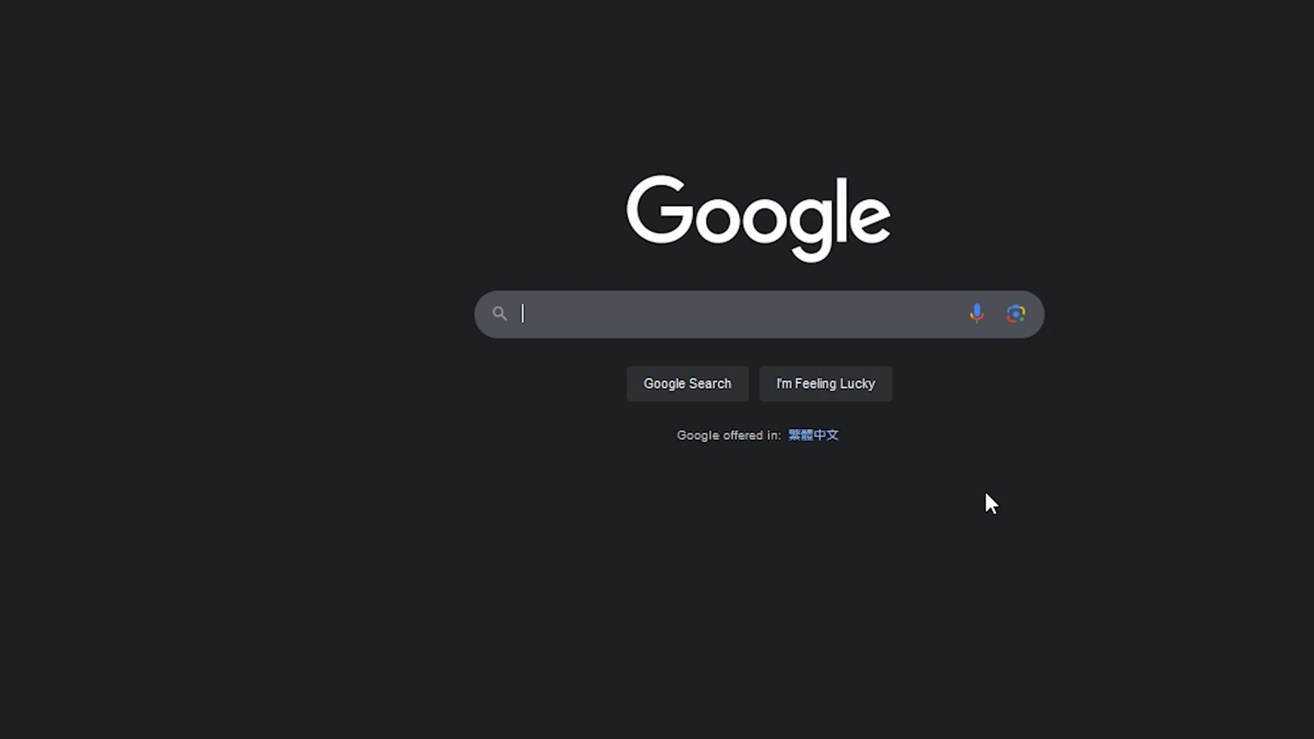
pyautogui.moveTo(843, 518)
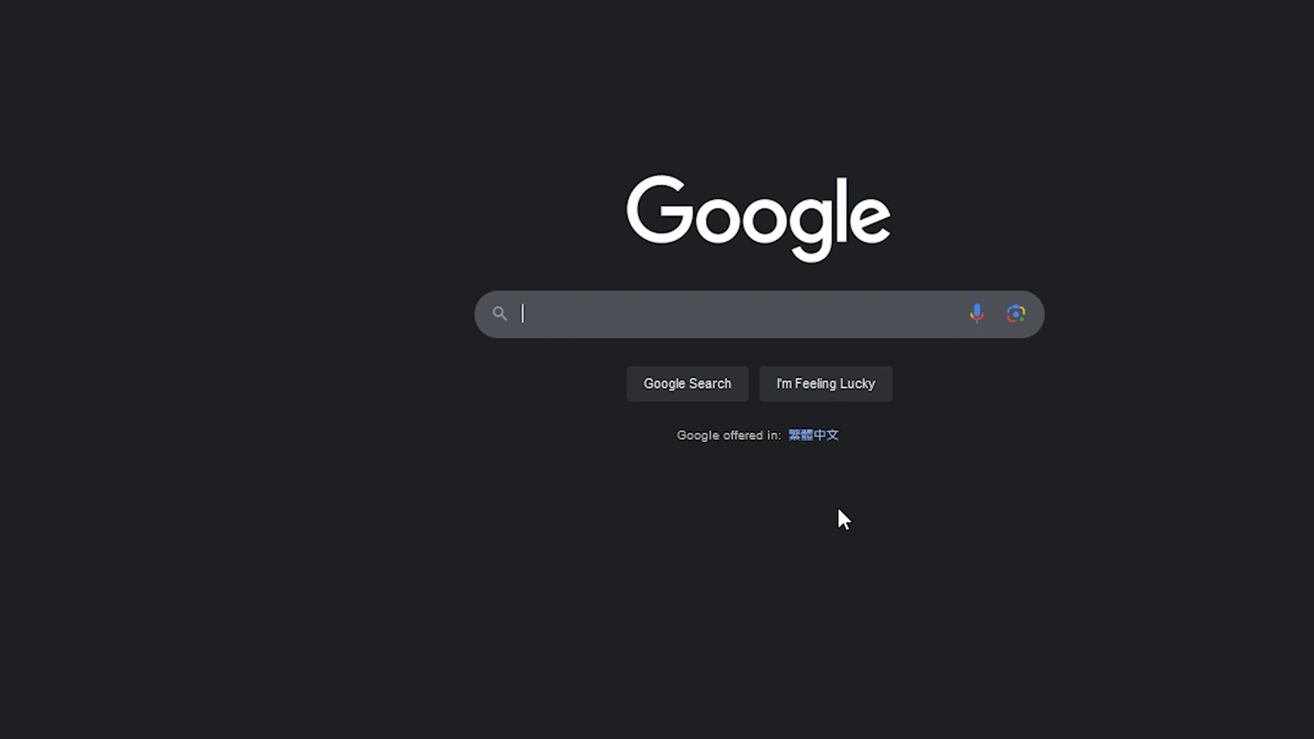
pyautogui.moveTo(853, 447)
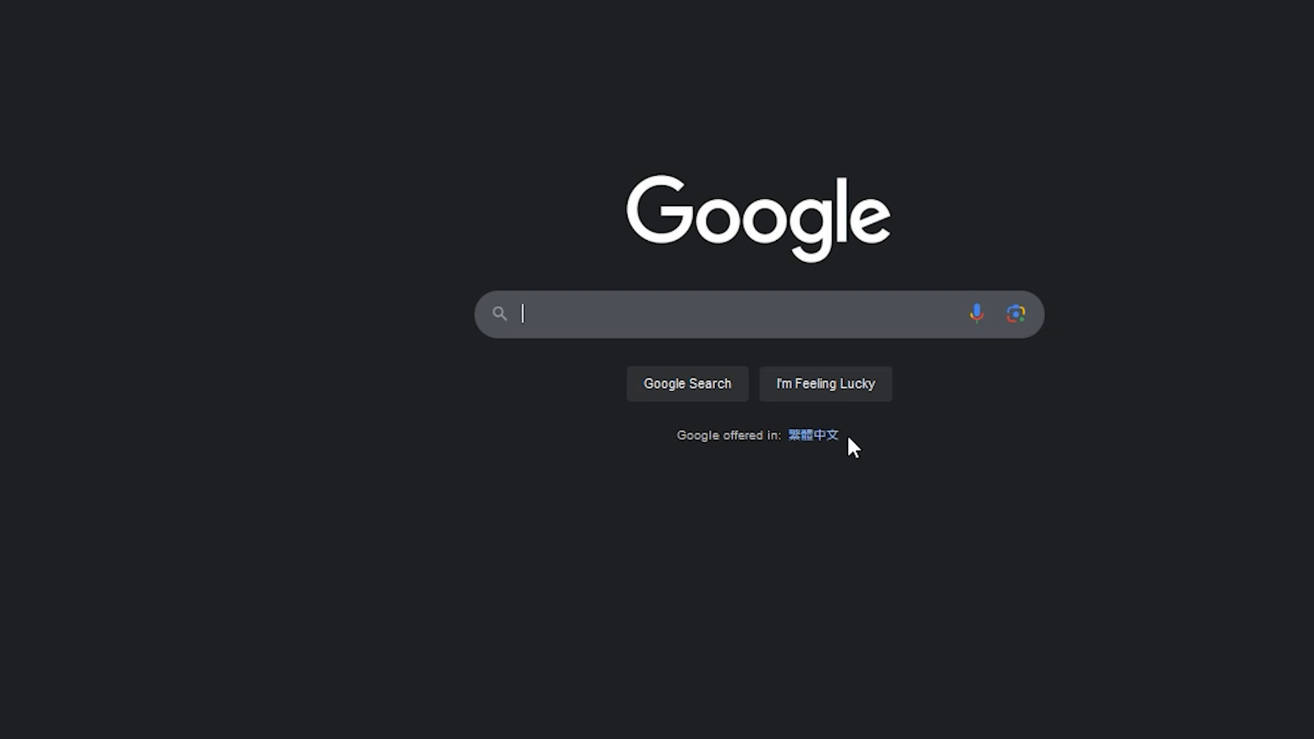
pyautogui.moveTo(1110, 378)
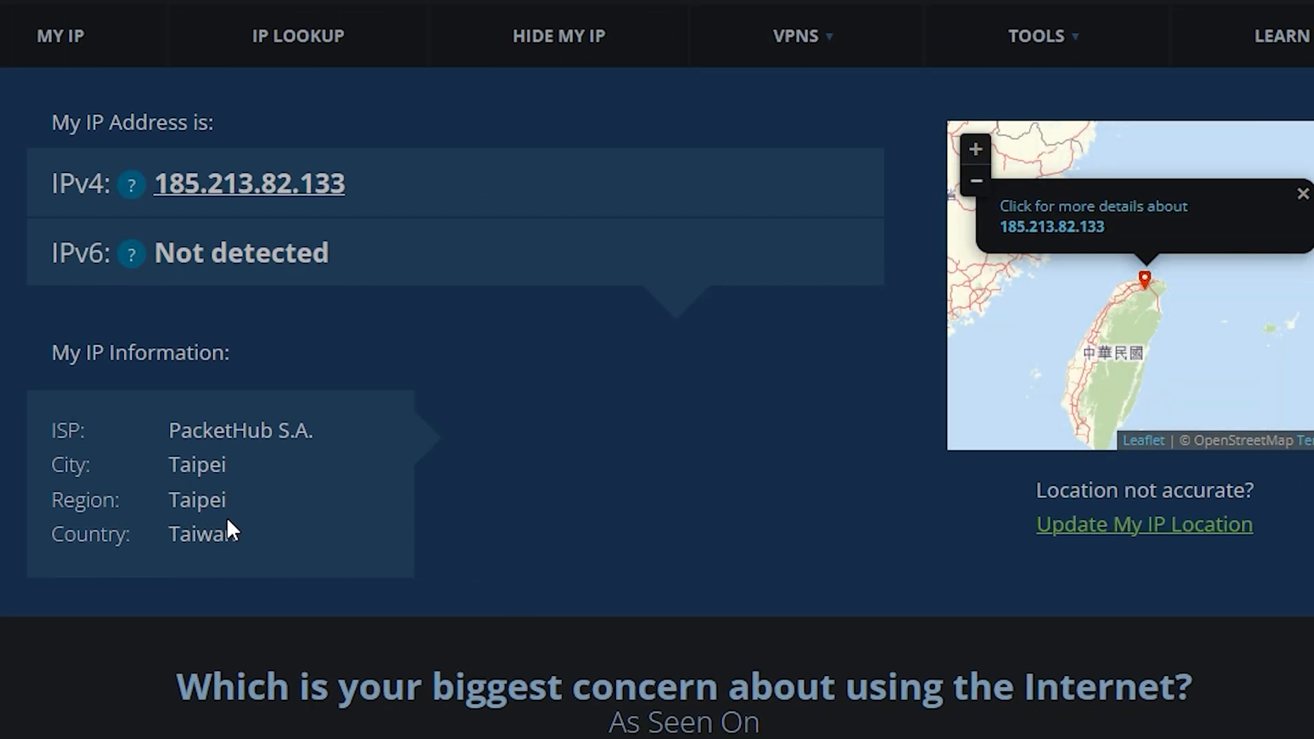
pyautogui.moveTo(269, 537)
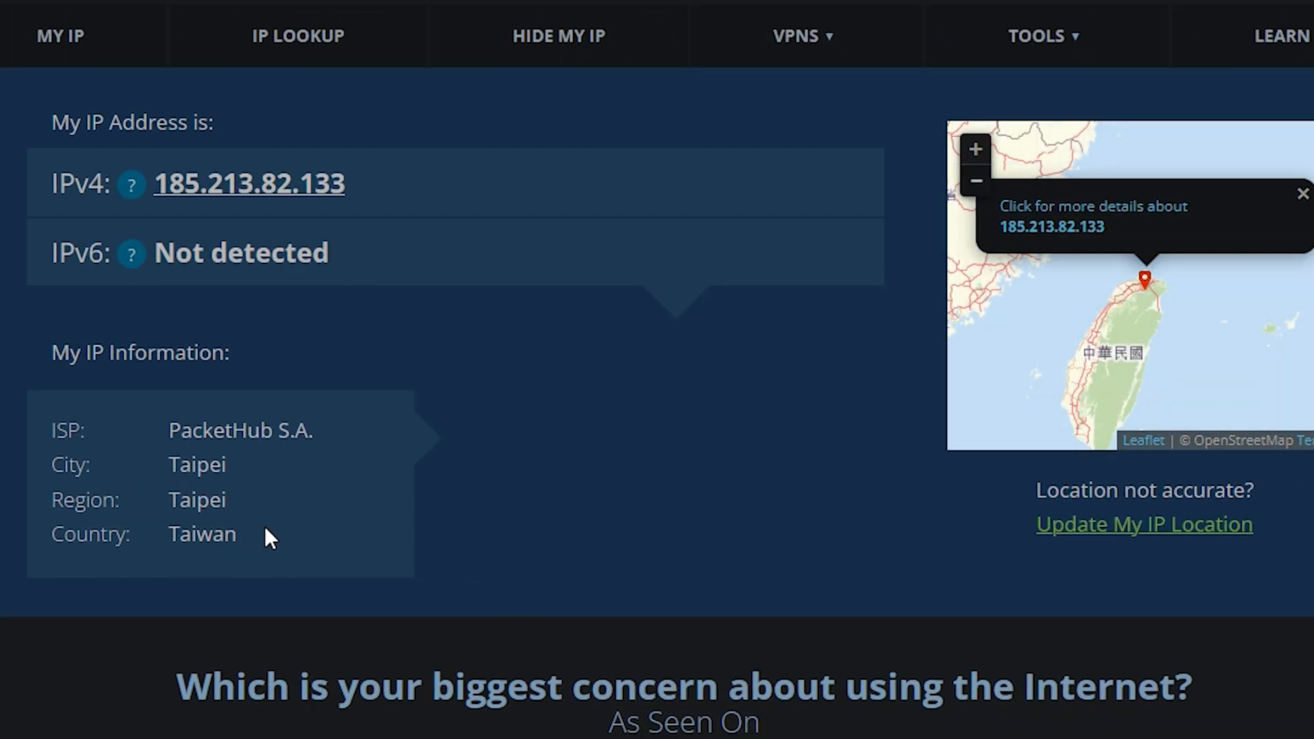
pyautogui.moveTo(400, 514)
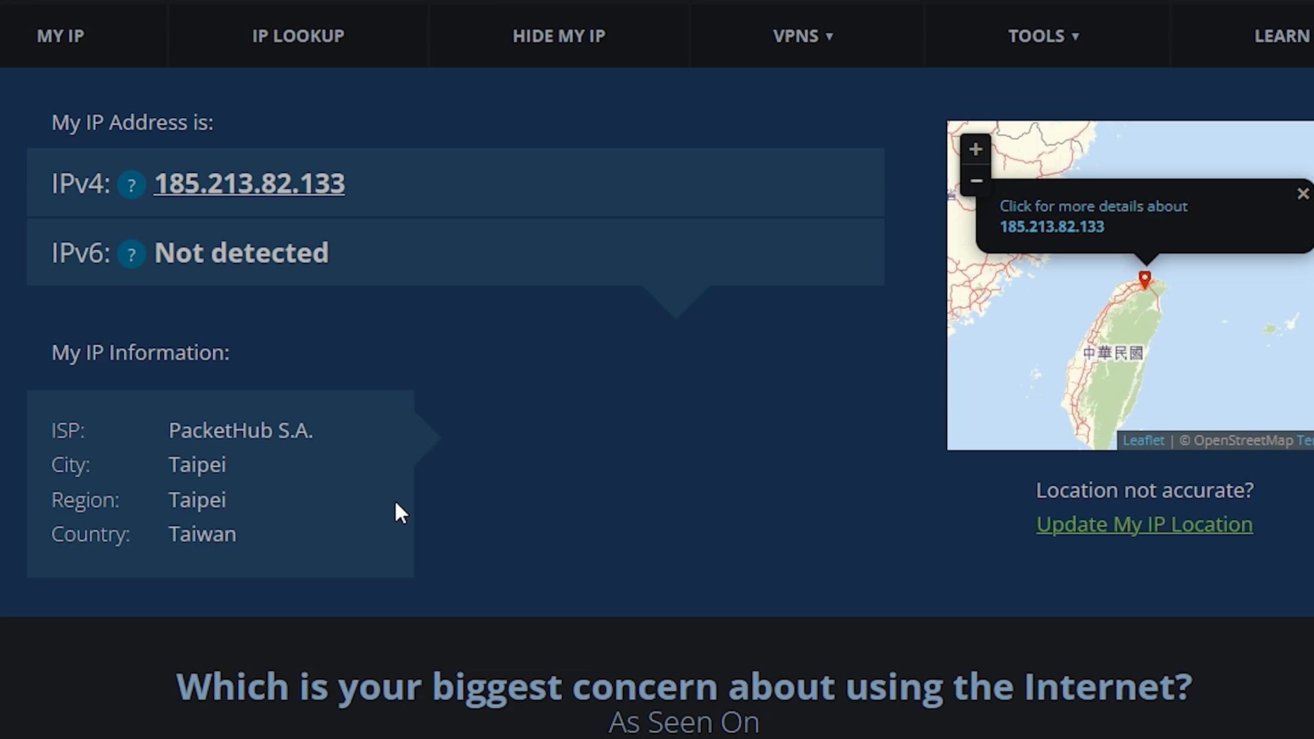
pyautogui.moveTo(423, 496)
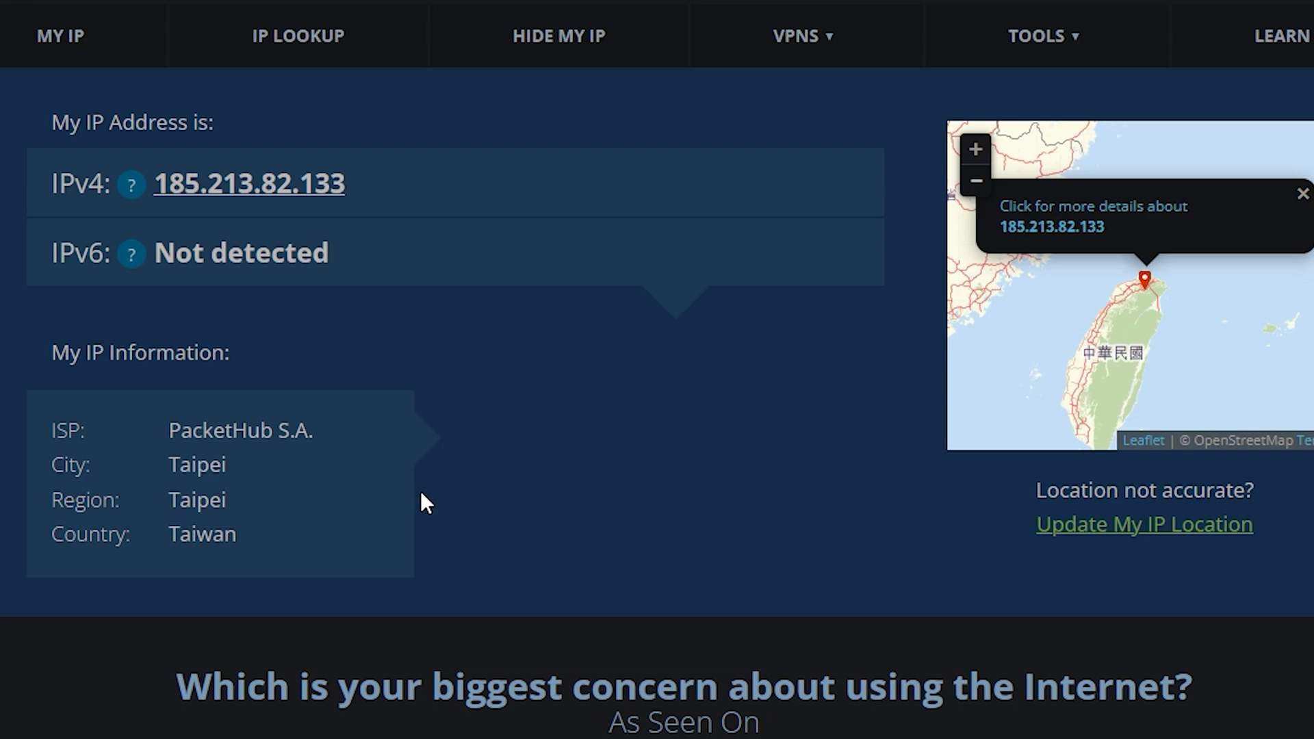
pyautogui.moveTo(474, 551)
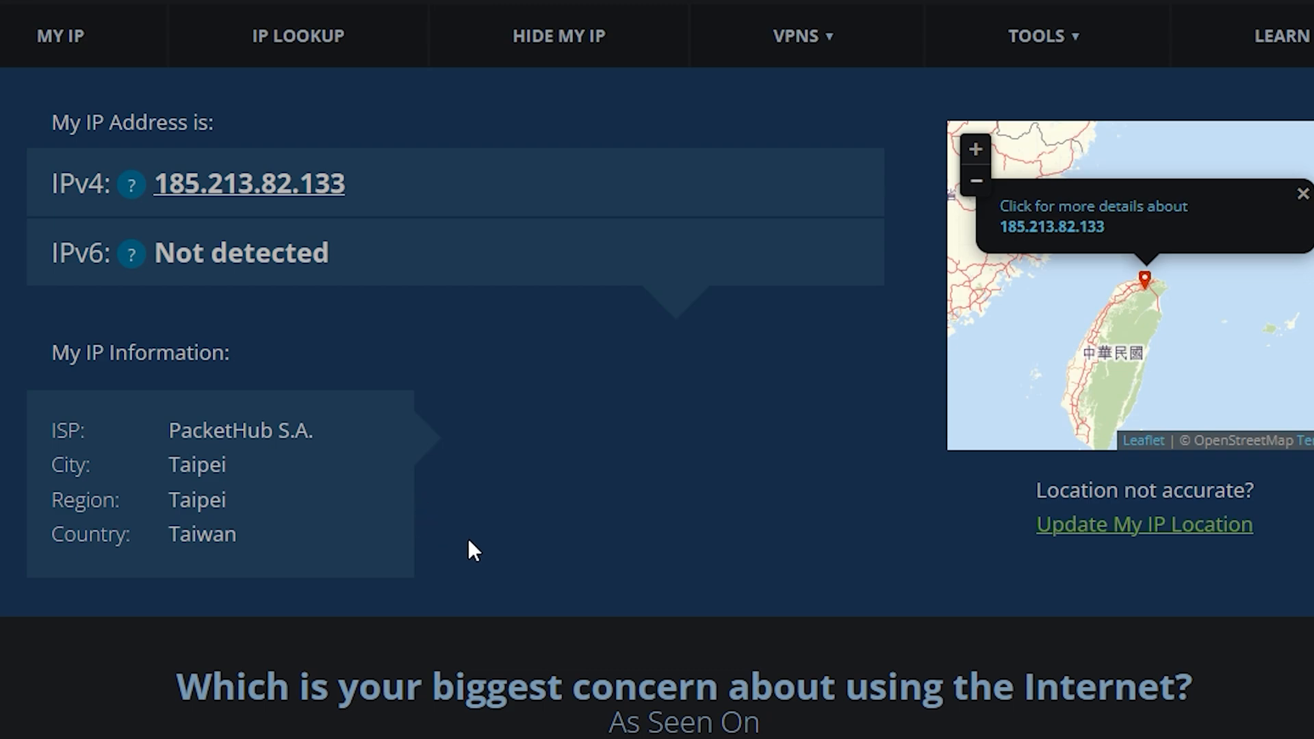